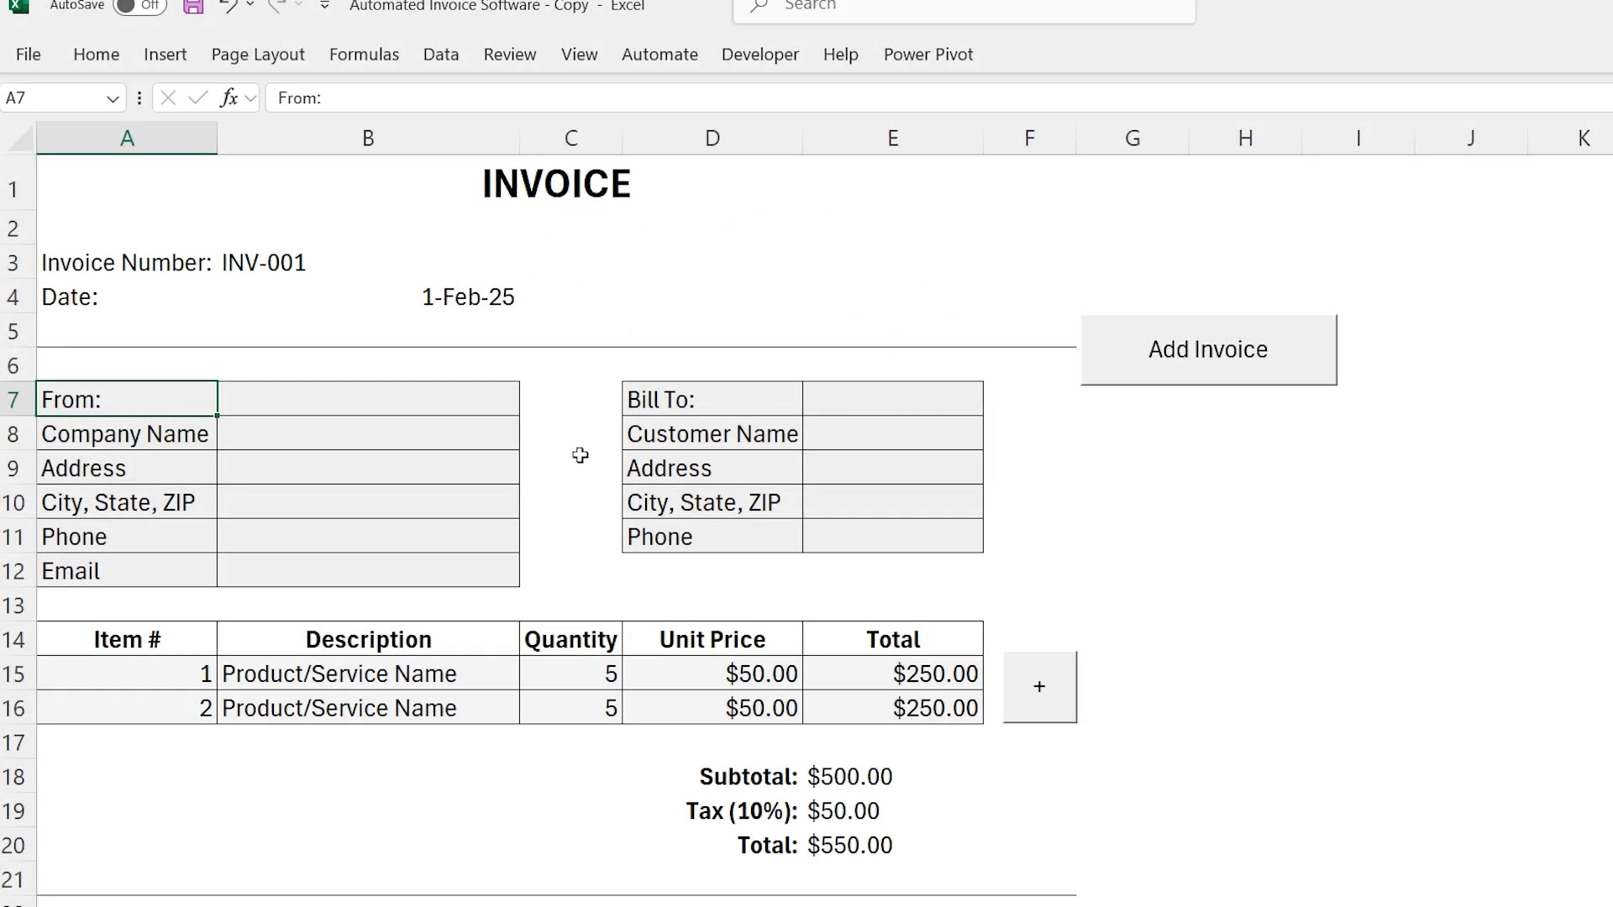
# Step: Fill the From section with ABC PVT LTD and the 03XX-XXXXX phone number
pyautogui.click(368, 432)
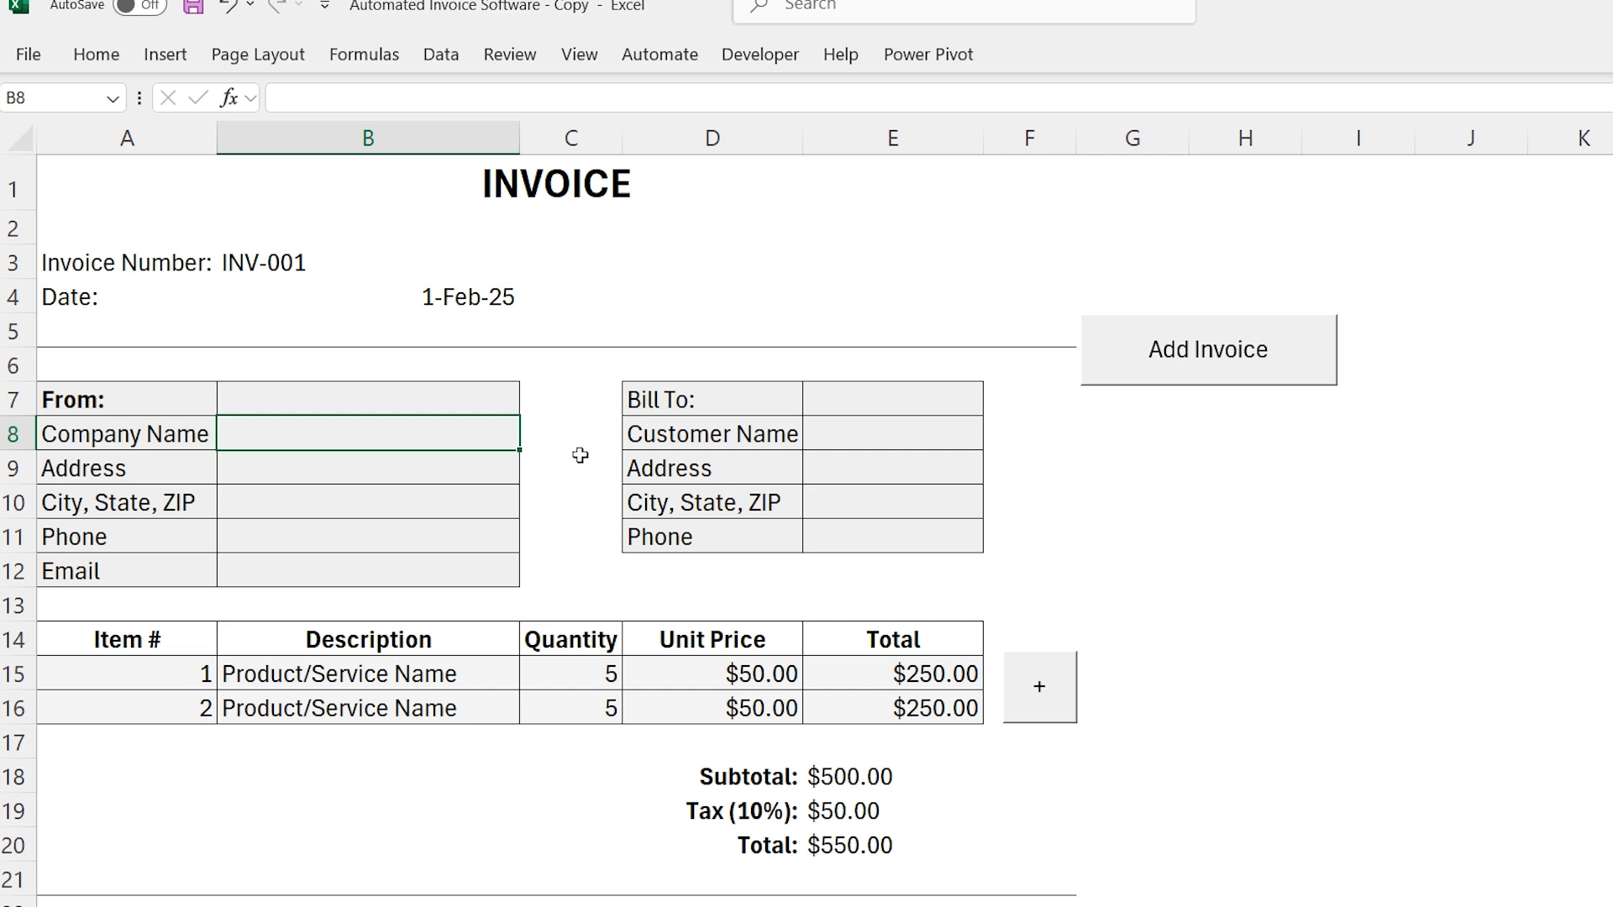
pyautogui.write('ABC PVT LTD')
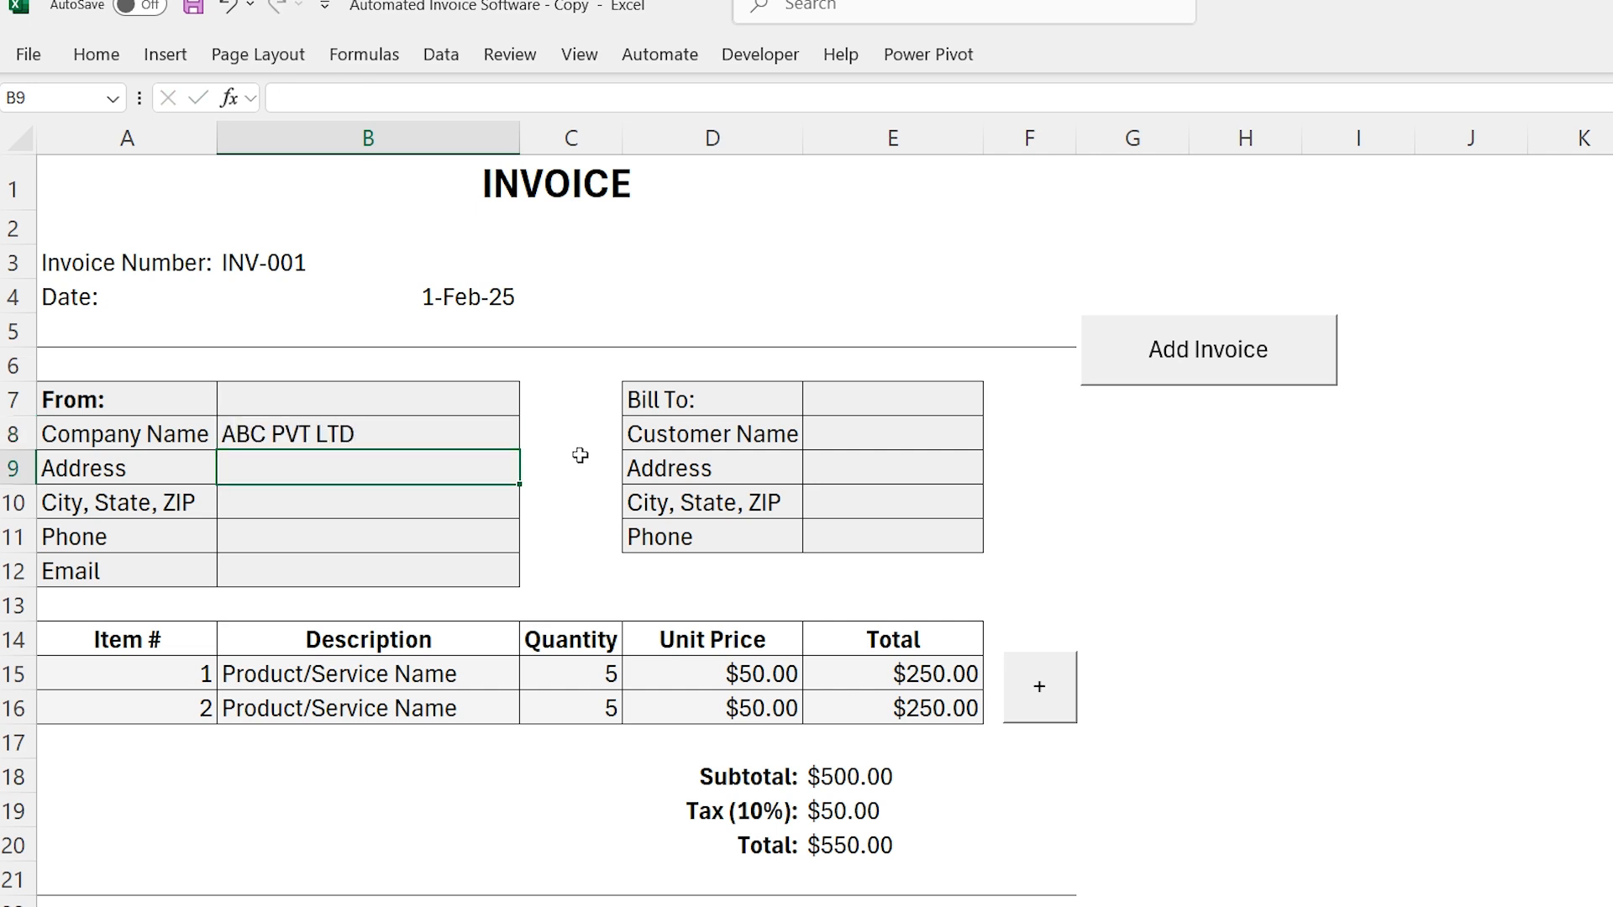
pyautogui.write('03XX-XXXXXXX')
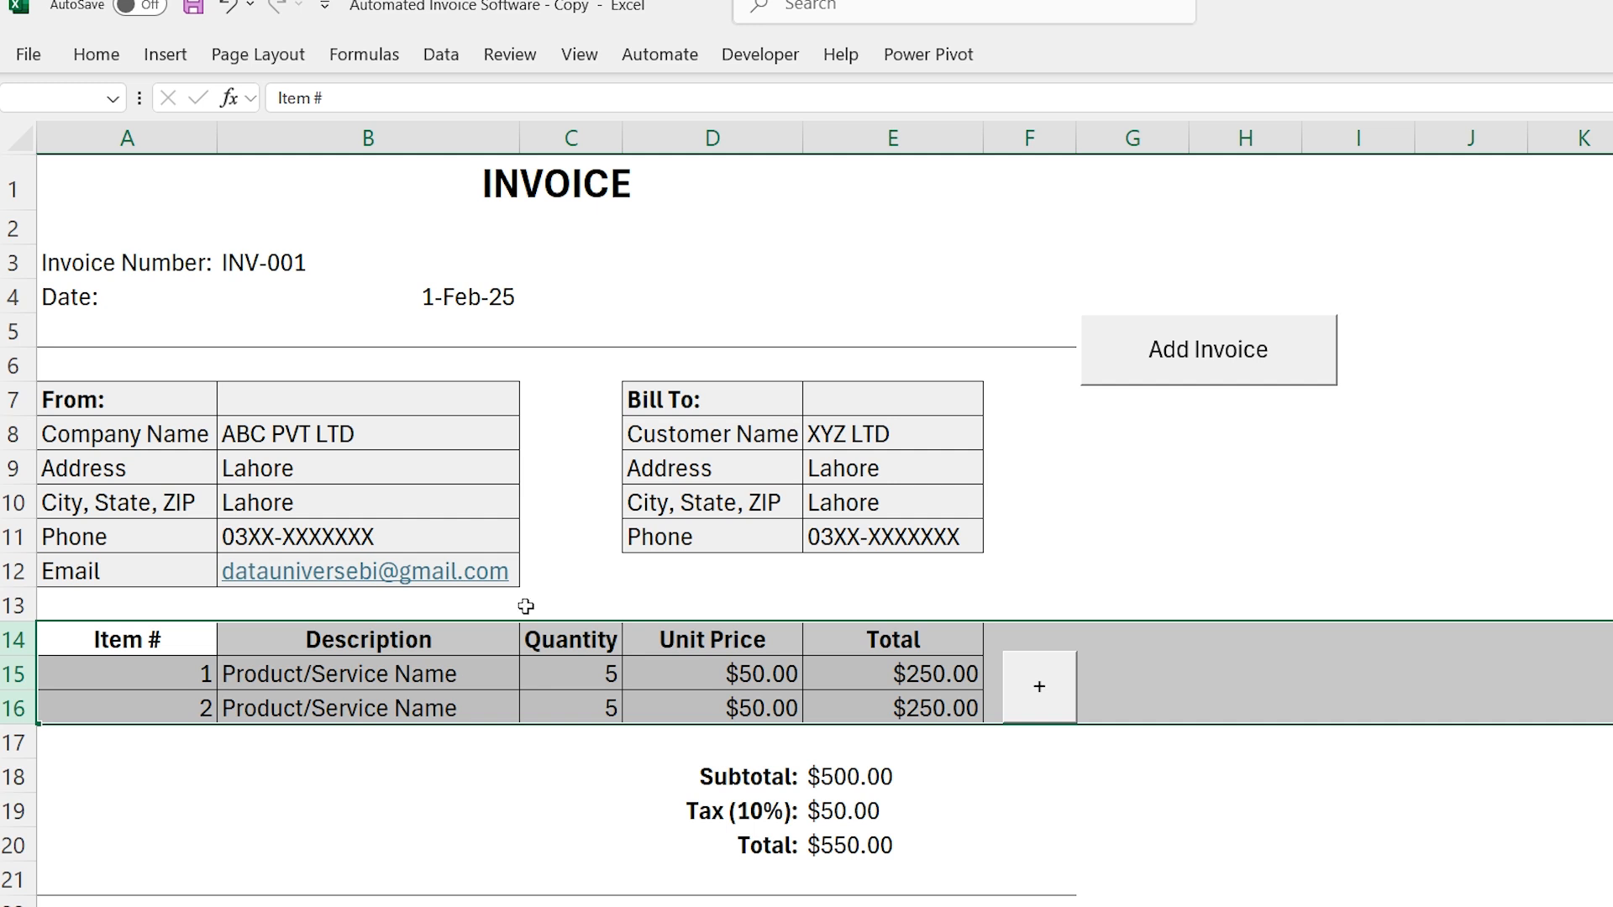
# Step: Add extra item rows with the + button, then return the table to two rows
pyautogui.click(126, 674)
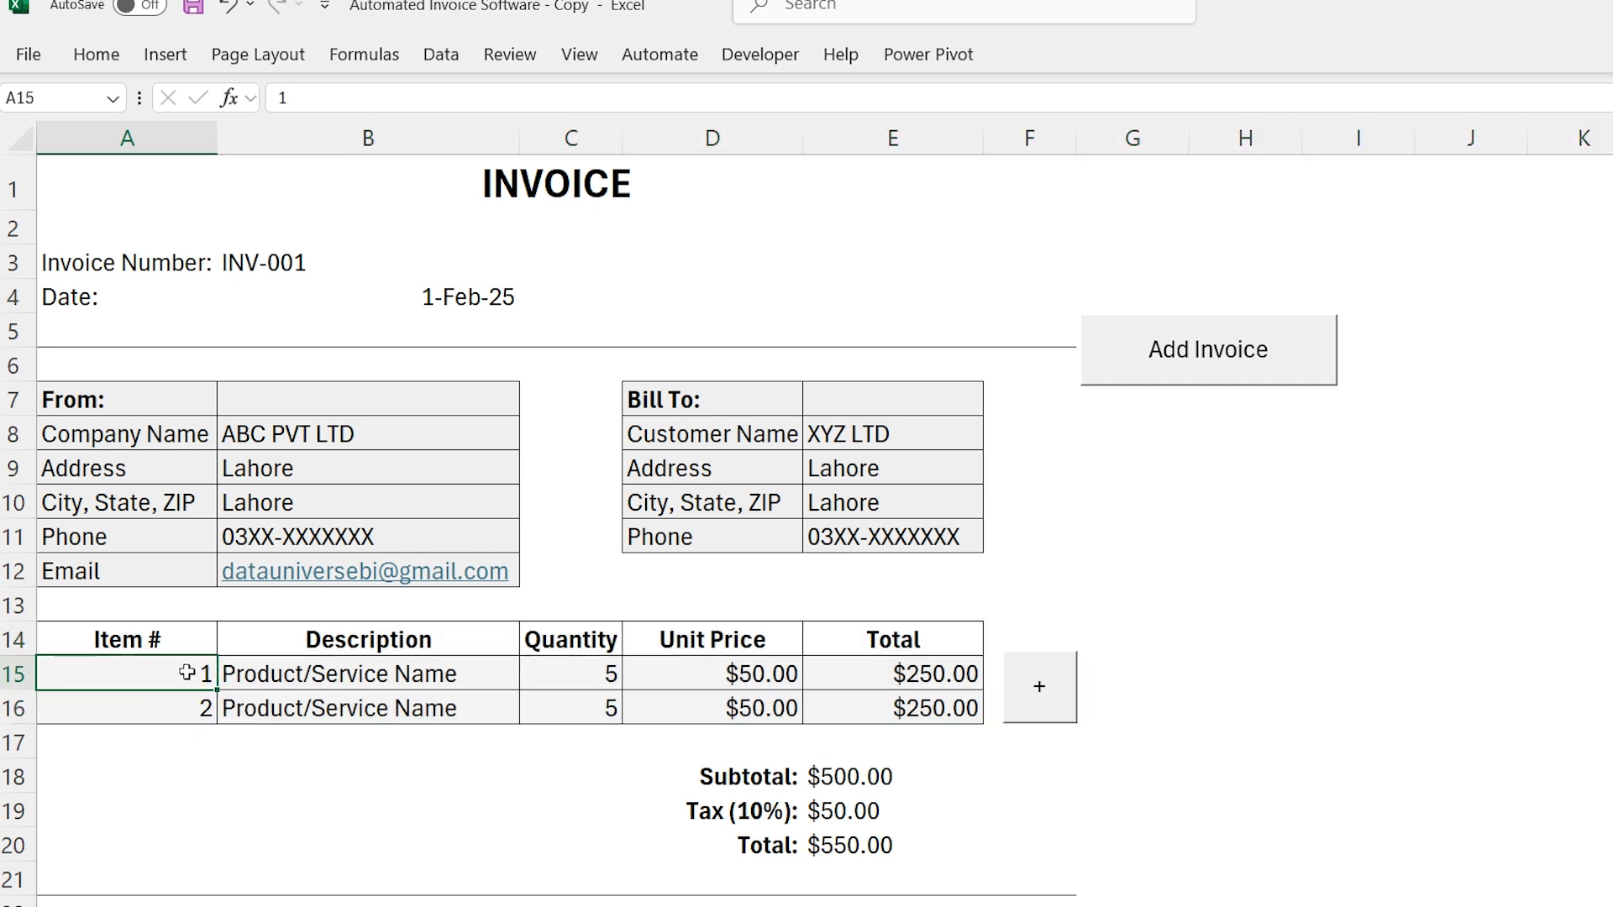
pyautogui.click(1038, 687)
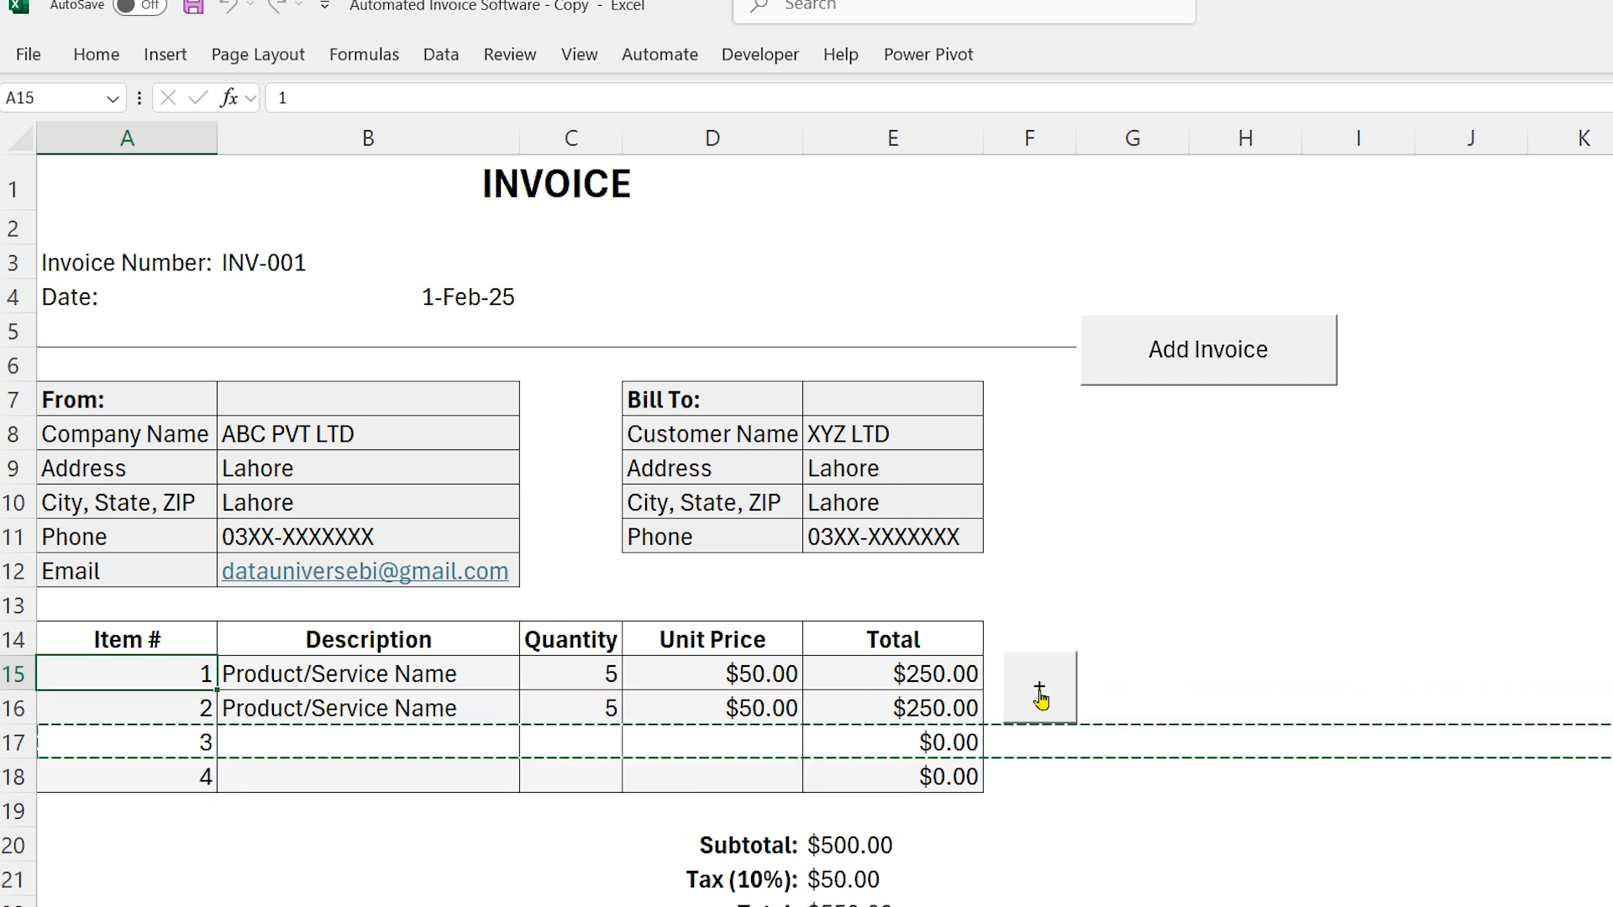
pyautogui.click(1207, 350)
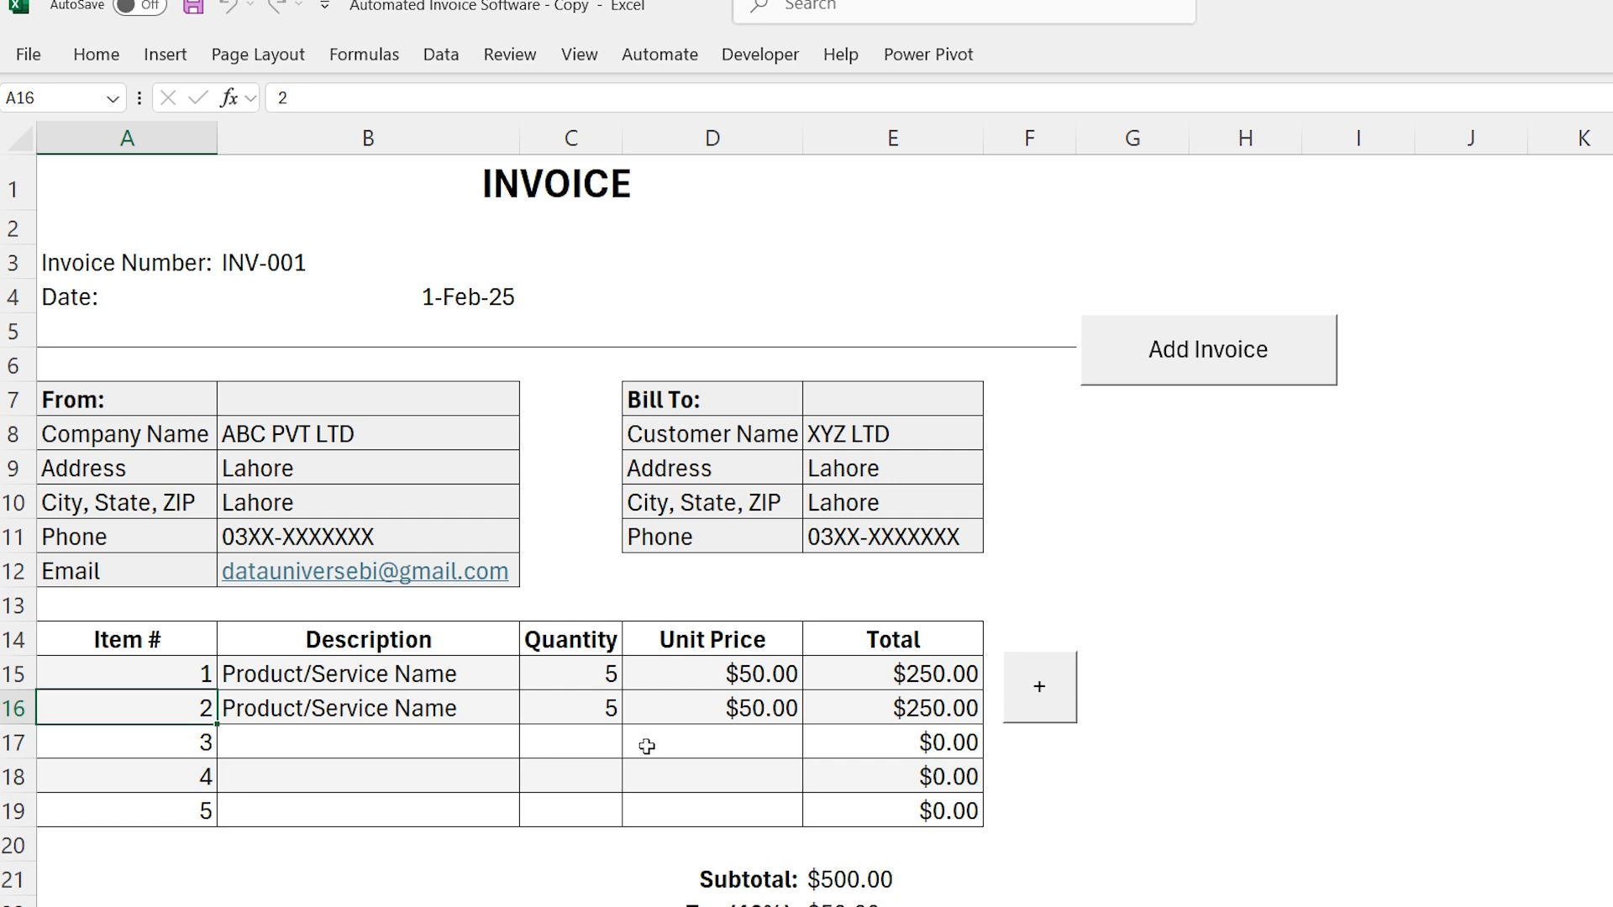
pyautogui.click(126, 741)
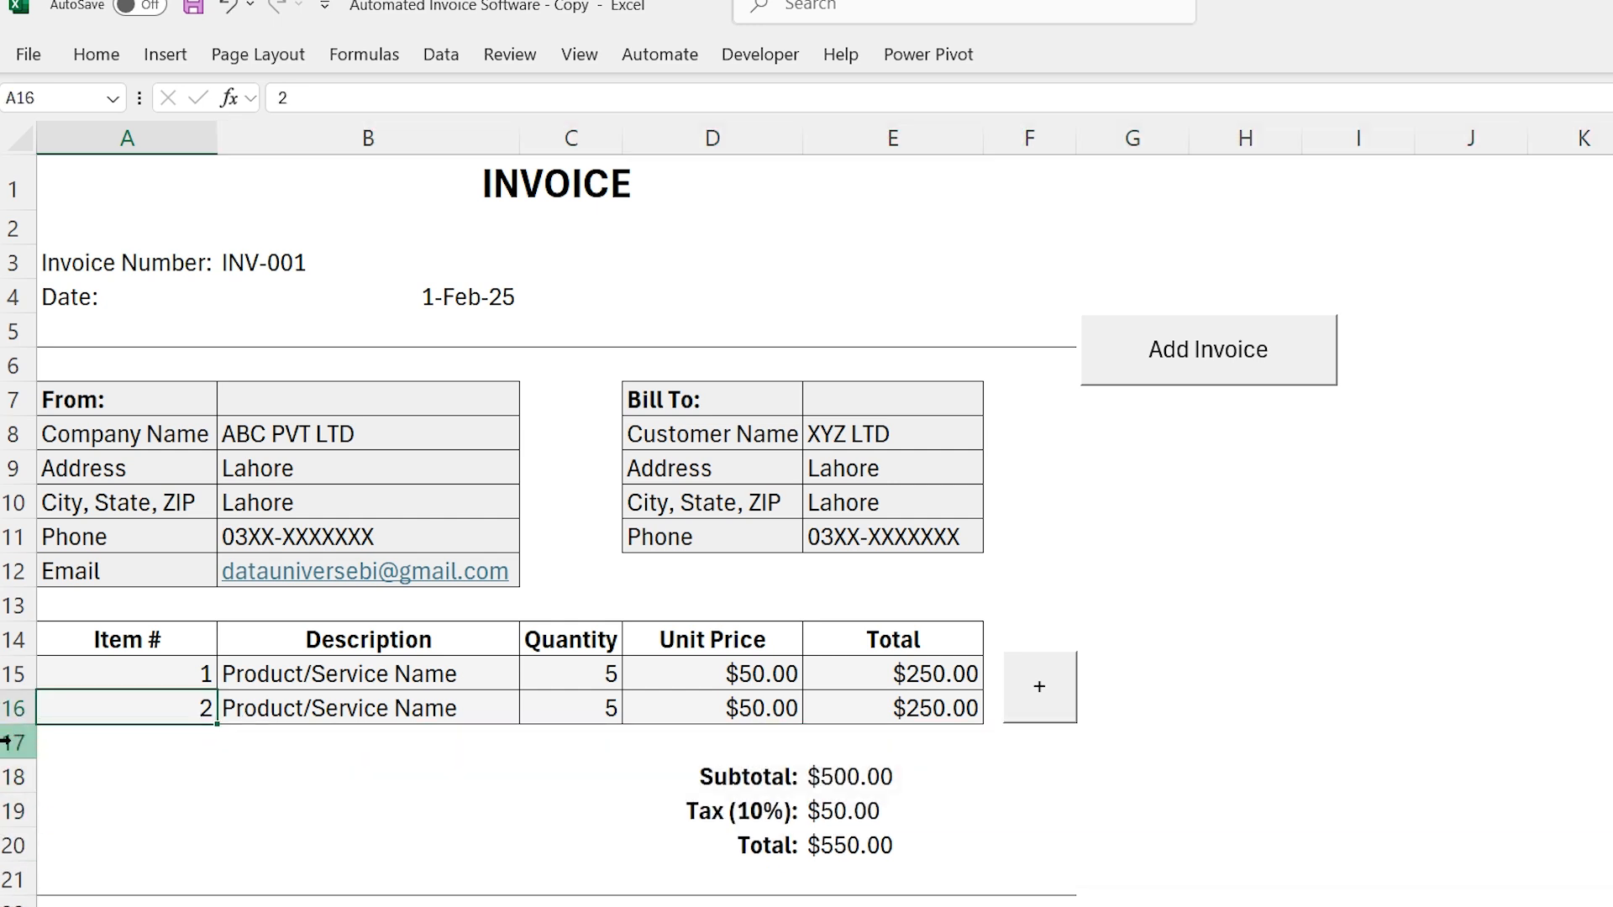
# Step: Save invoice INV-001 for XYZ LTD to the database via Add Invoice and confirm the success message
pyautogui.click(891, 674)
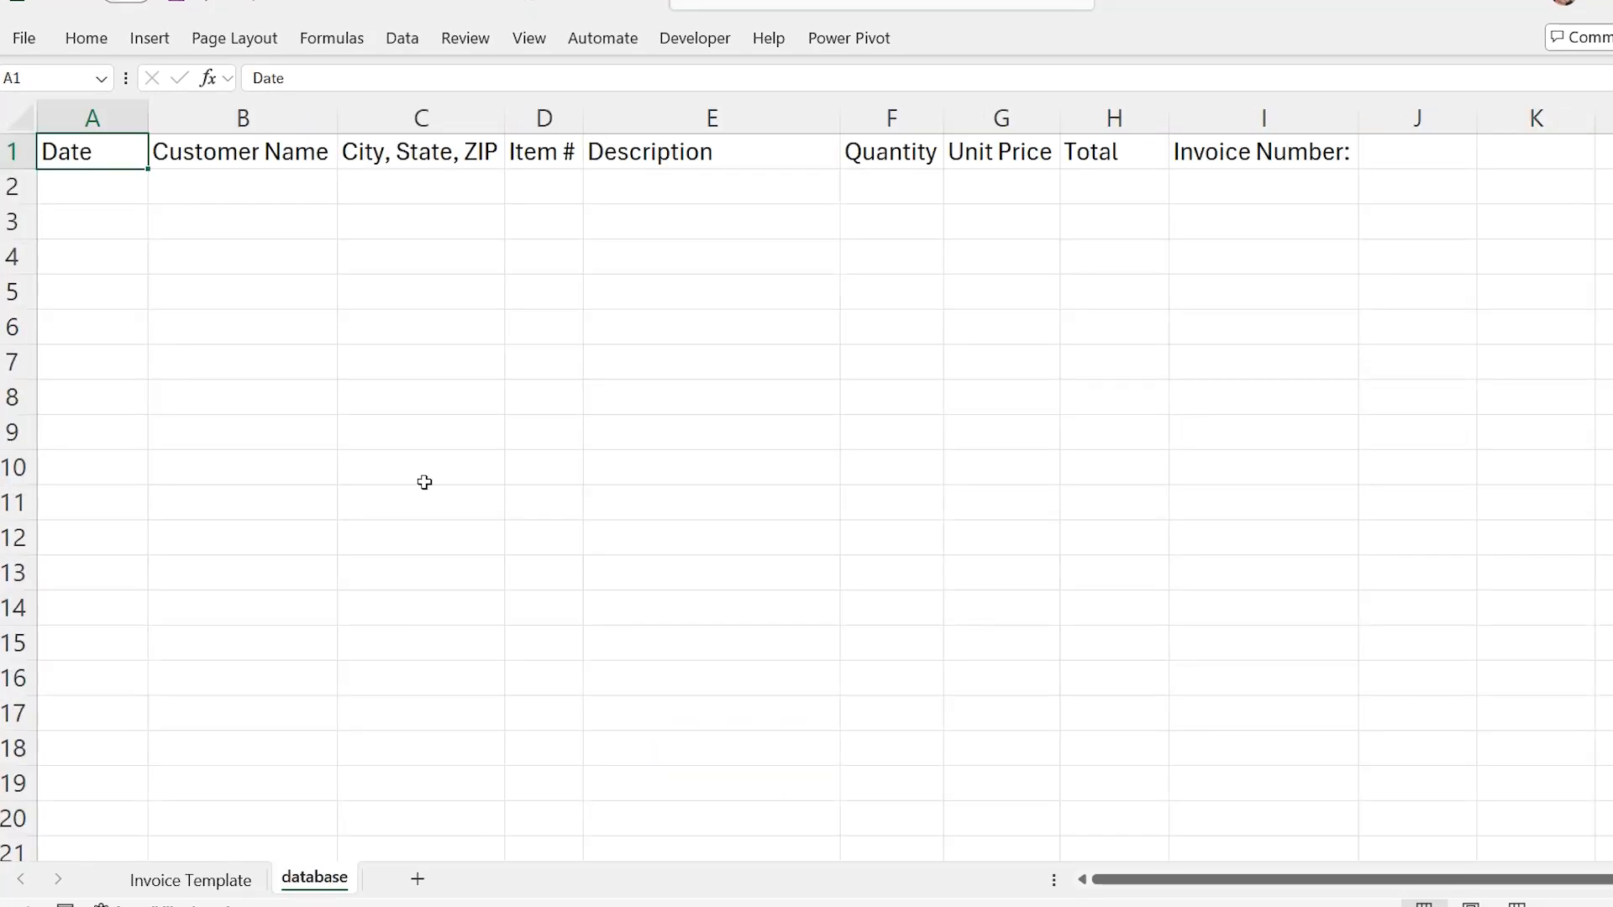
pyautogui.click(189, 879)
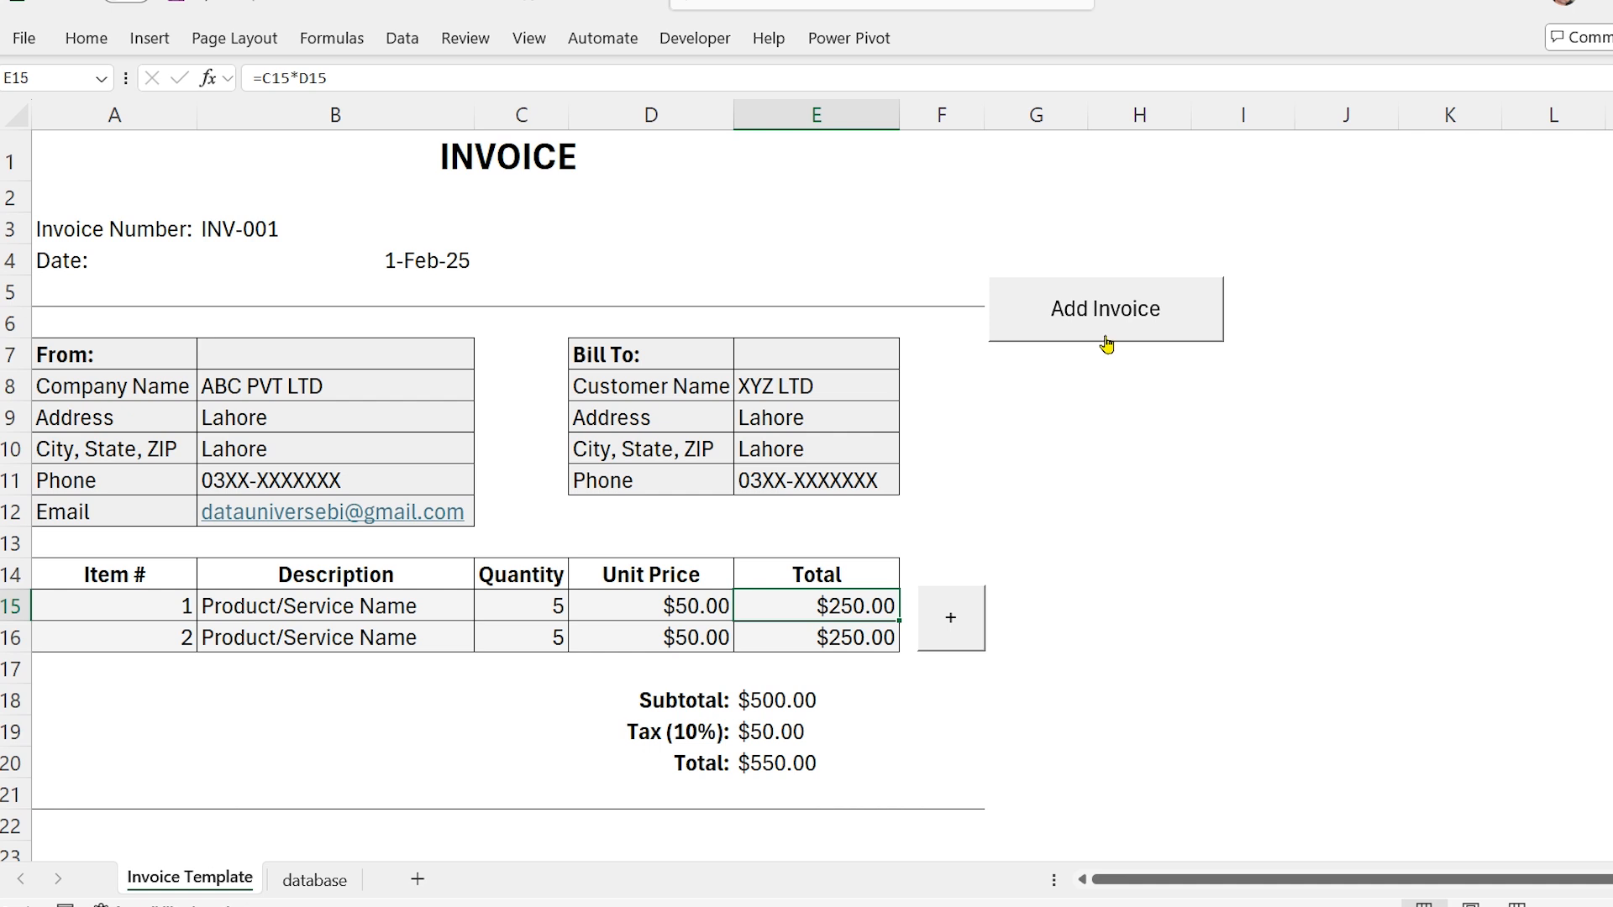
pyautogui.click(1105, 309)
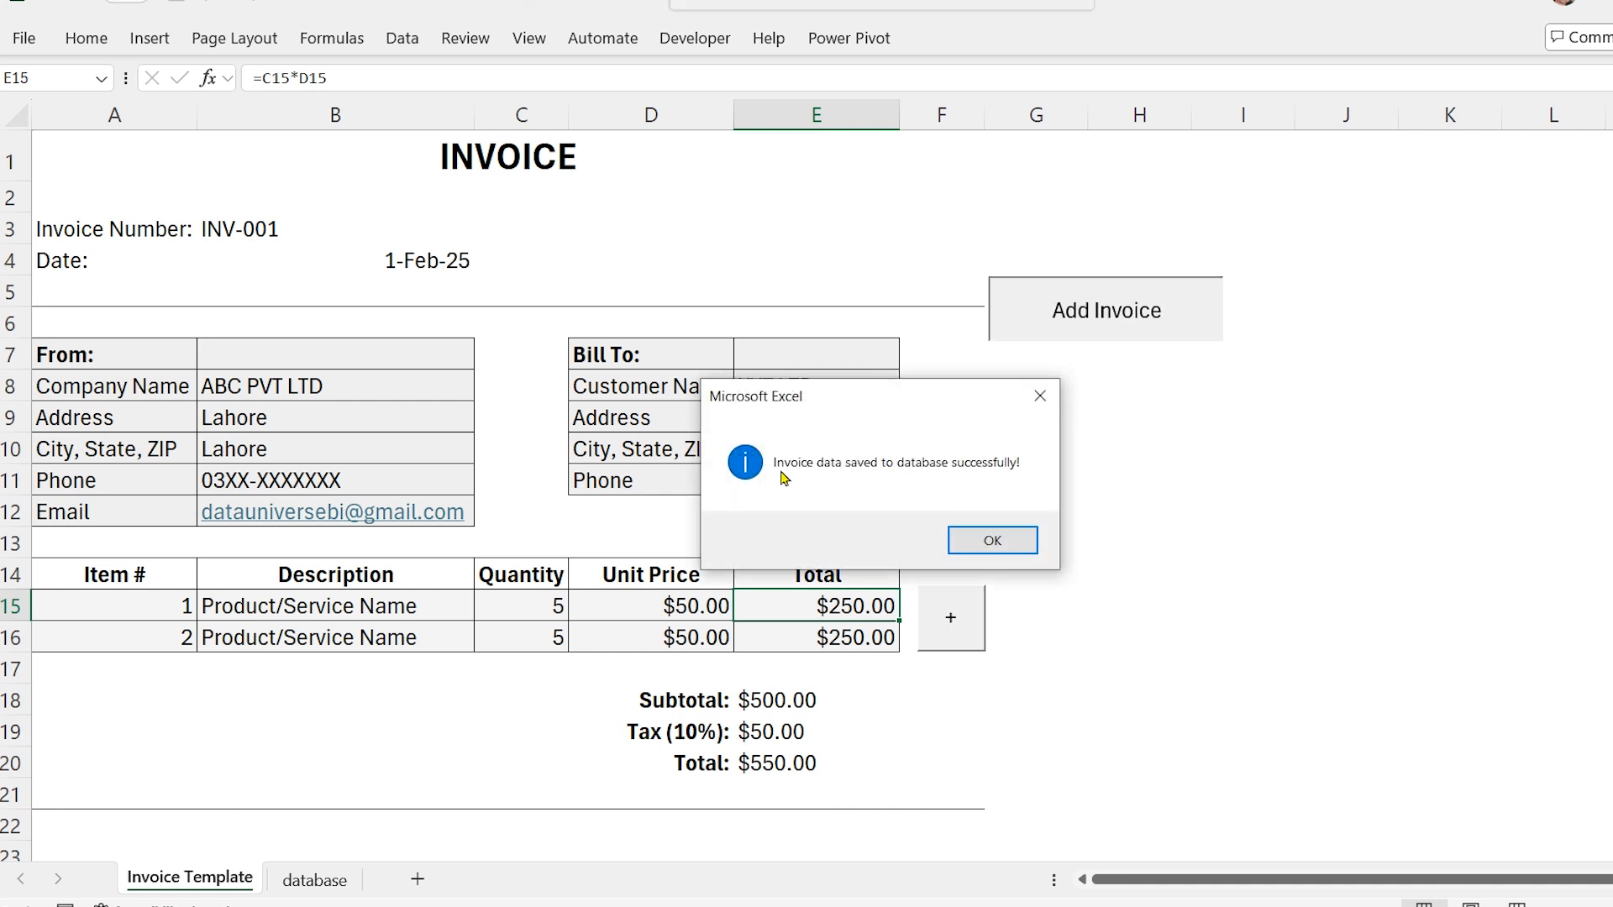
pyautogui.click(991, 539)
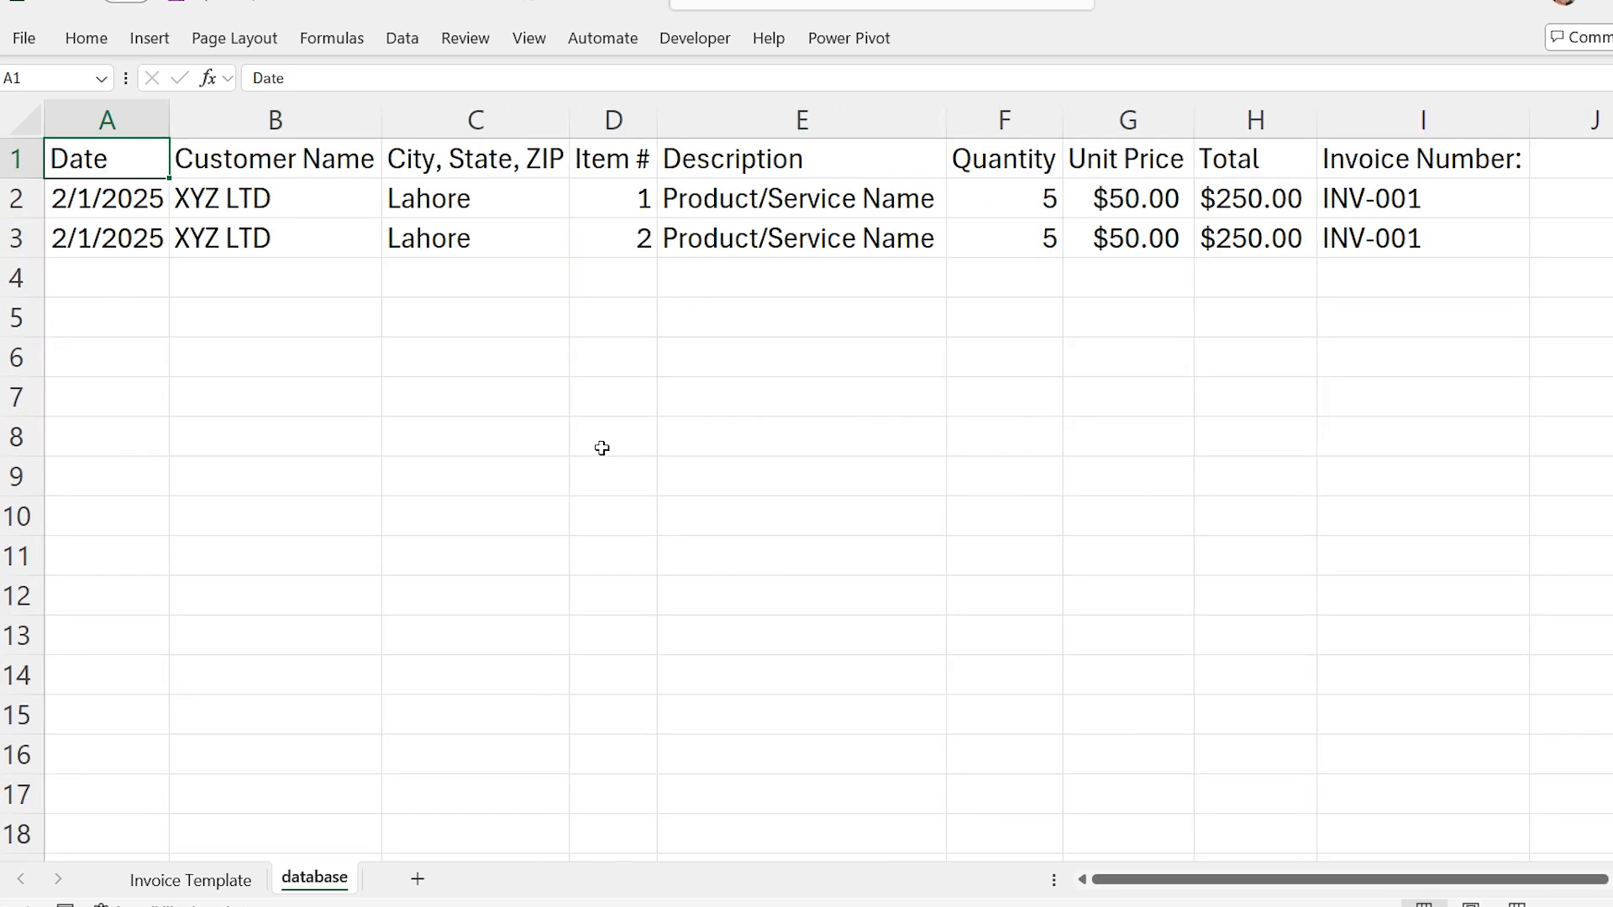
pyautogui.moveTo(602, 427)
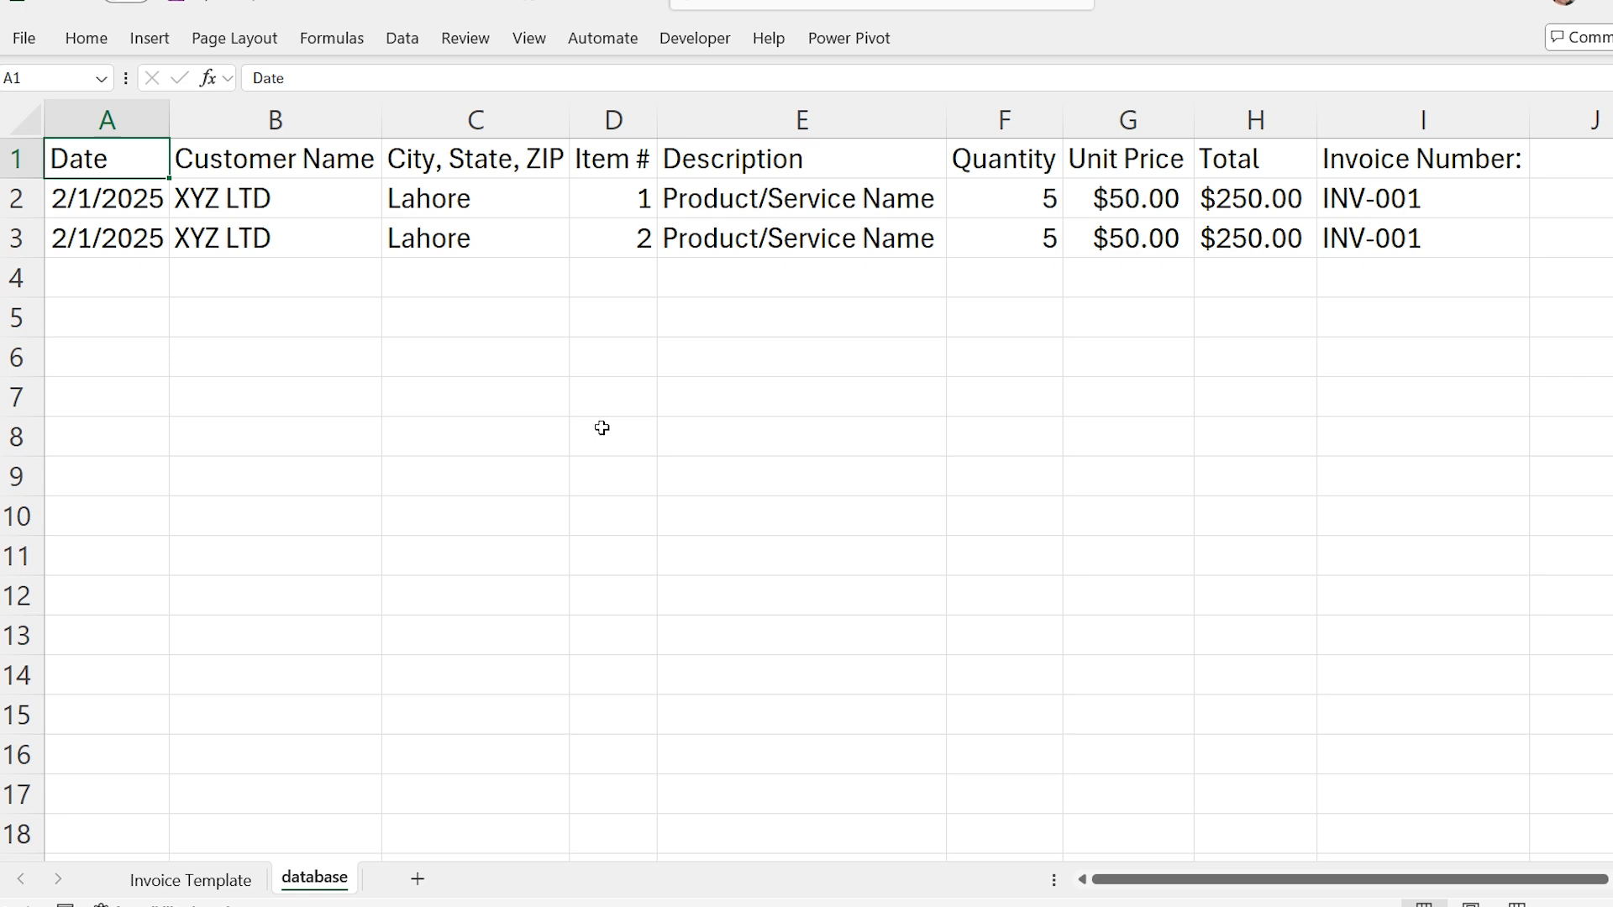
# Step: Review the Word requirements prompt for the VBA invoice template by scrolling through it
pyautogui.click(190, 879)
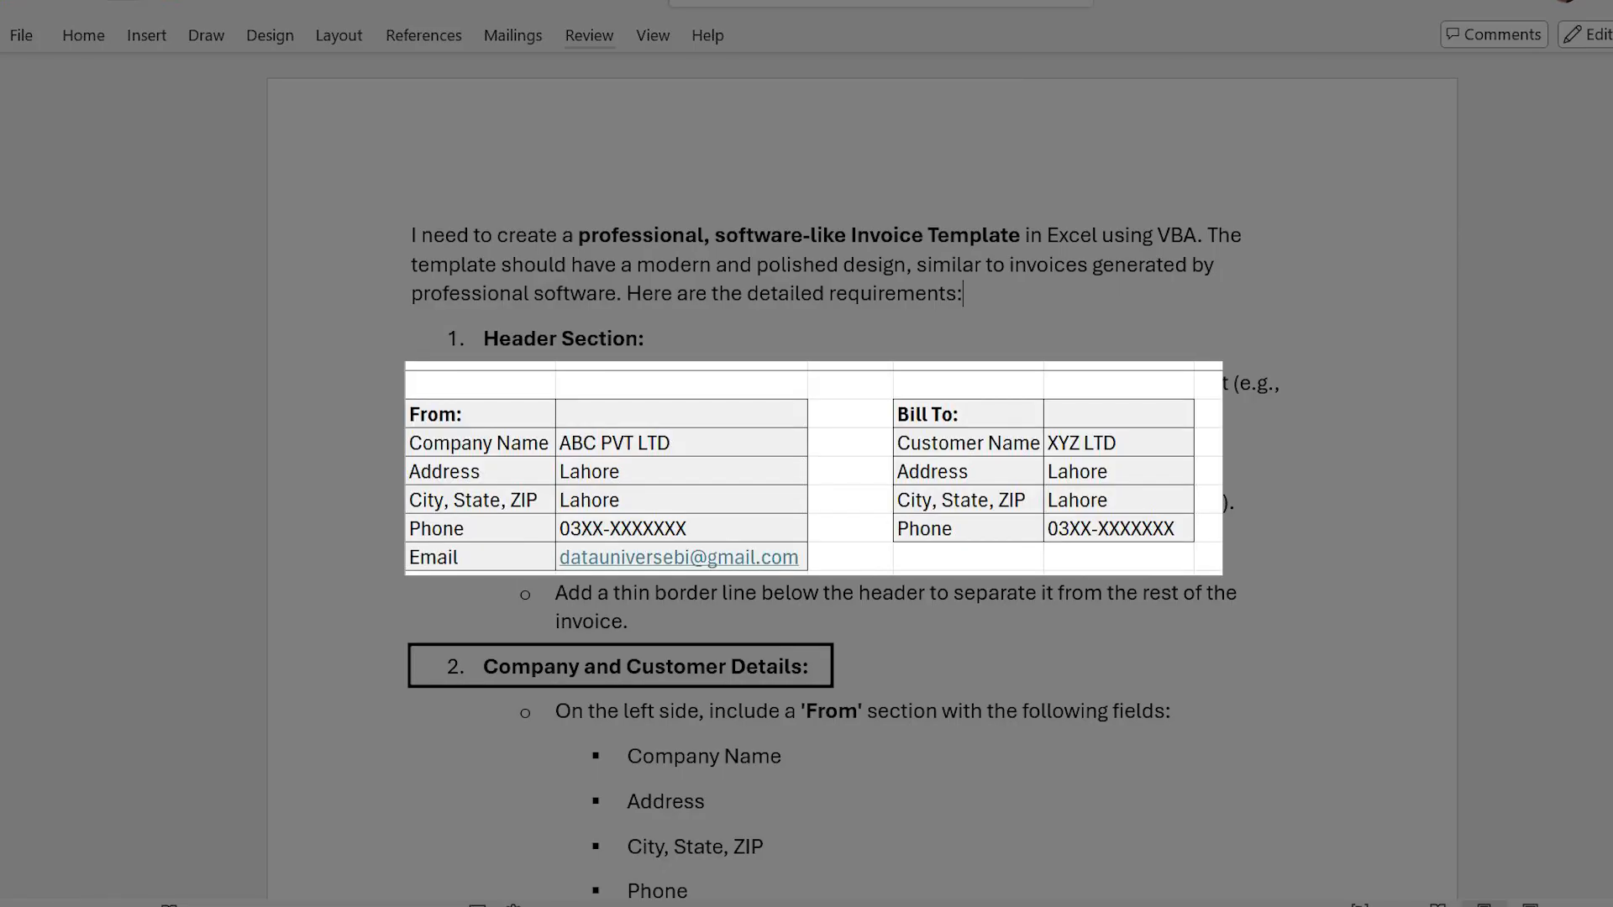
pyautogui.scroll(-3)
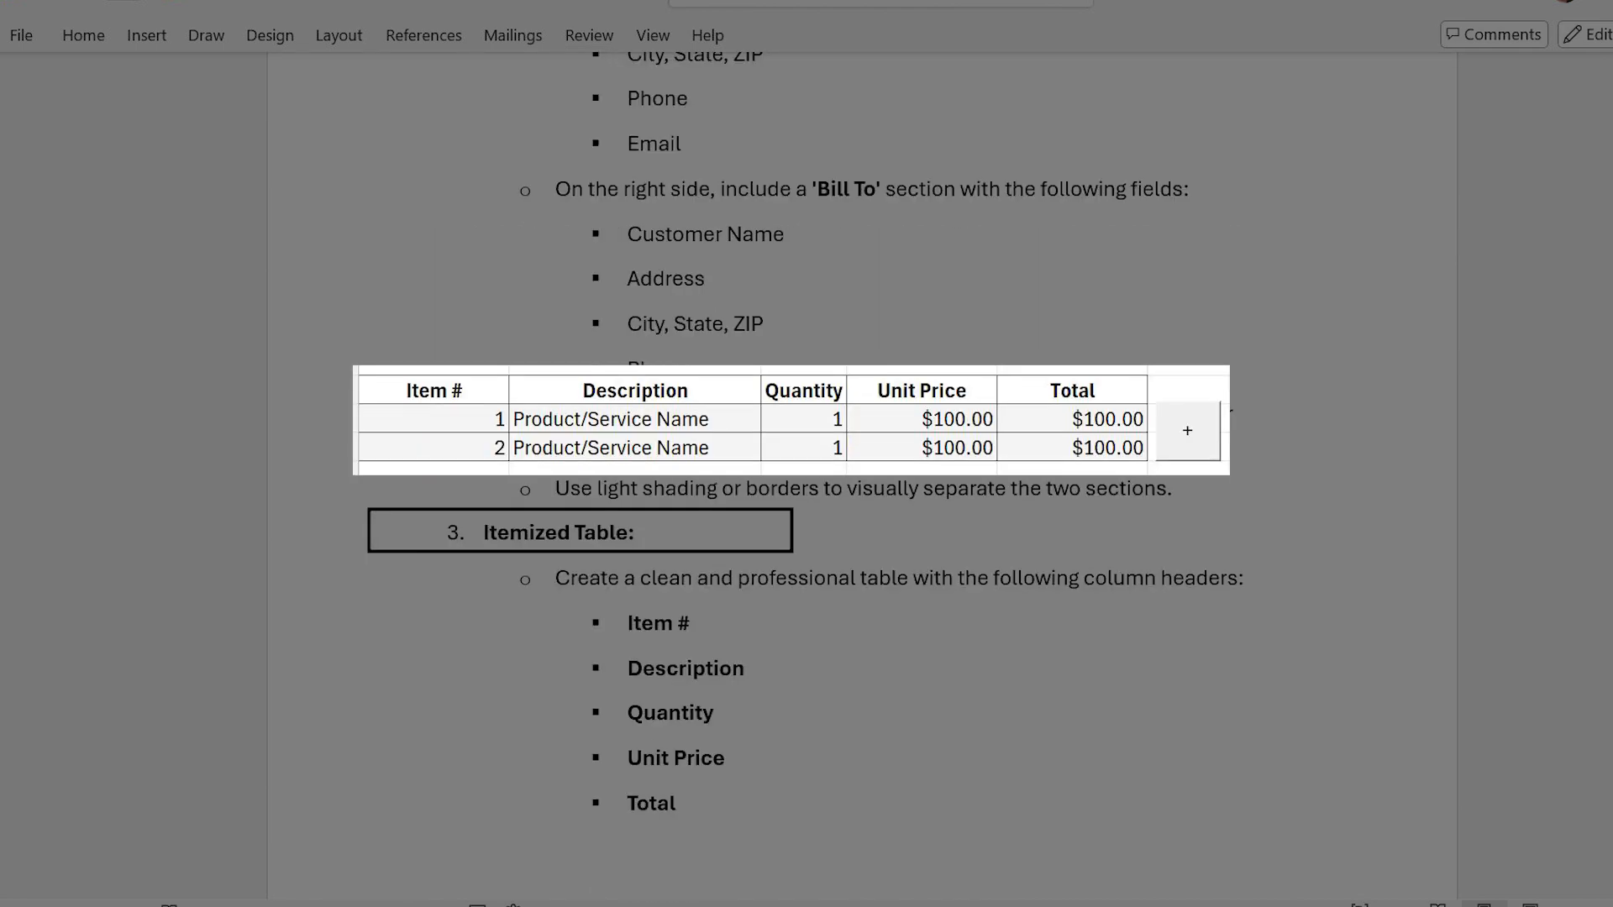
pyautogui.scroll(-3)
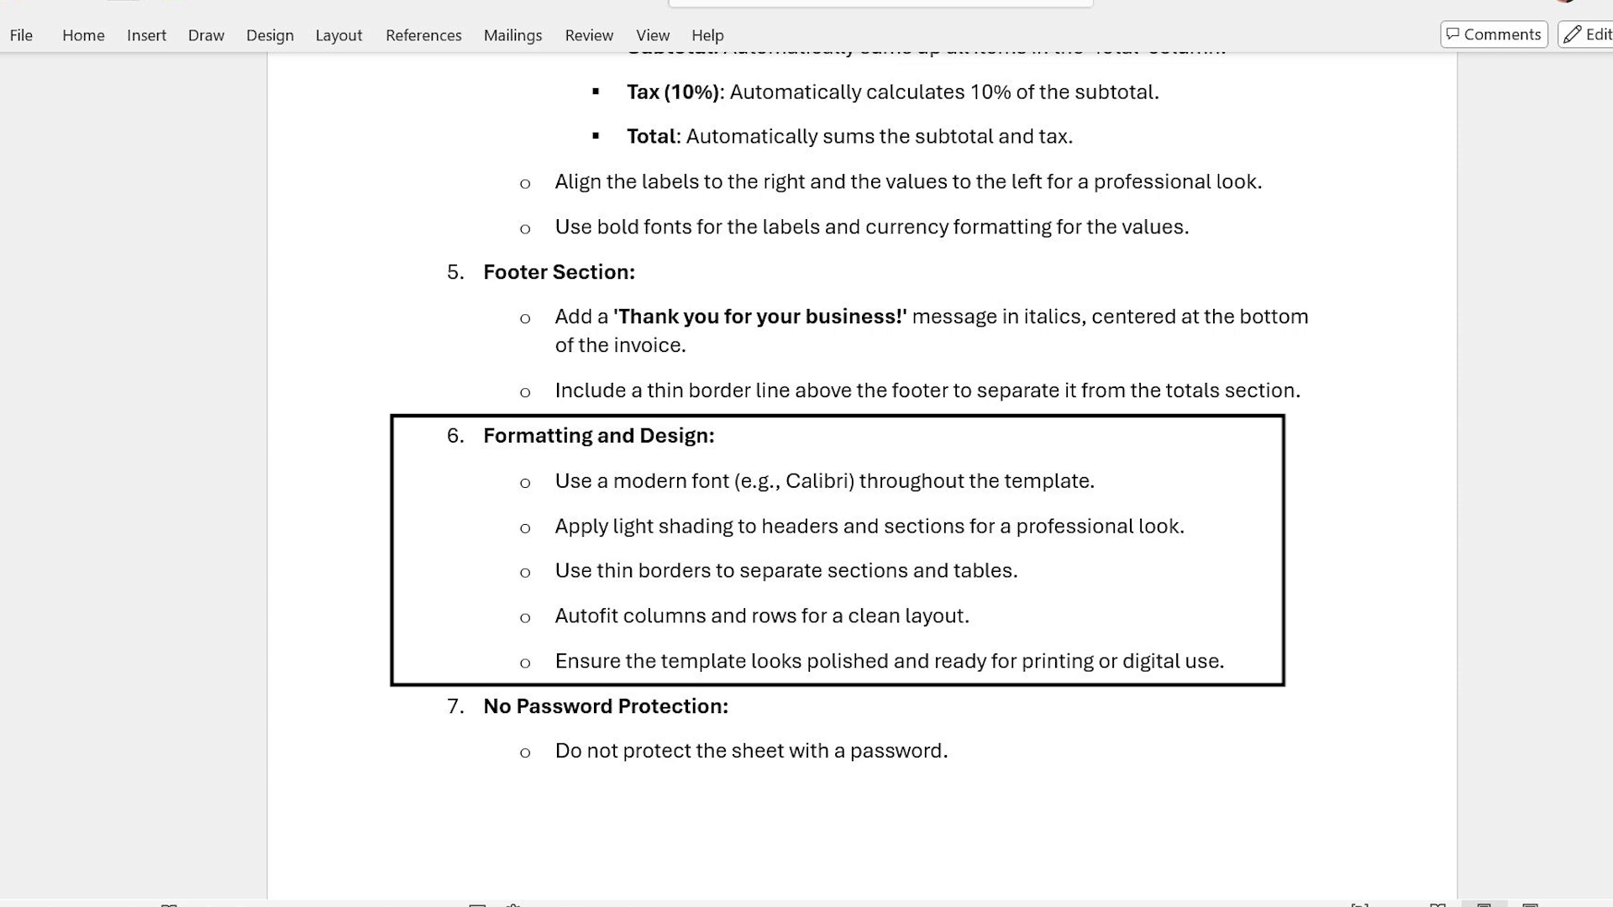
pyautogui.scroll(-3)
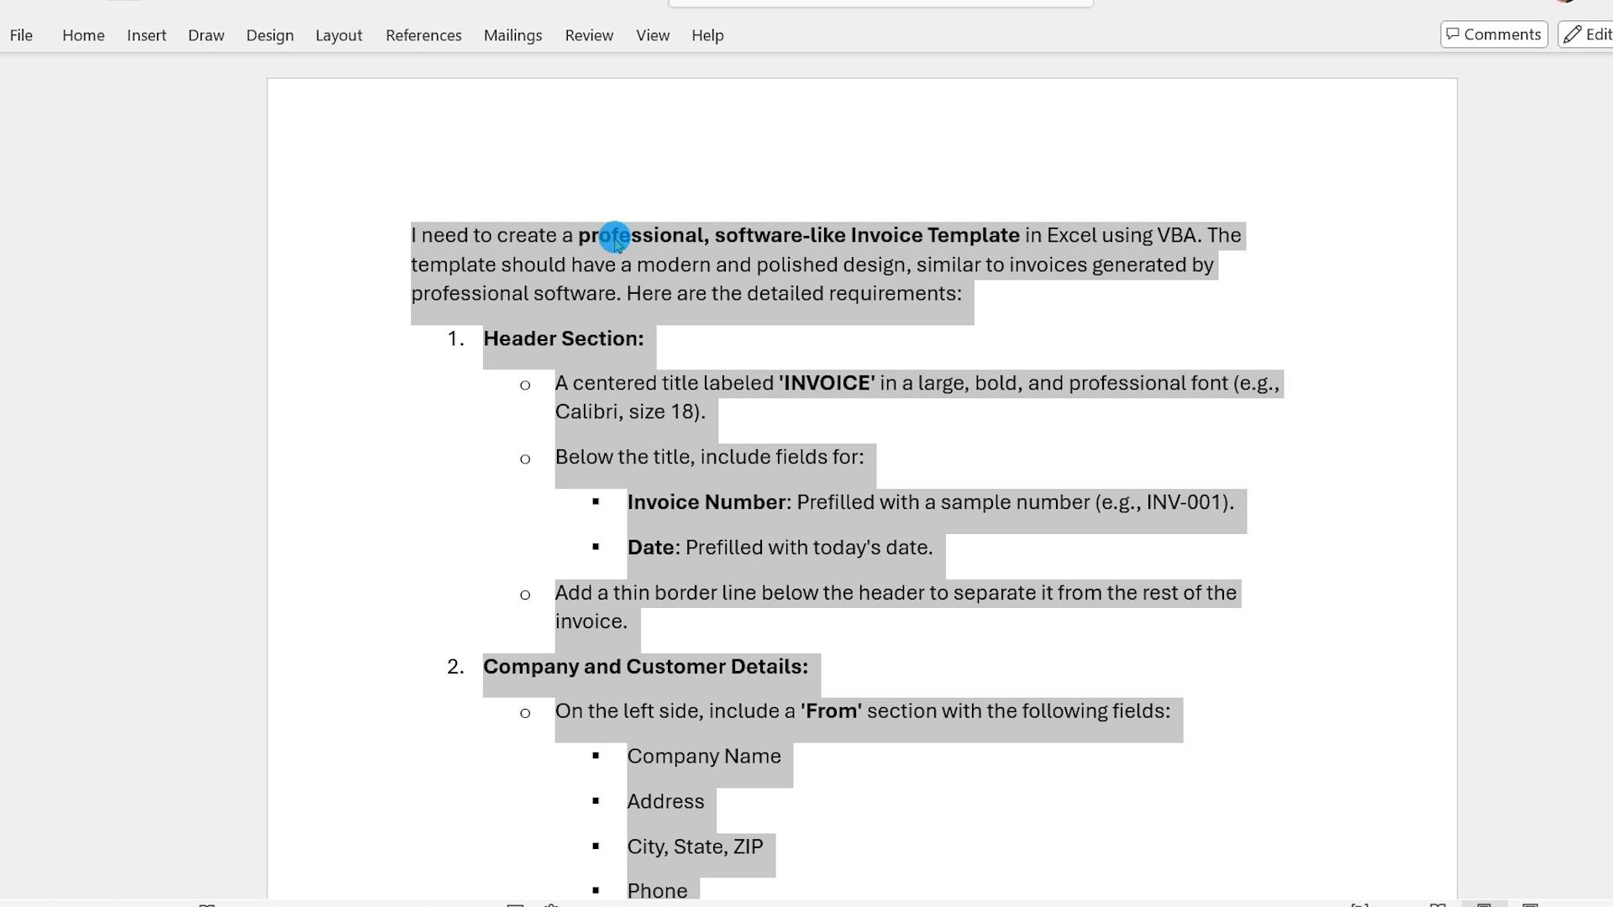
# Step: Paste the copied prompt into a new DeepSeek chat and view the generated CreateInvoiceTemplate macro
pyautogui.rightClick(615, 237)
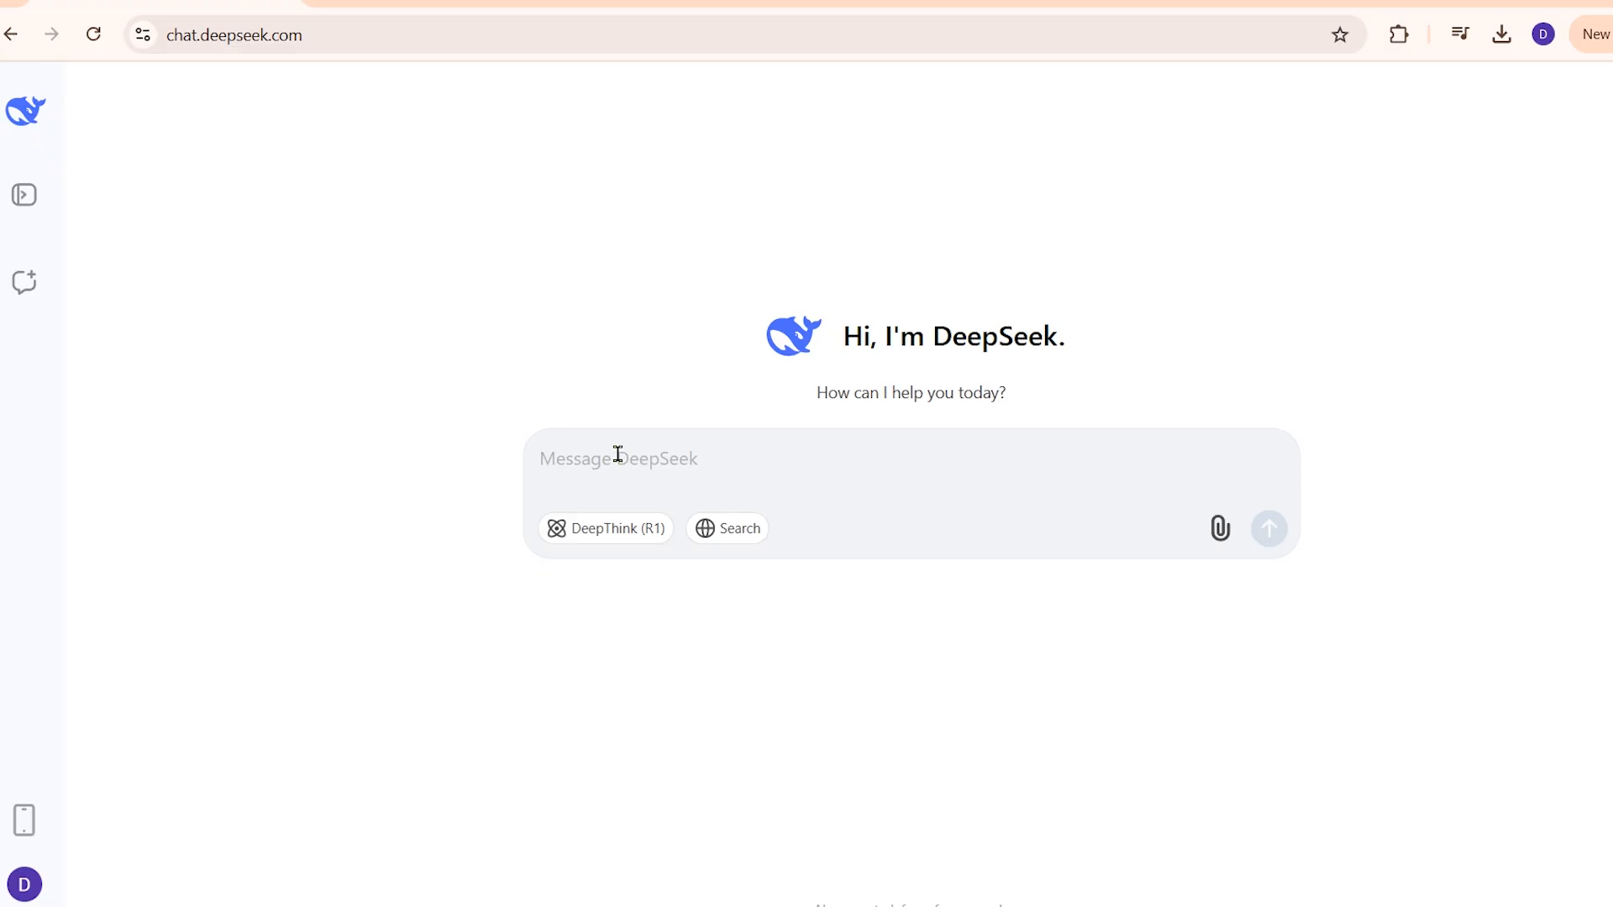
pyautogui.rightClick(616, 457)
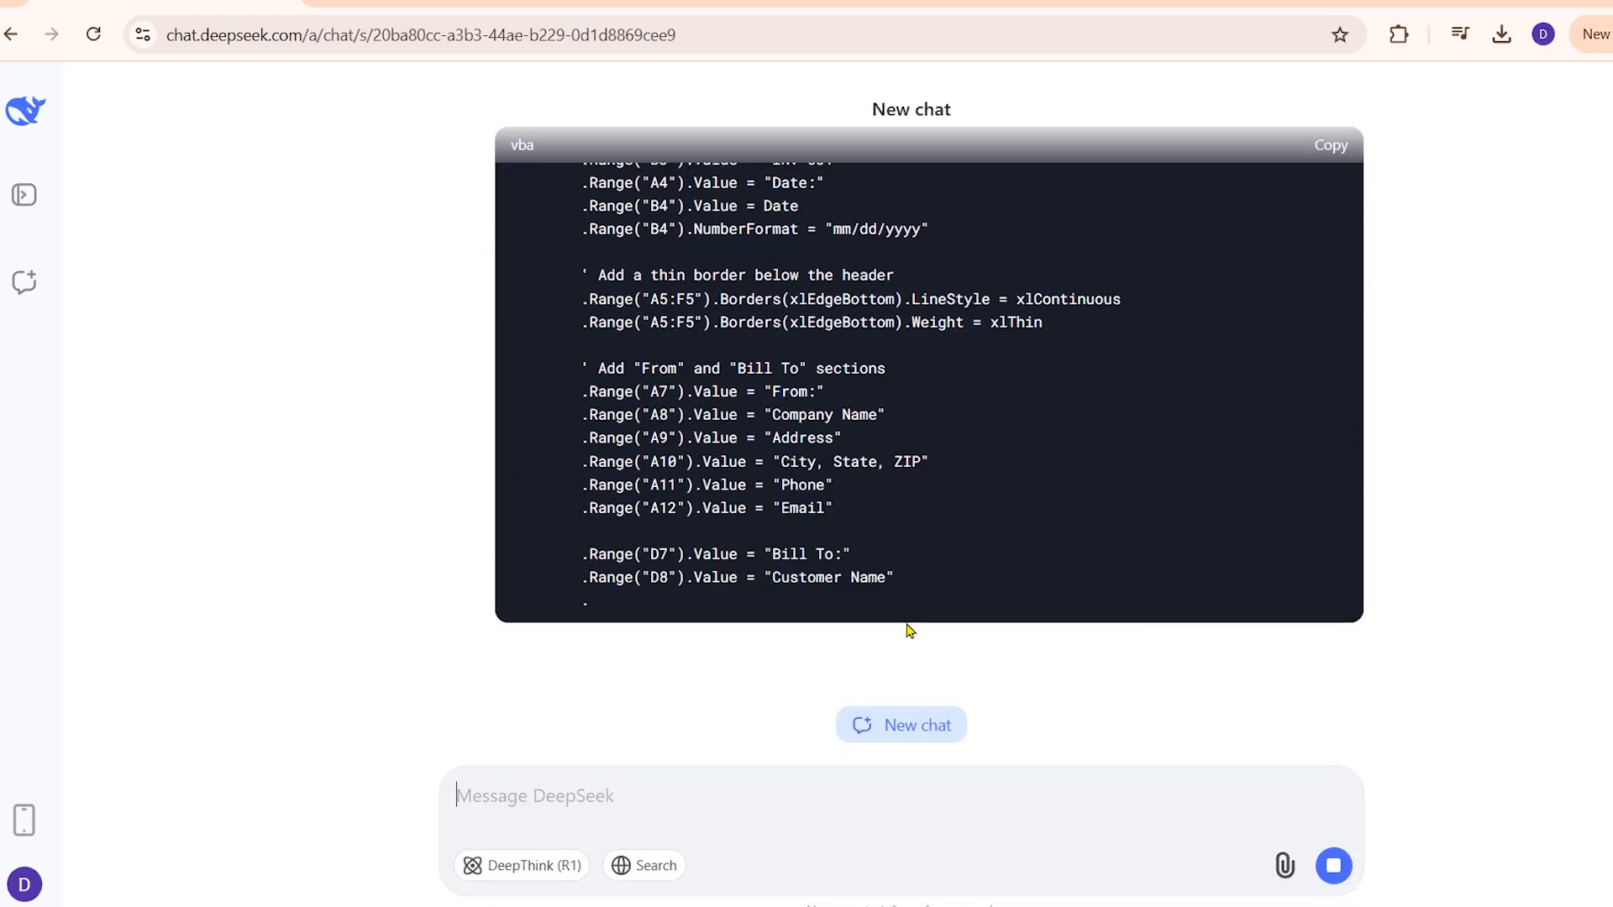
pyautogui.scroll(-3)
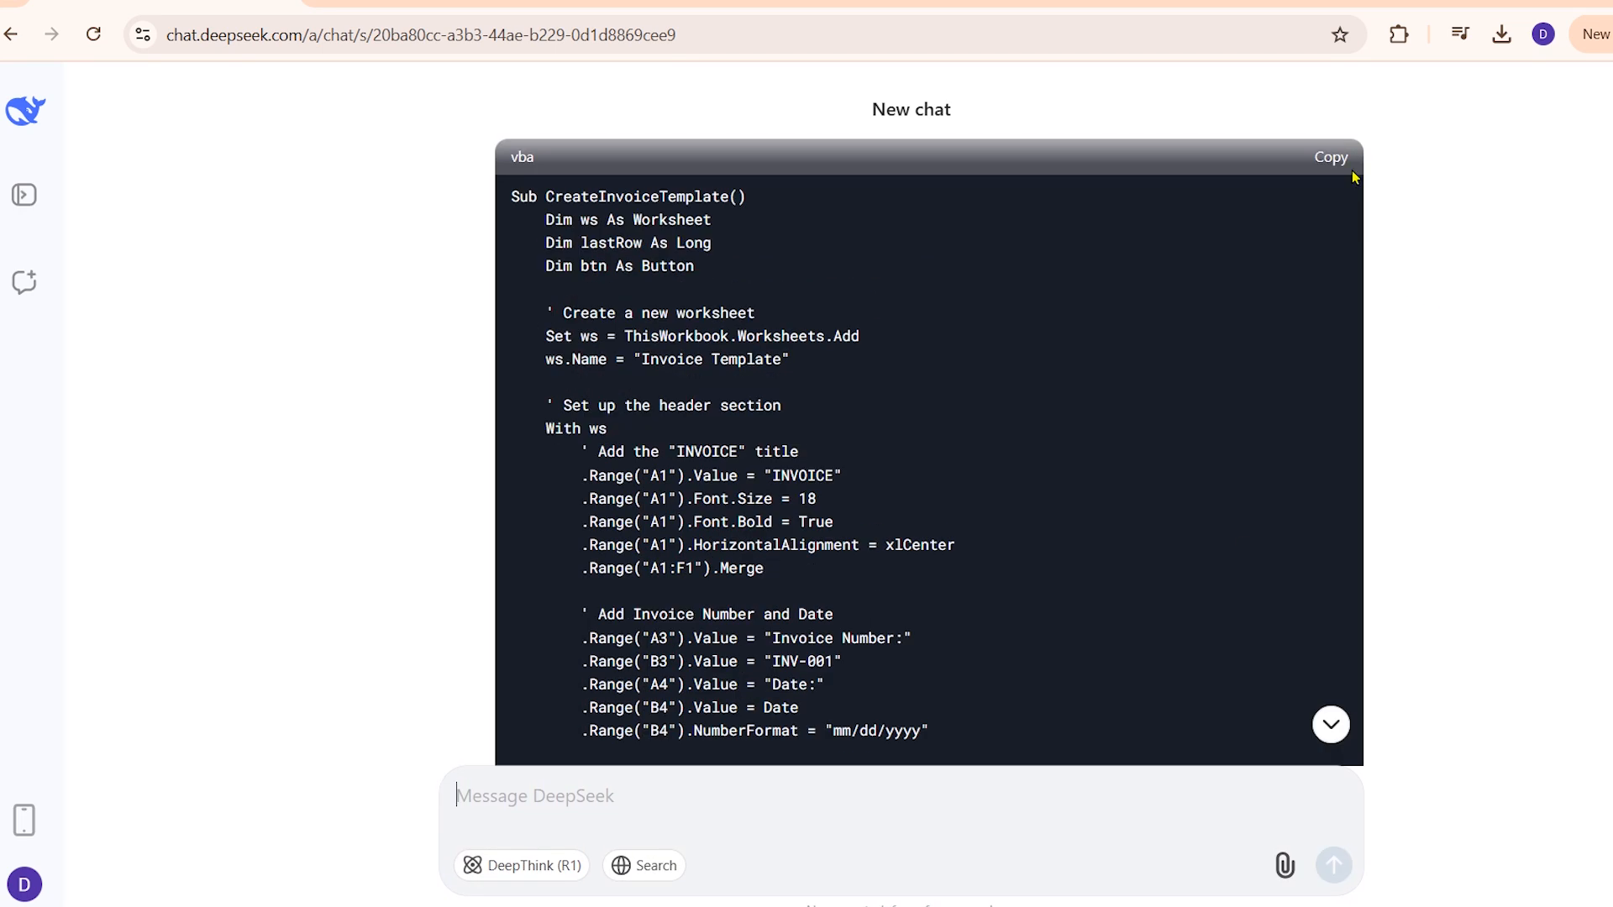
# Step: Copy the VBA code into the workbook's macro editor and select CreateInvoiceTemplate in the macro list
pyautogui.click(1331, 158)
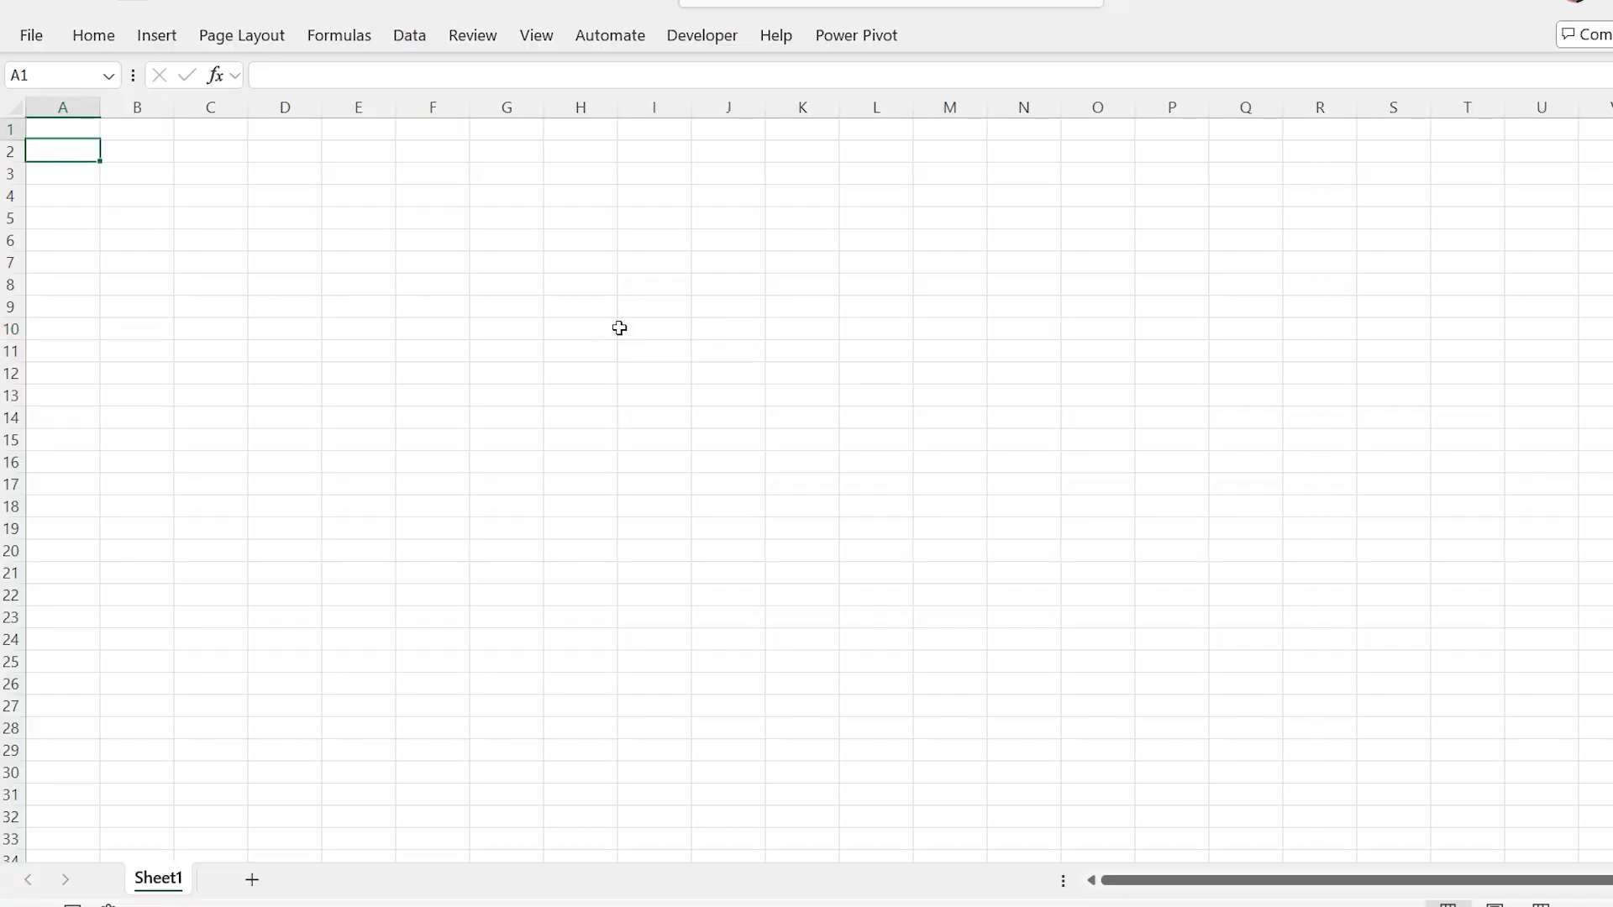
pyautogui.press('alt+F11')
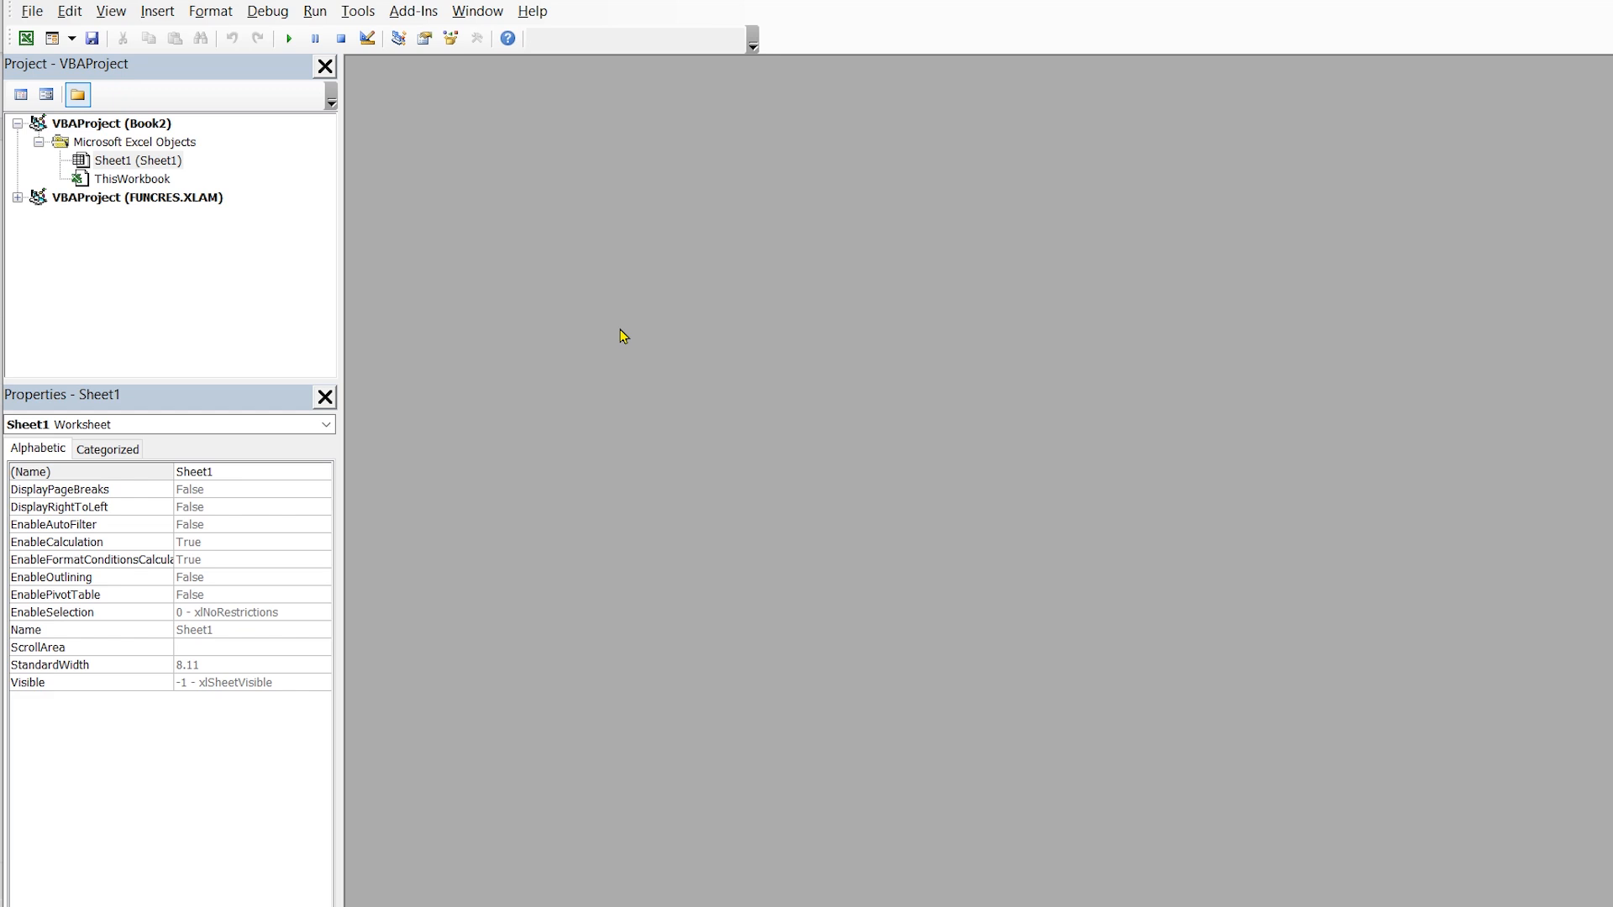
pyautogui.moveTo(254, 117)
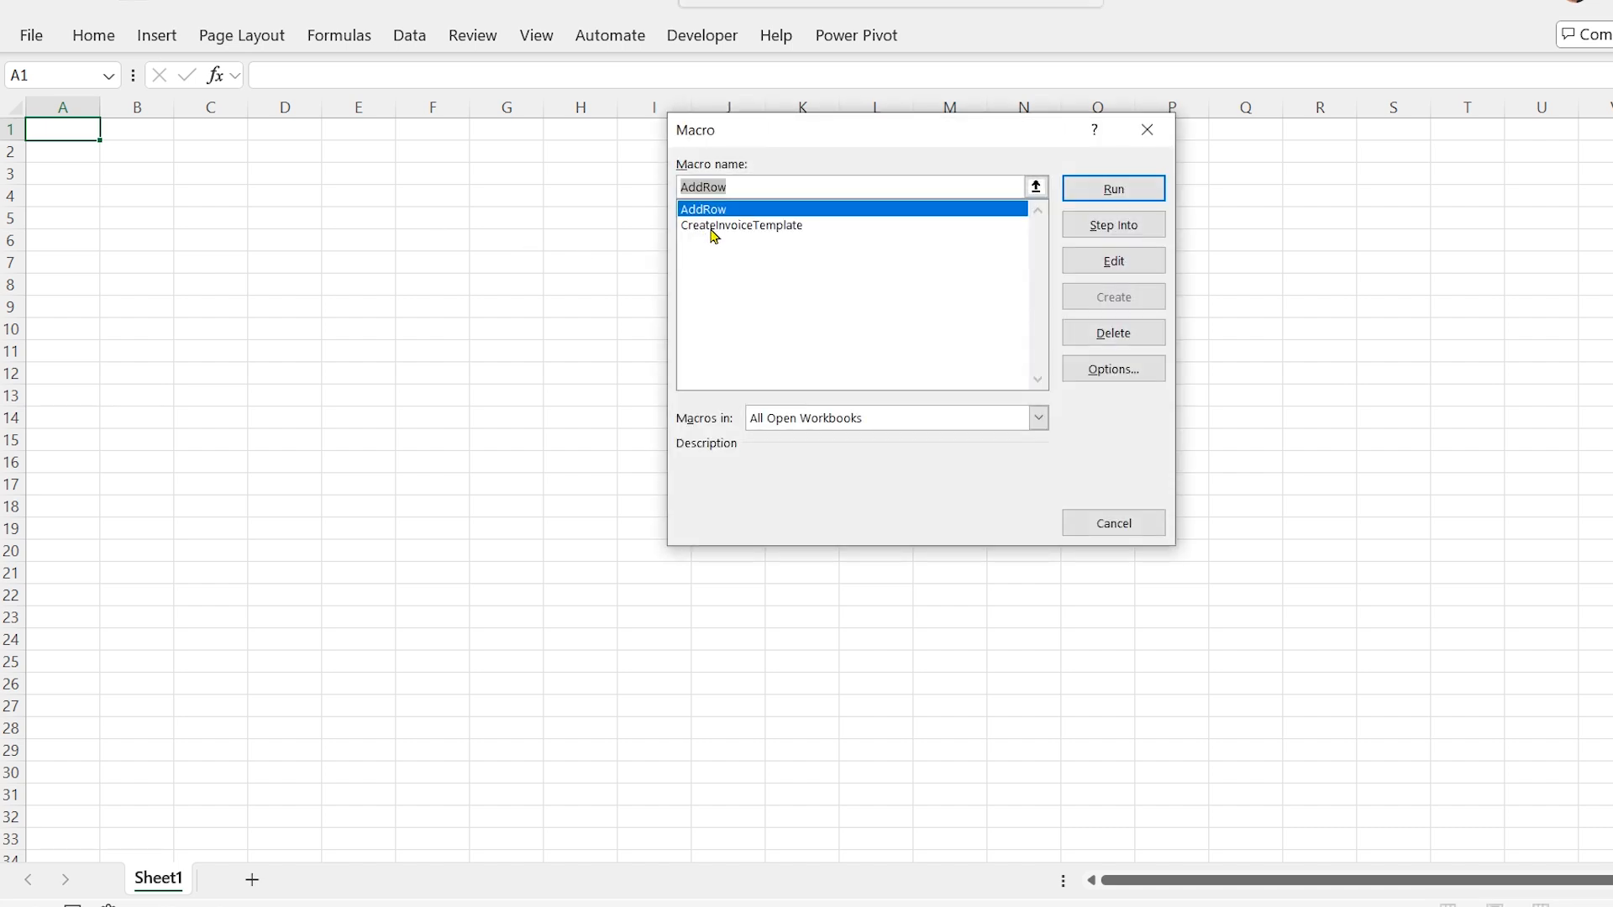
pyautogui.click(741, 224)
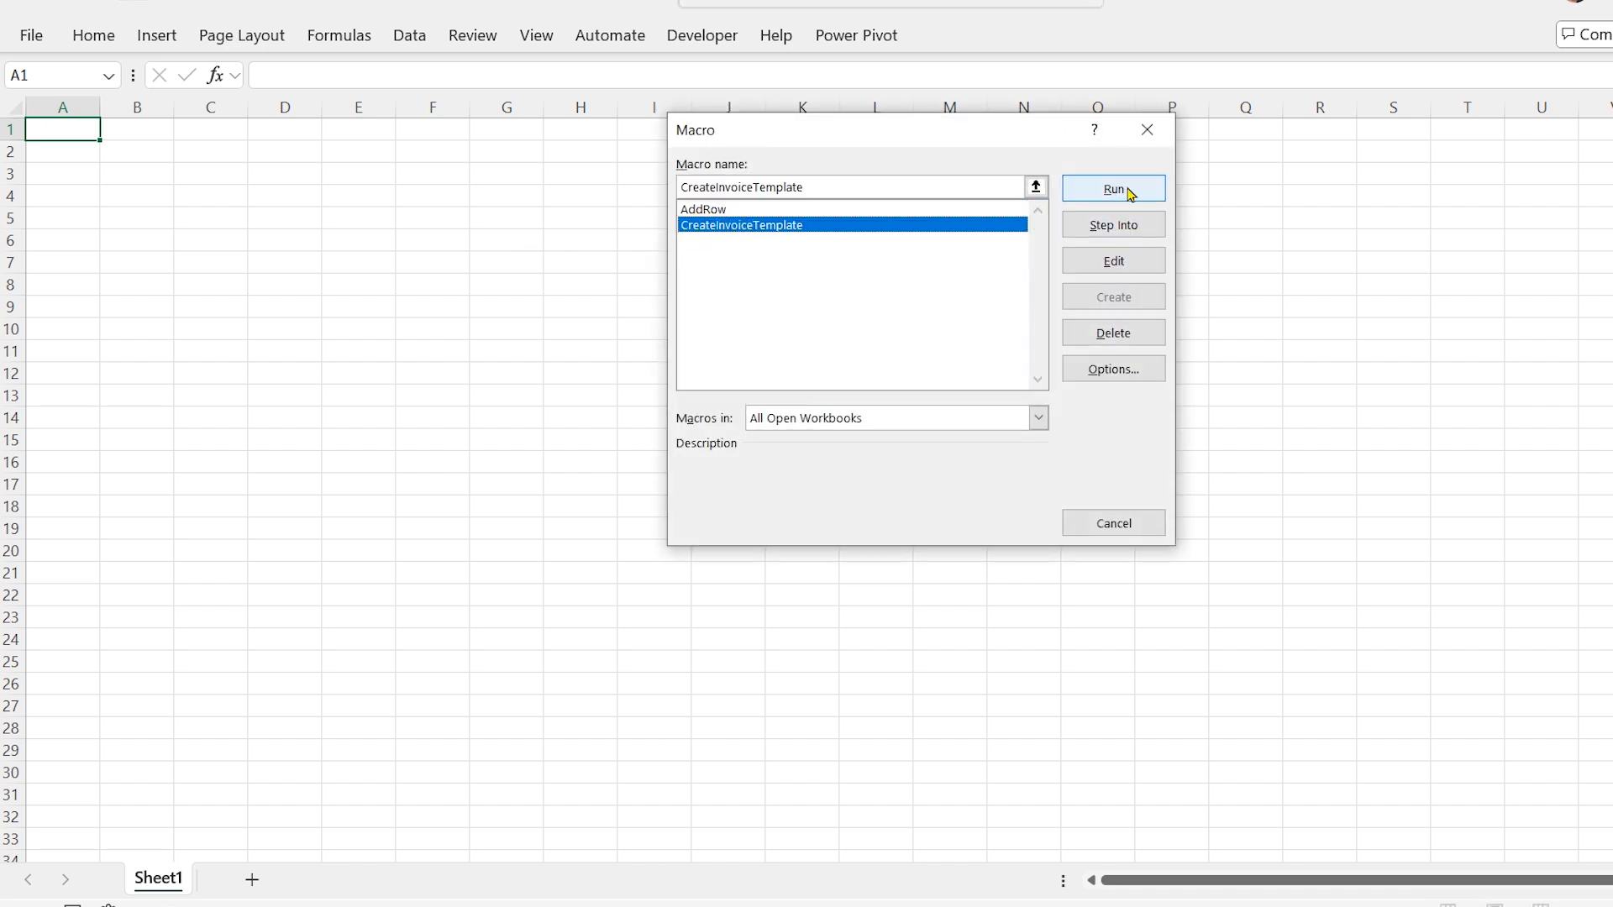
# Step: Run the macro to build the Invoice Template sheet and move the Subtotal, Tax, Total labels into column D
pyautogui.click(1112, 189)
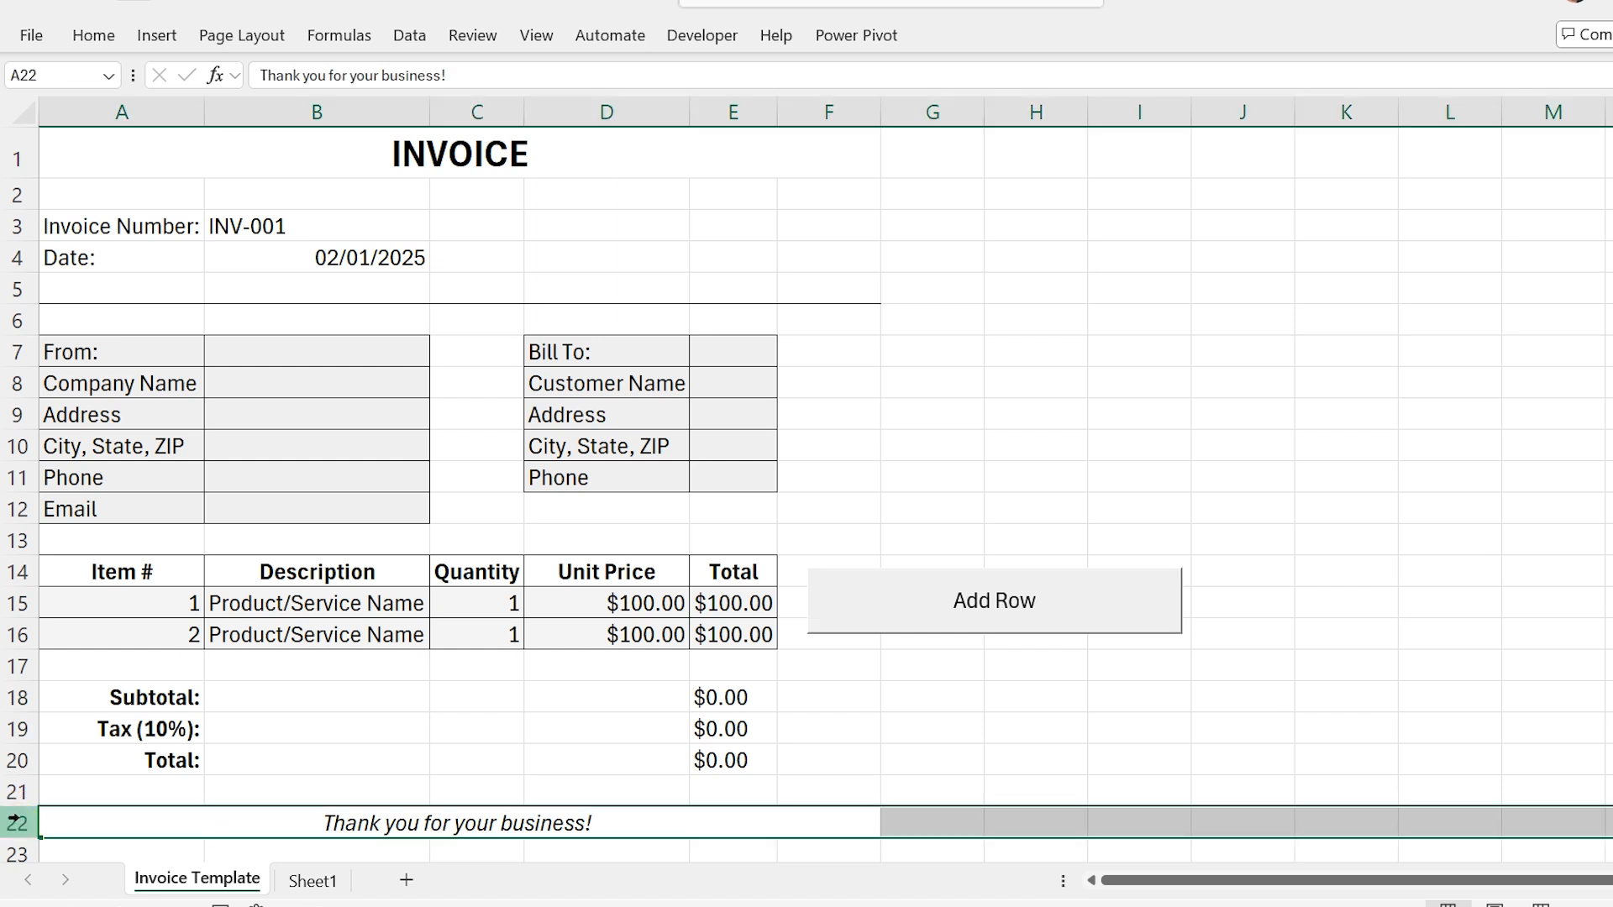
pyautogui.click(121, 696)
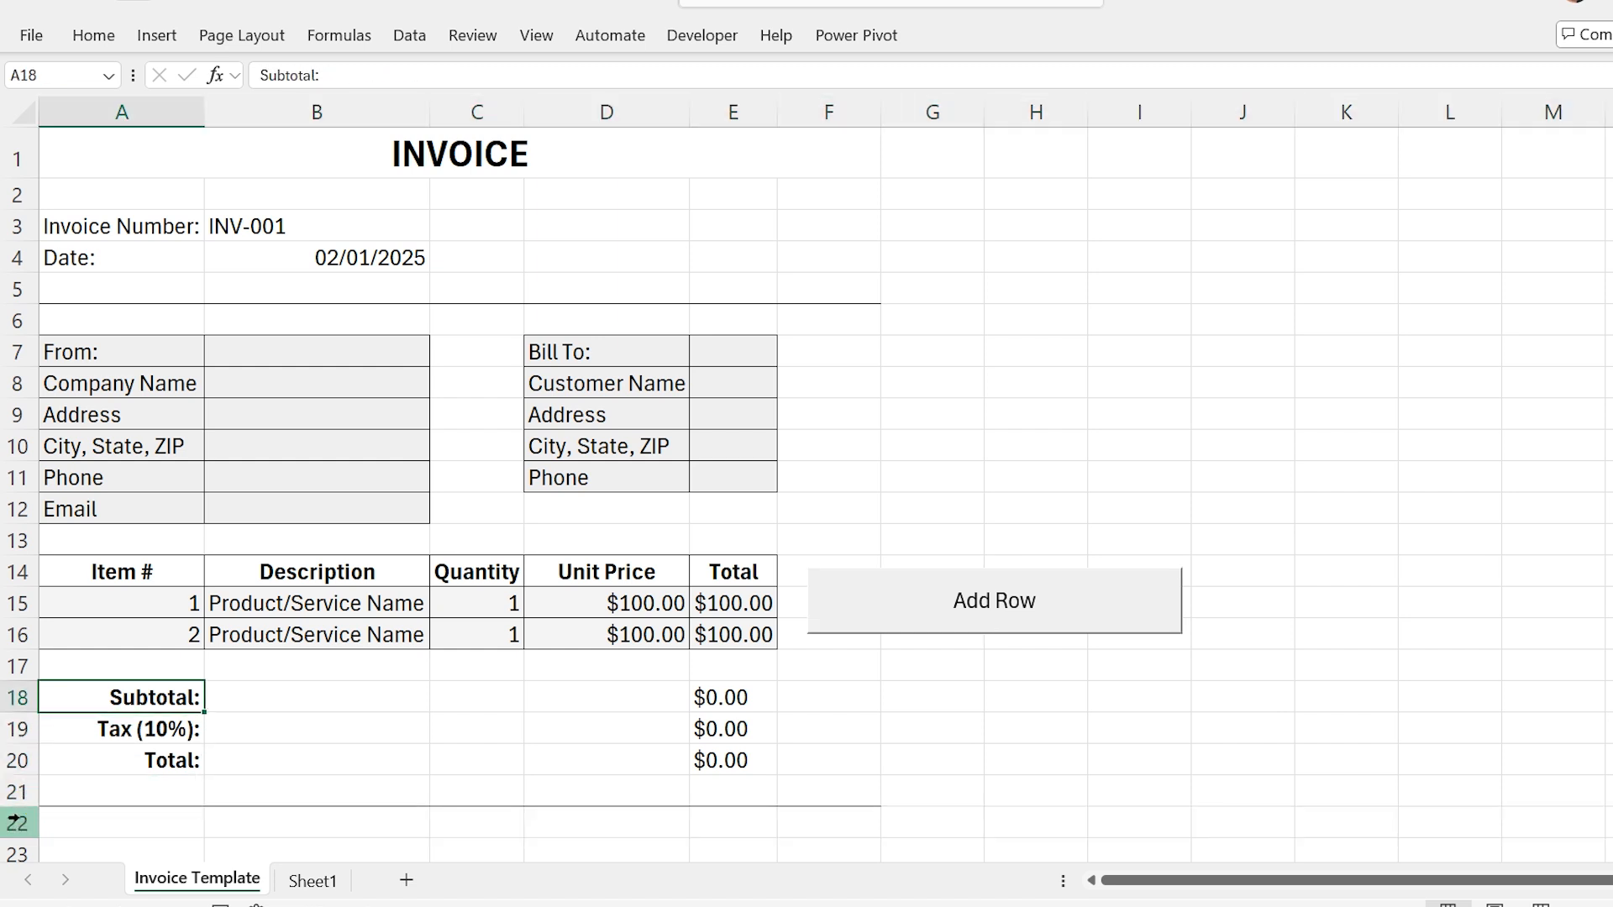
pyautogui.moveTo(121, 696); pyautogui.dragTo(121, 760)
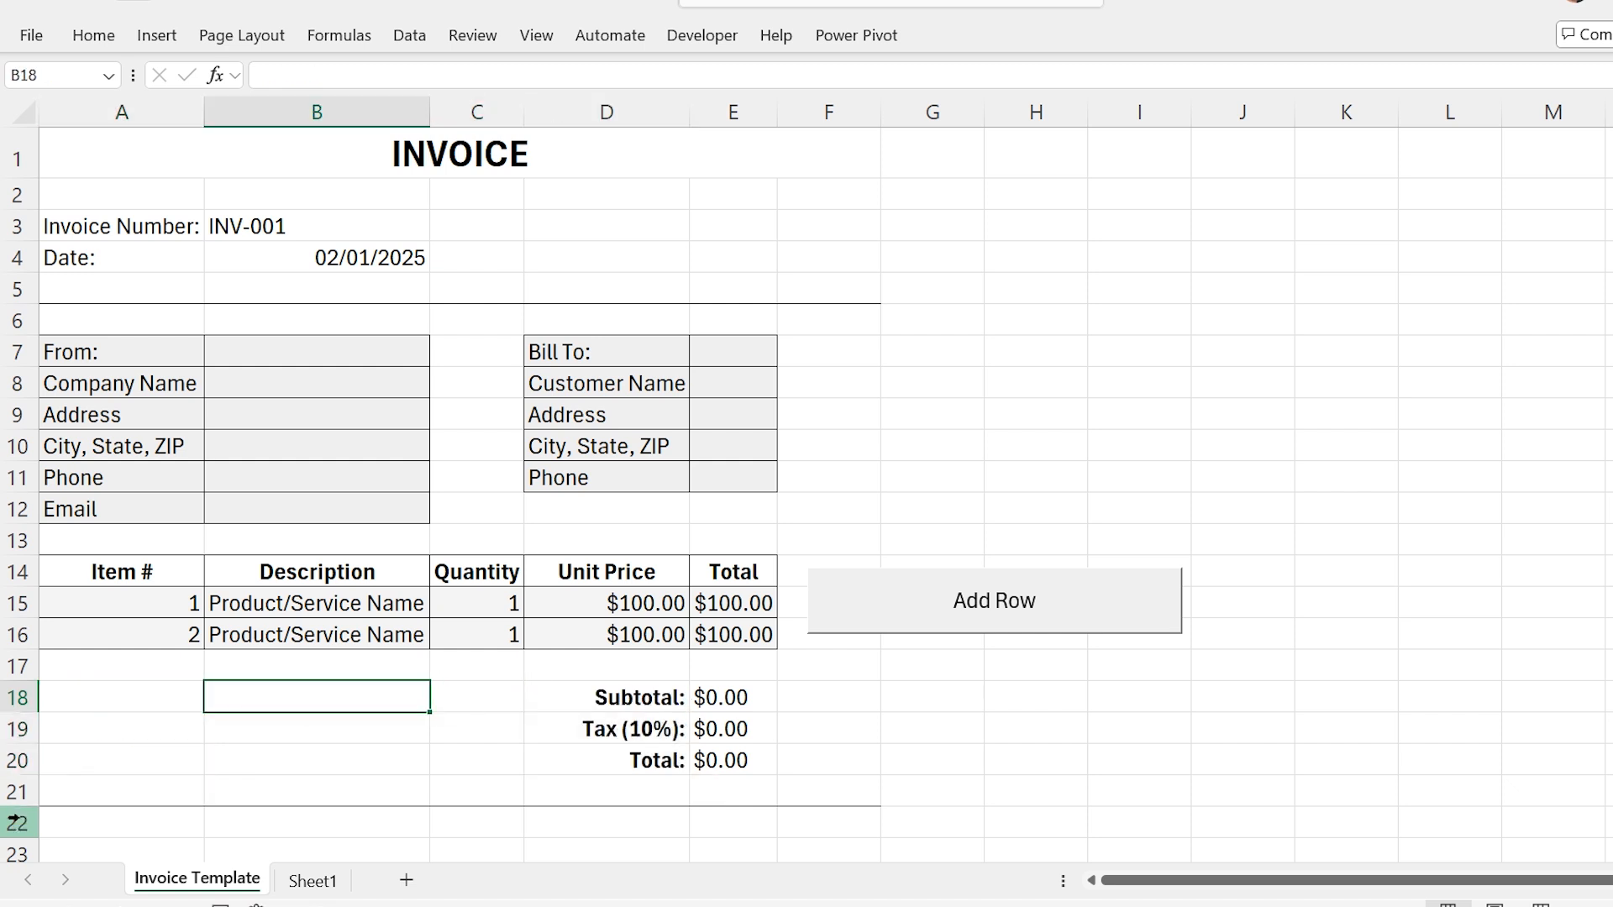
pyautogui.click(121, 696)
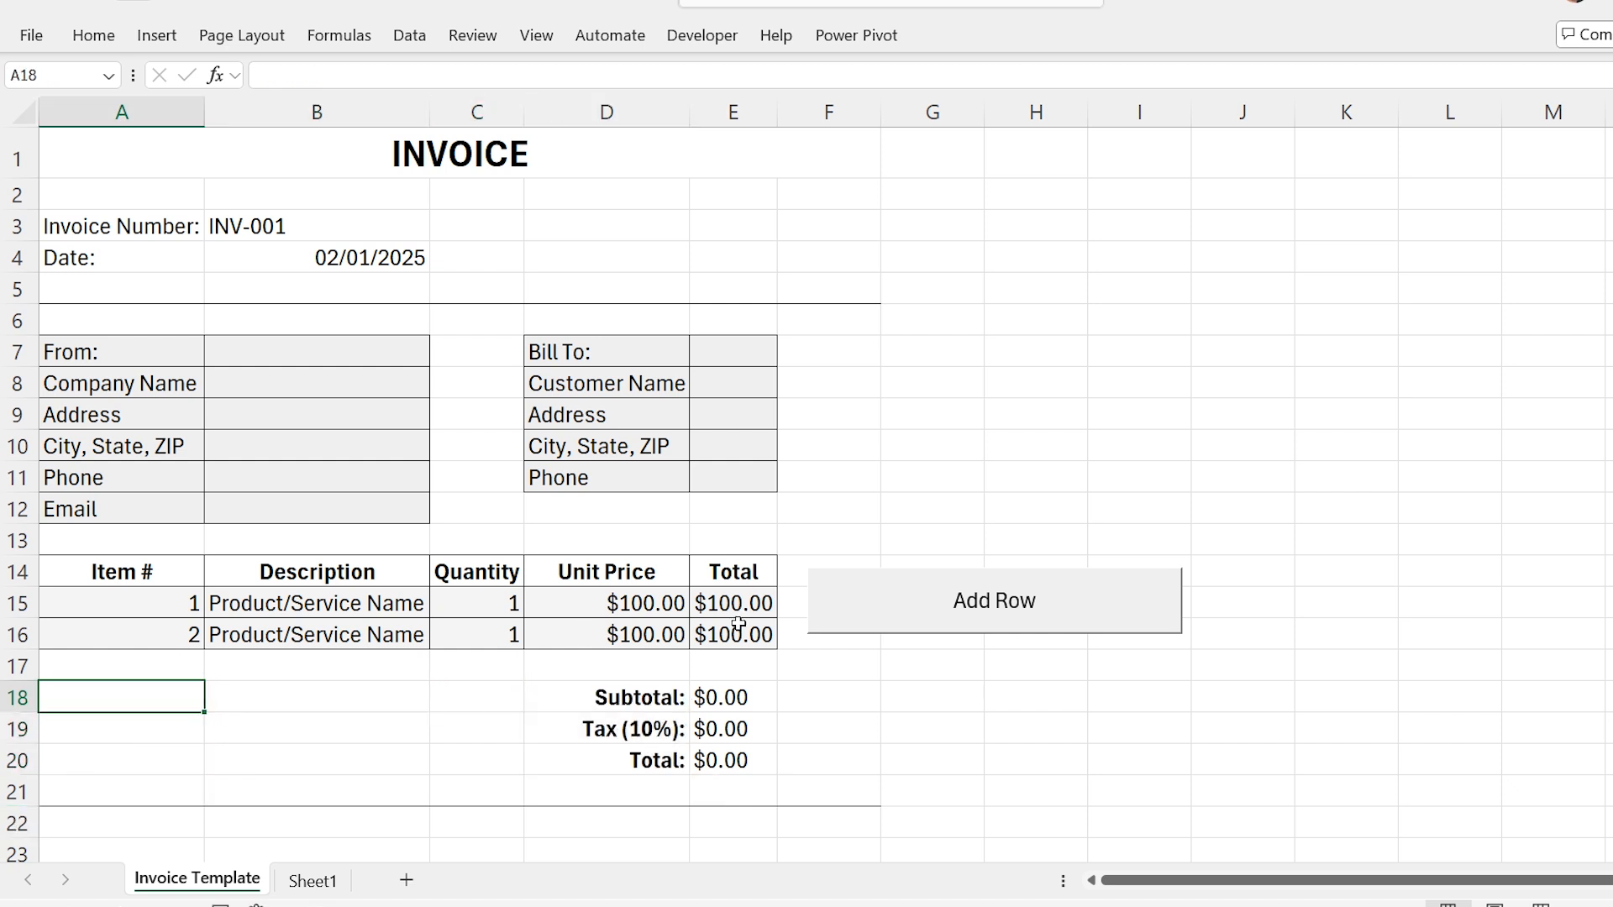
# Step: Add a new worksheet named database
pyautogui.click(733, 633)
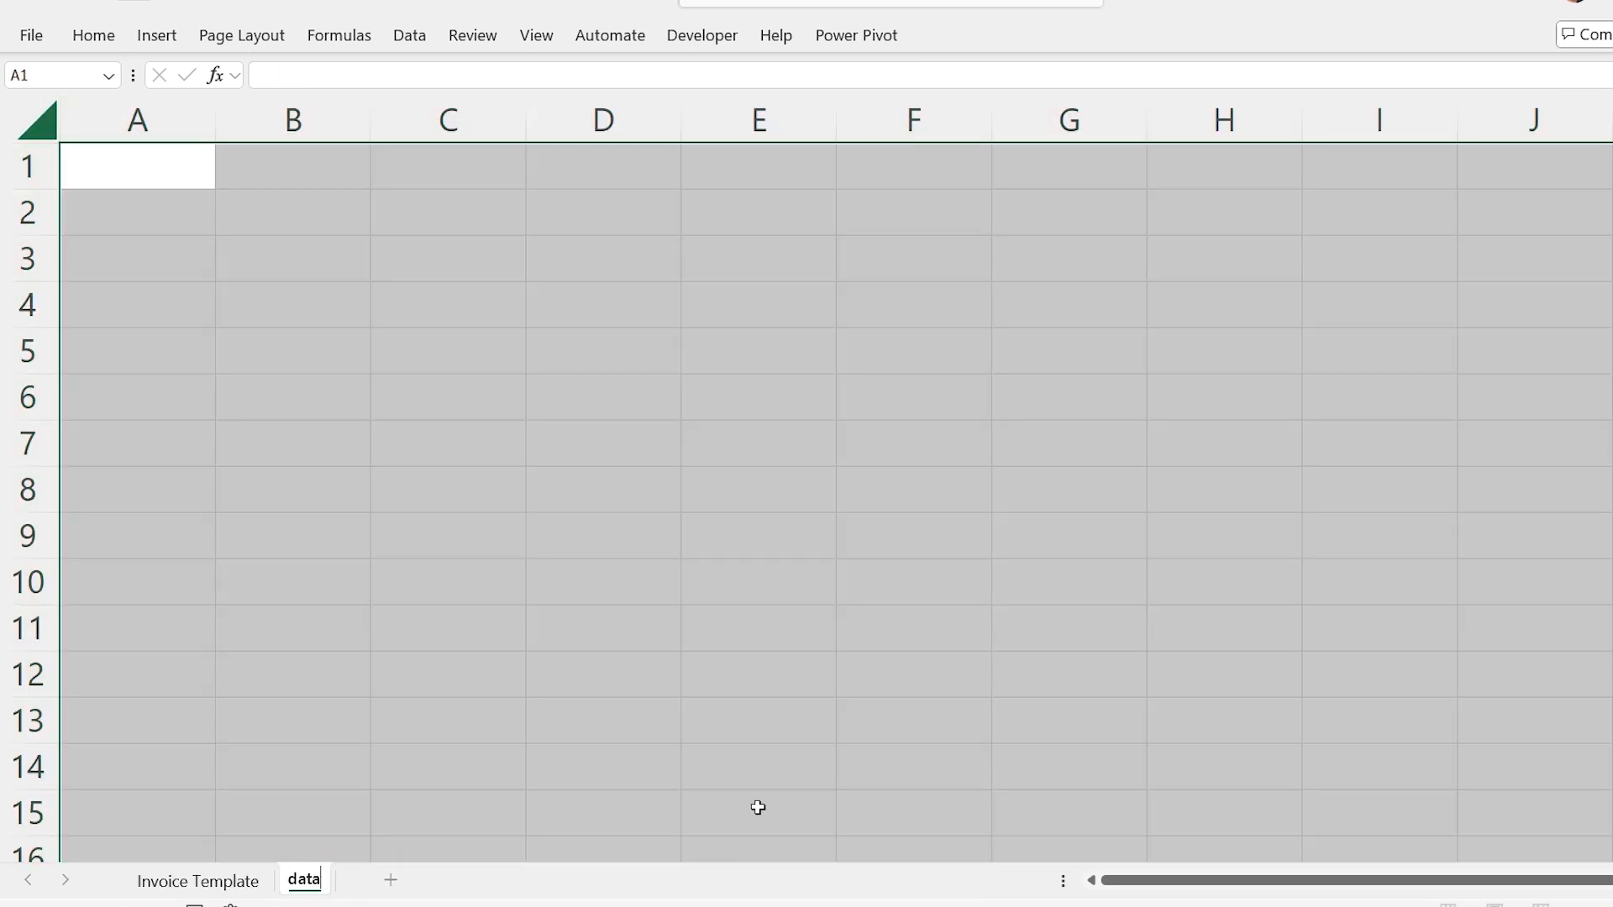
pyautogui.write('database')
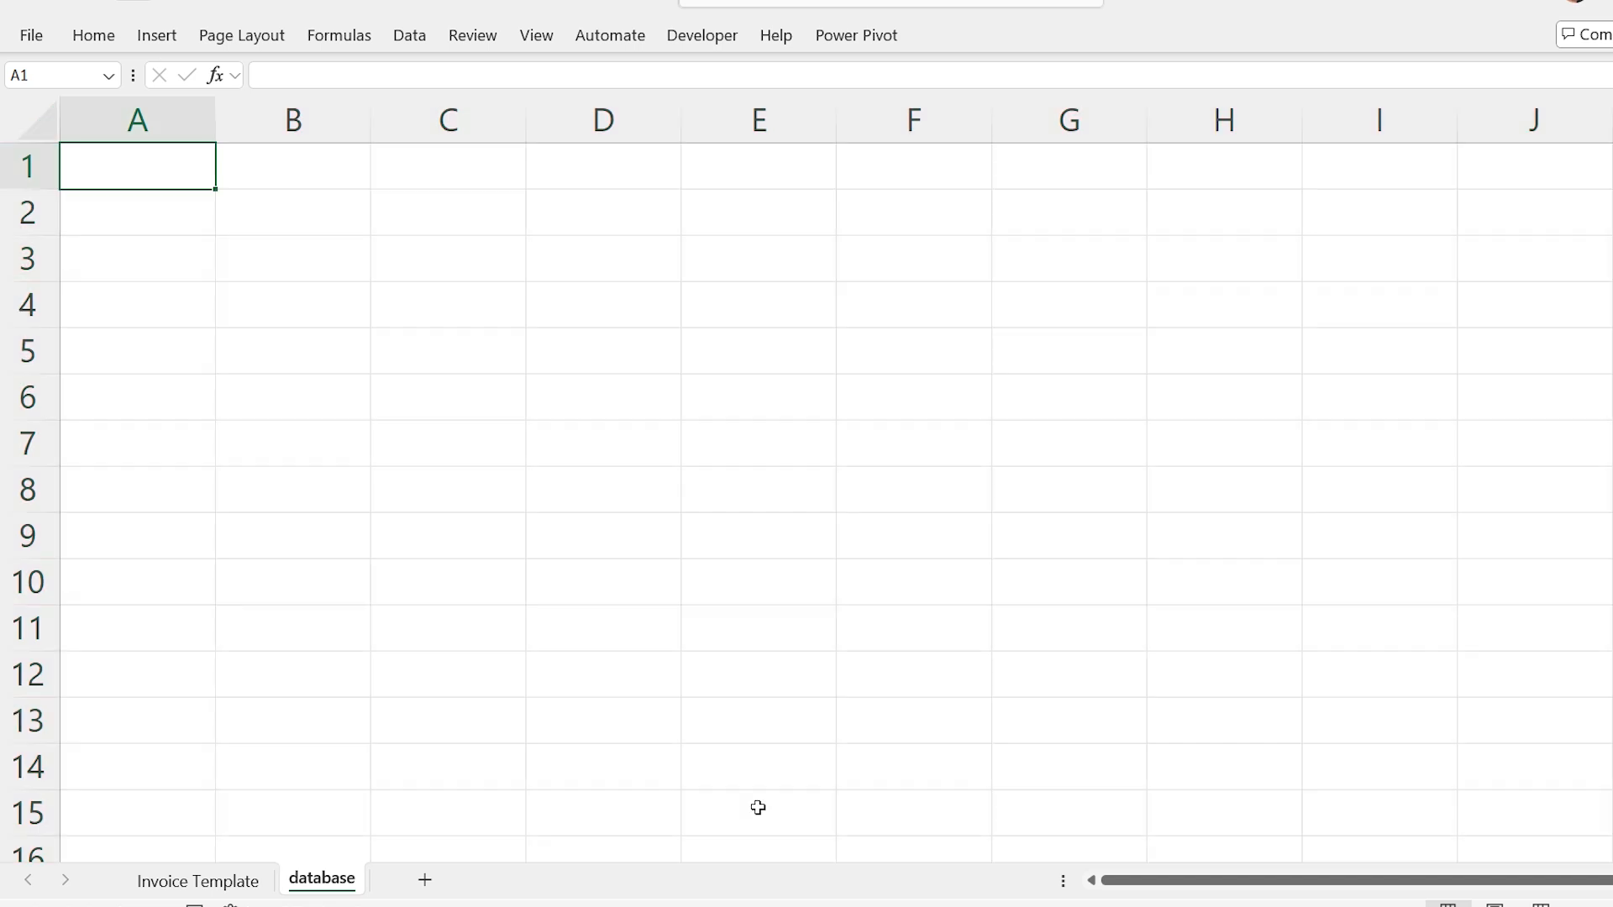
# Step: Copy Date, Customer Name, City State ZIP and the item headers from the invoice into database row 1
pyautogui.click(197, 880)
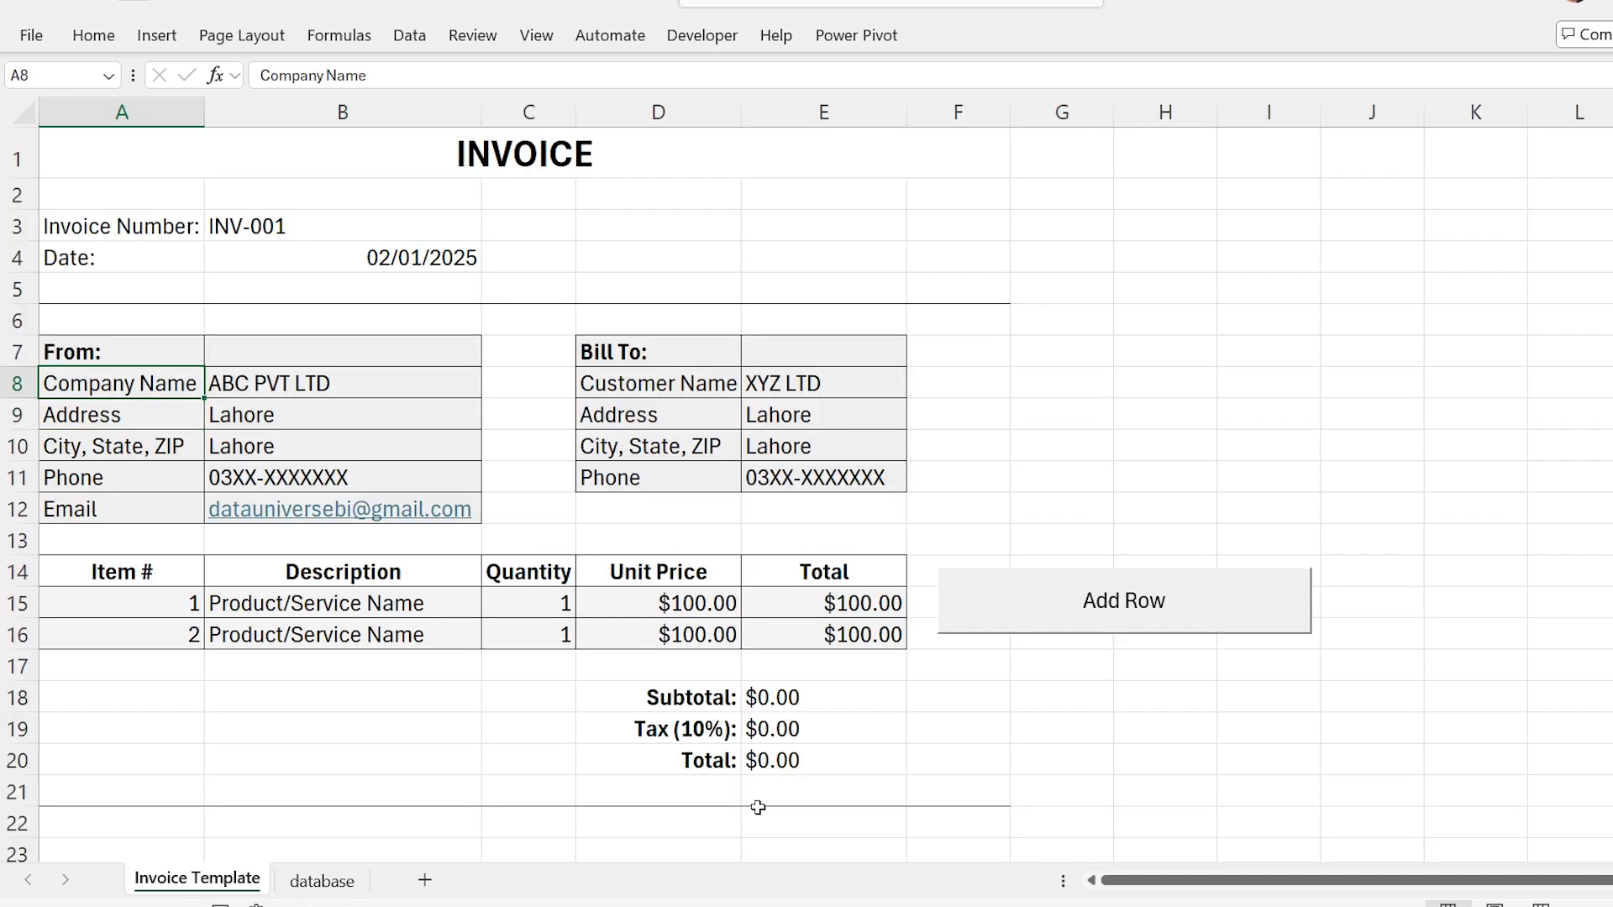
pyautogui.click(321, 880)
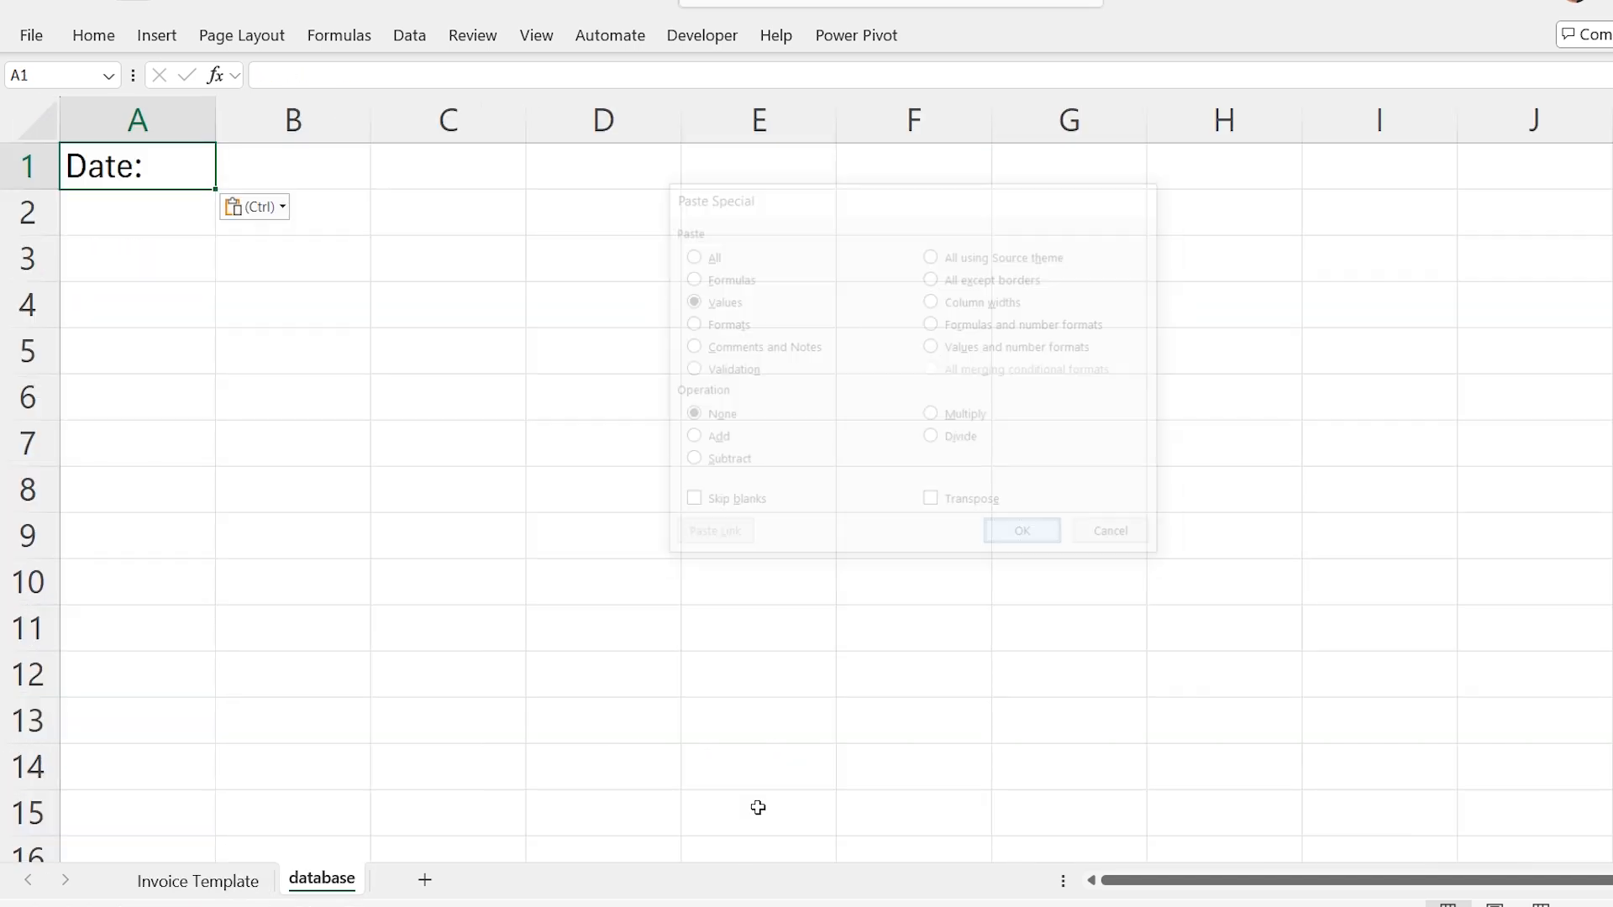
pyautogui.click(198, 880)
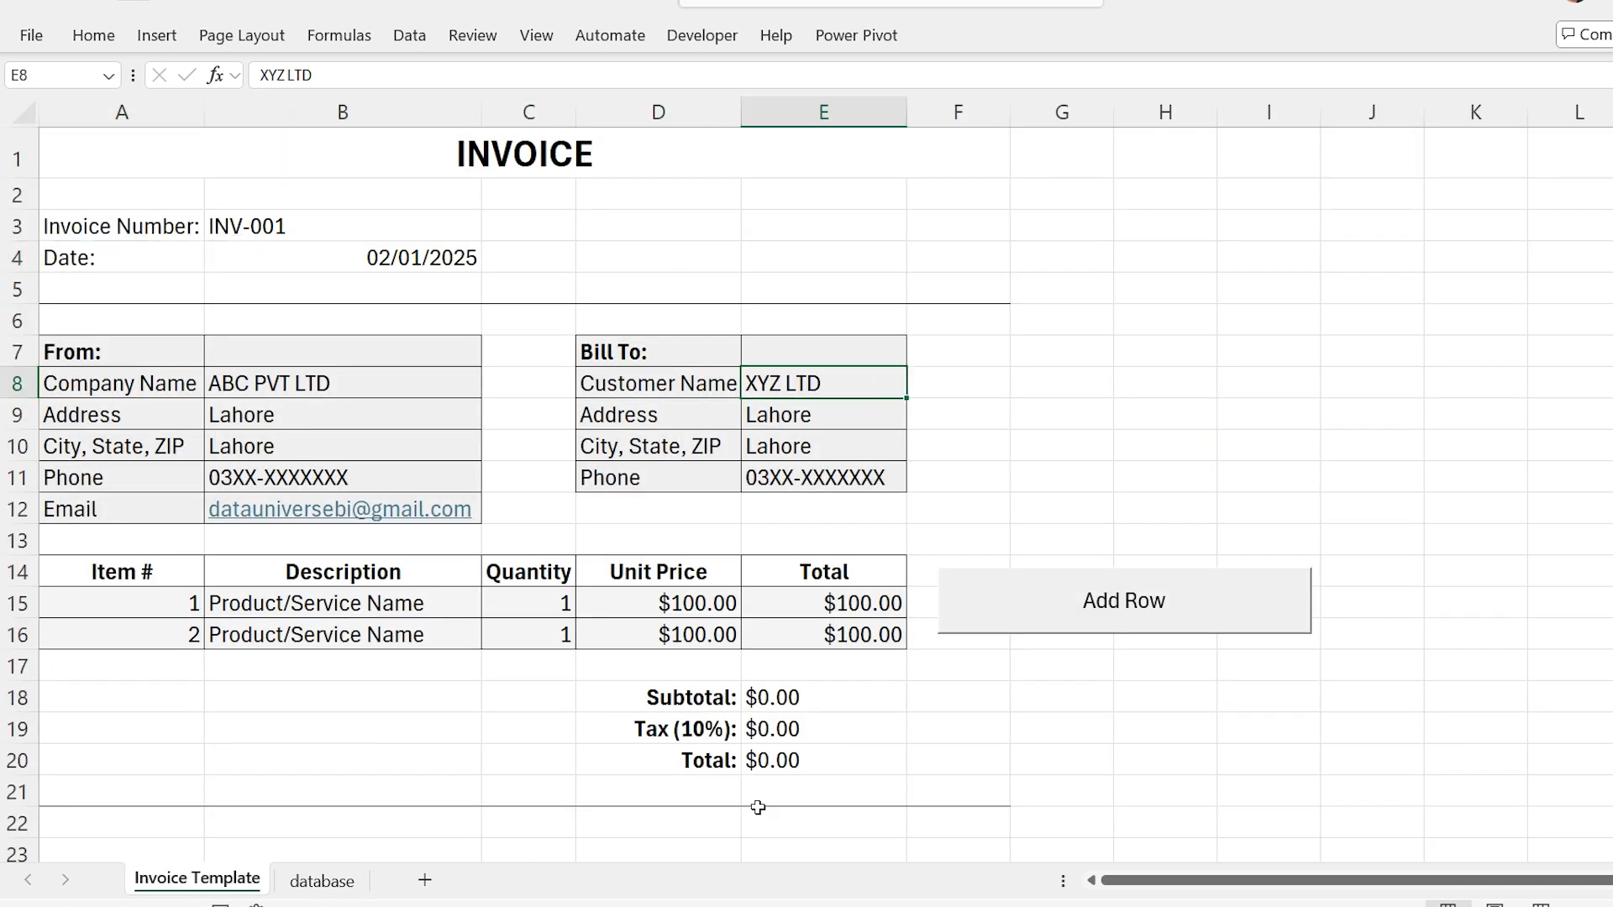
pyautogui.click(320, 881)
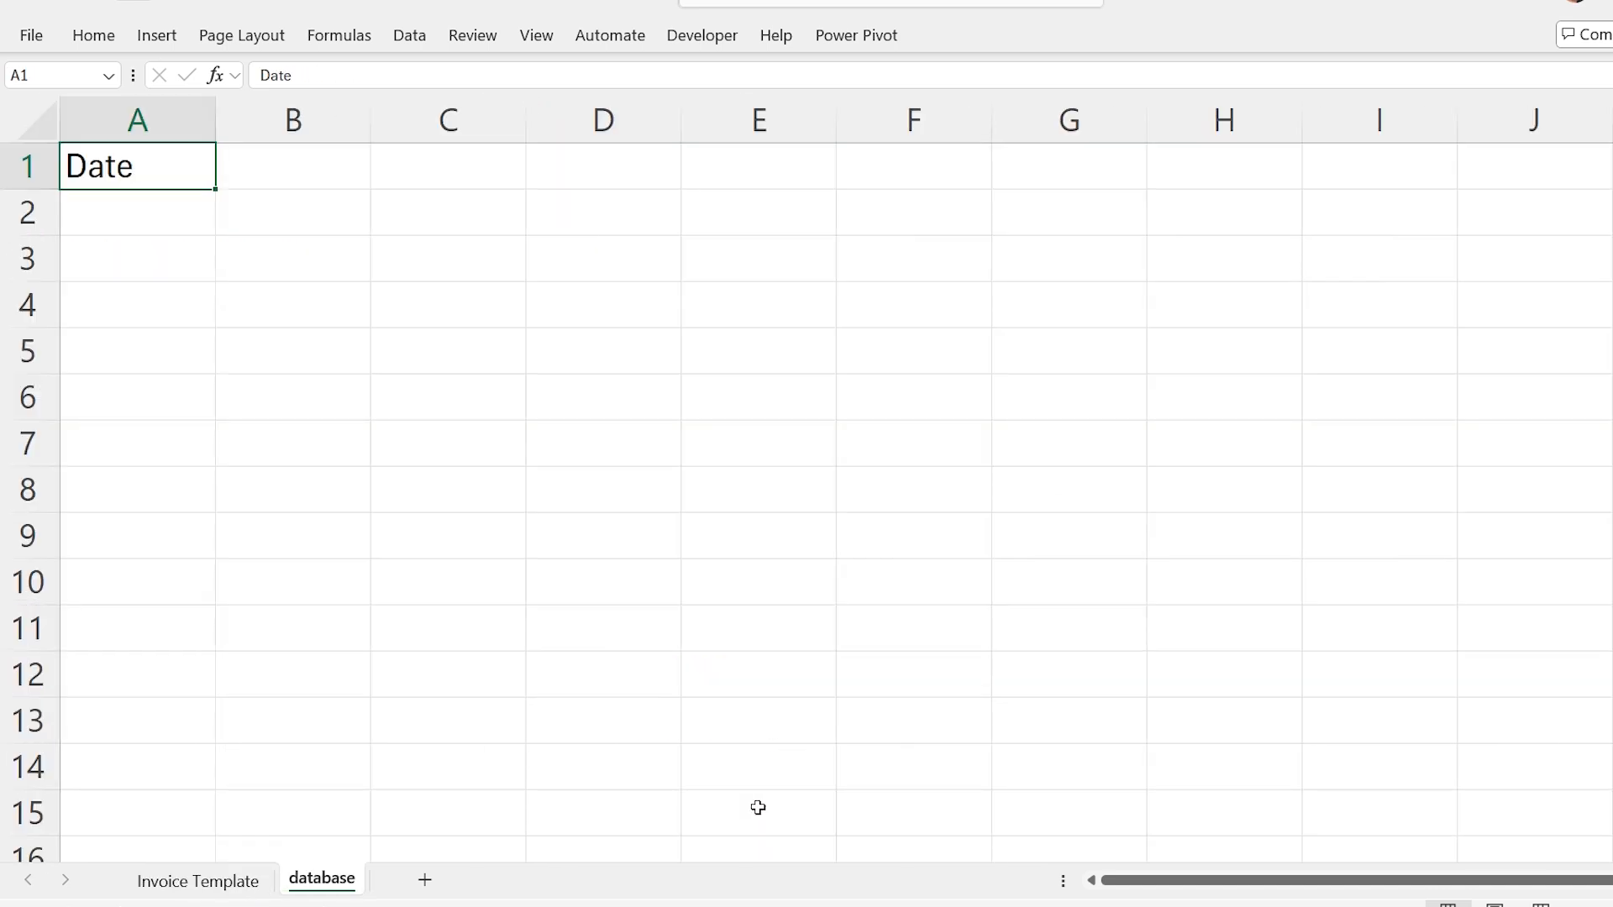
pyautogui.click(197, 879)
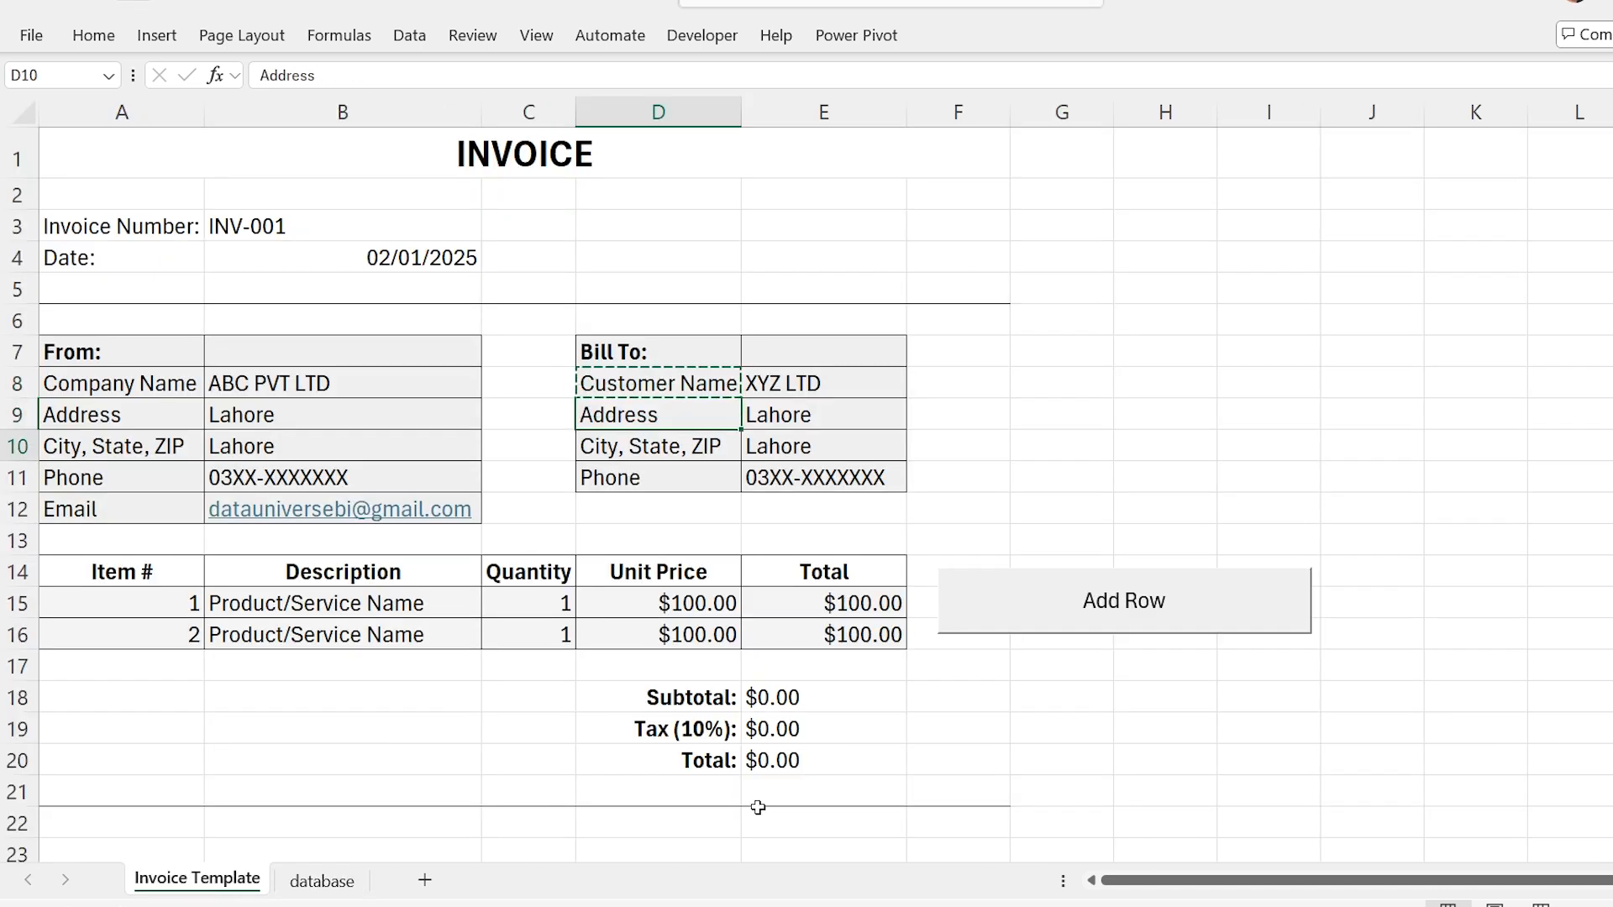
pyautogui.click(321, 879)
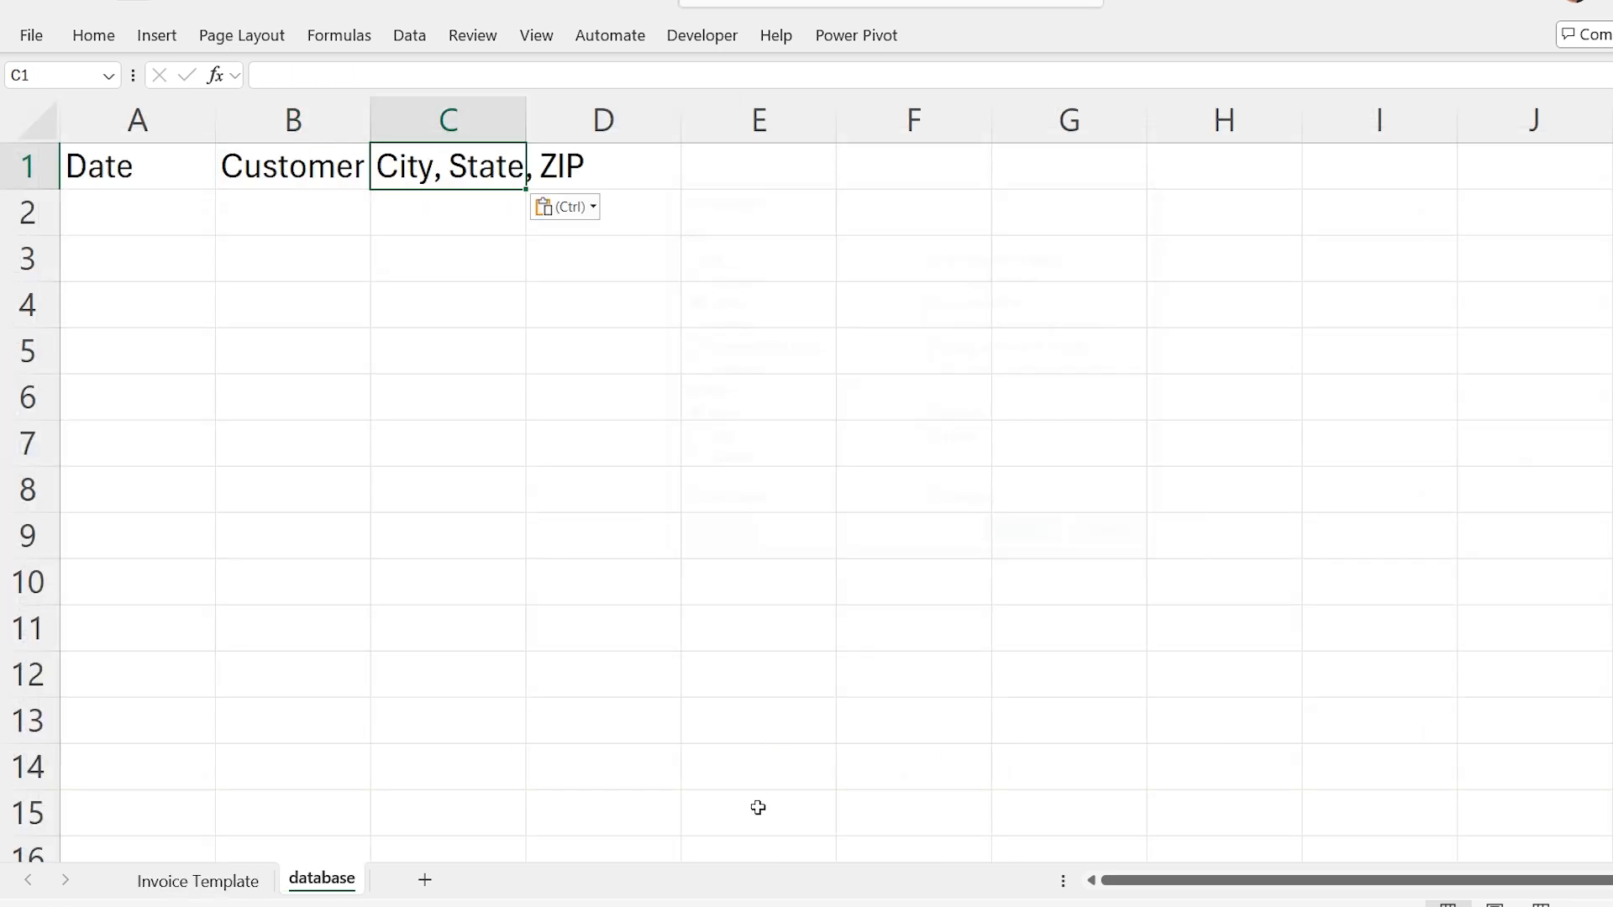
pyautogui.click(197, 879)
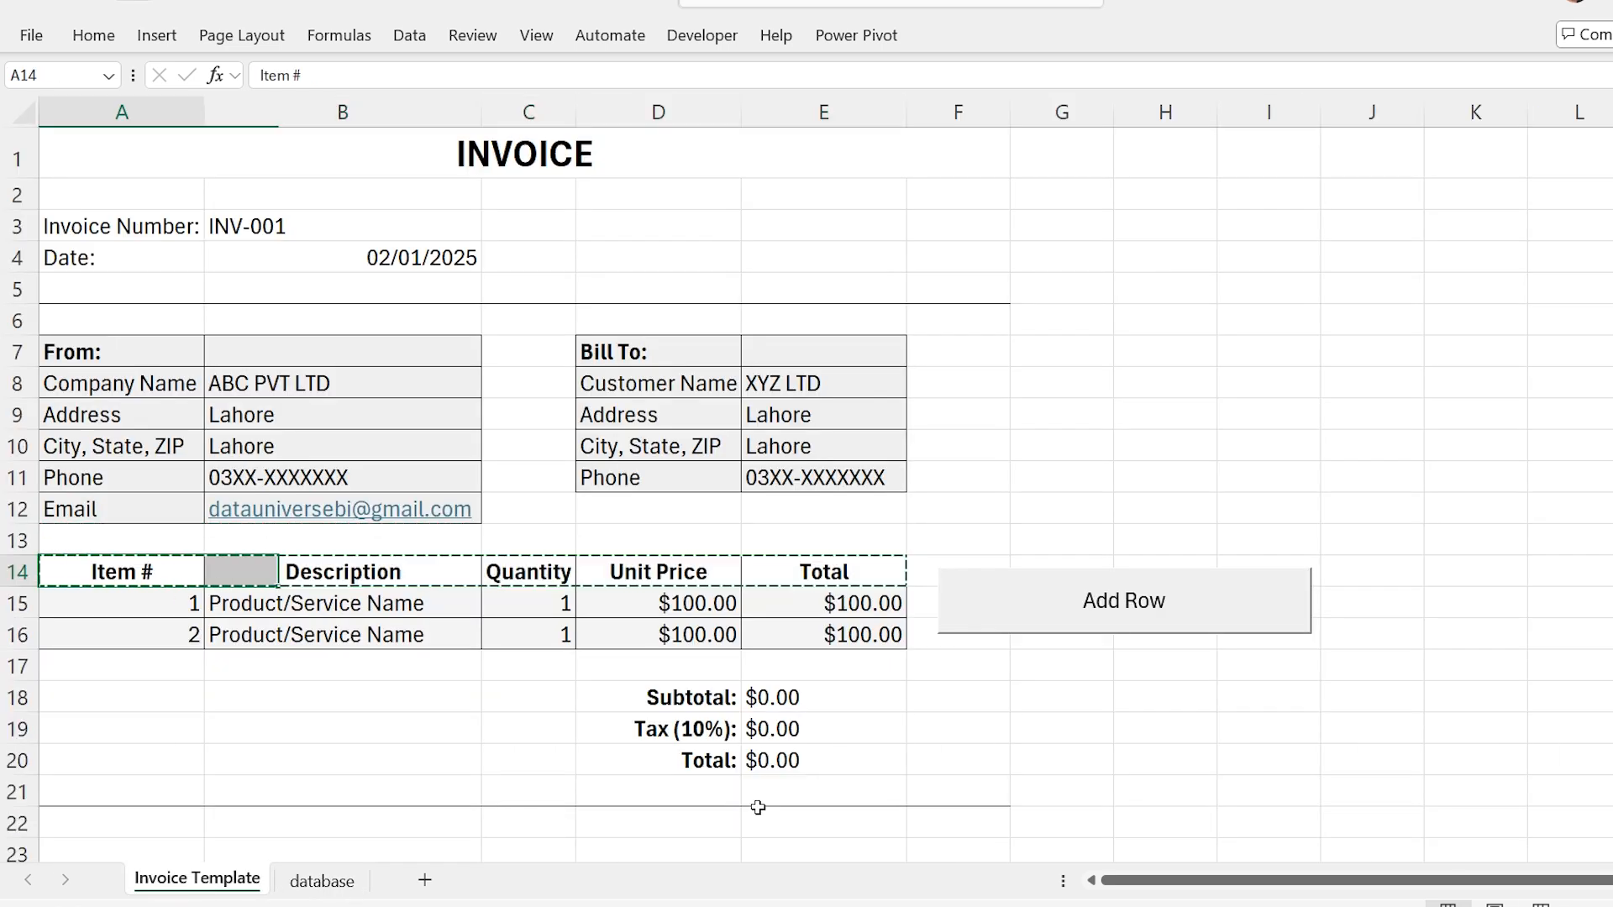
pyautogui.click(321, 882)
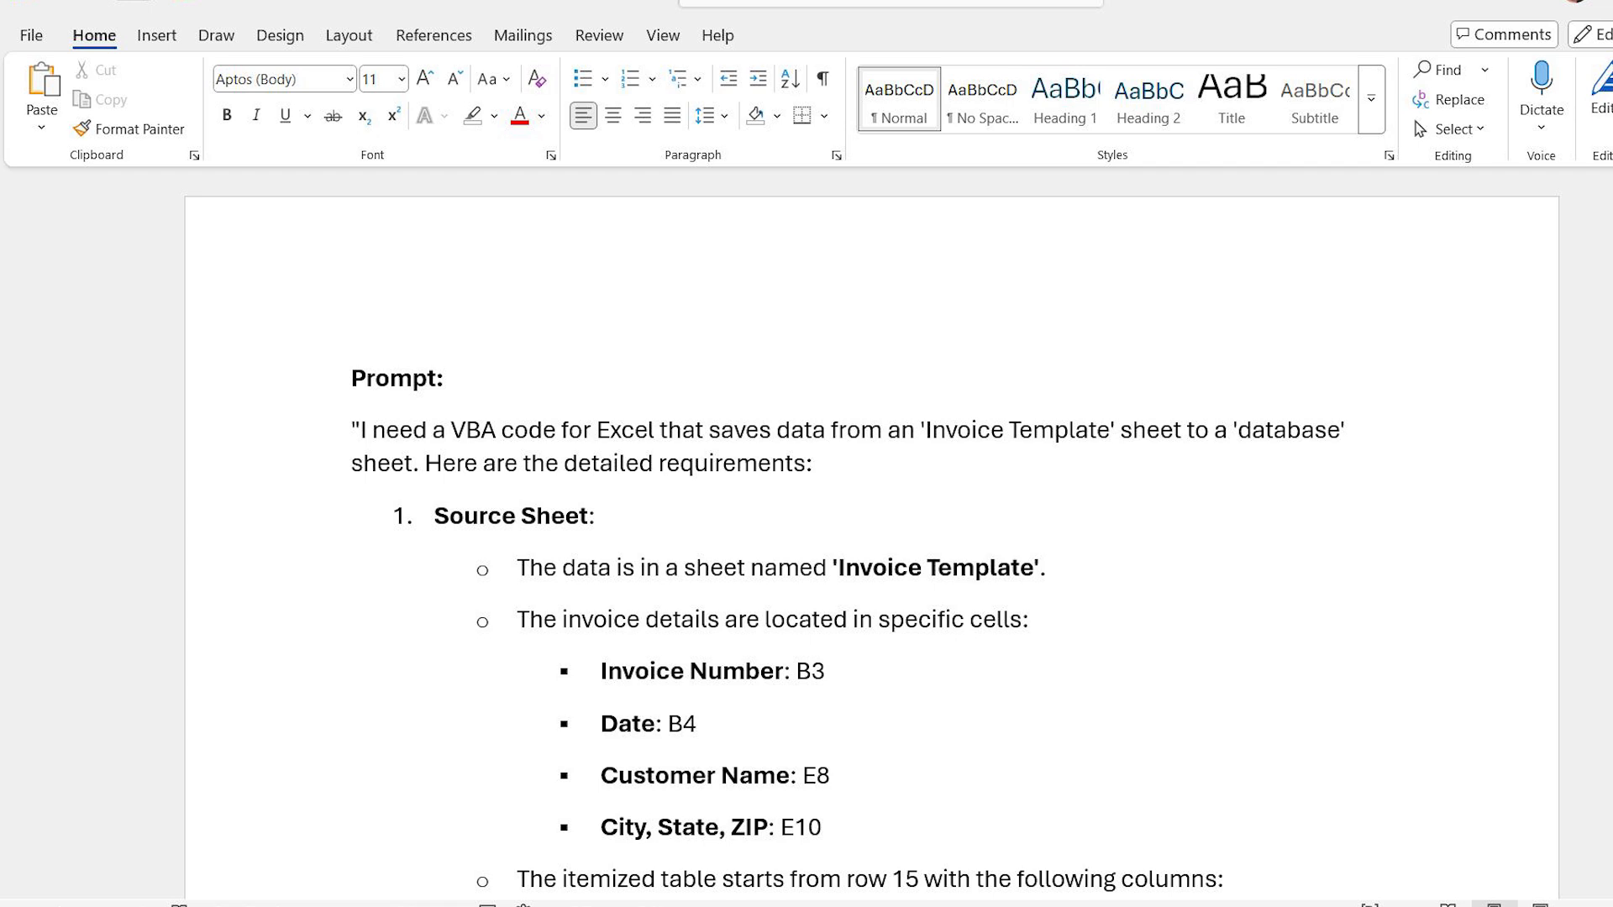
# Step: Review the Word prompt for the save-to-database macro and copy its full text
pyautogui.click(474, 116)
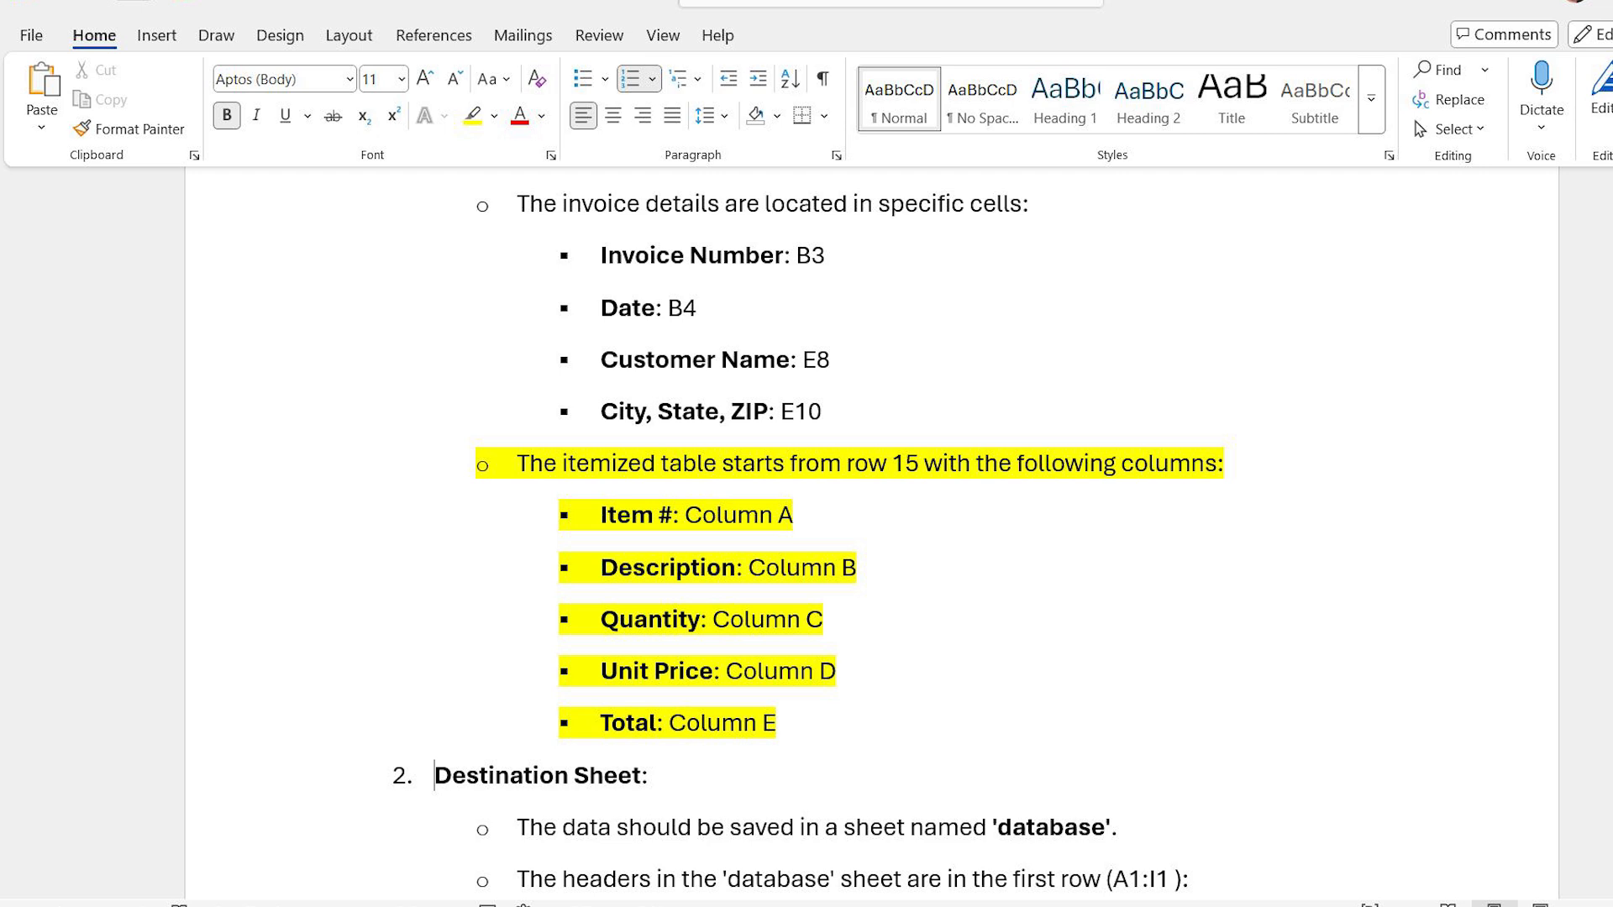
pyautogui.scroll(-3)
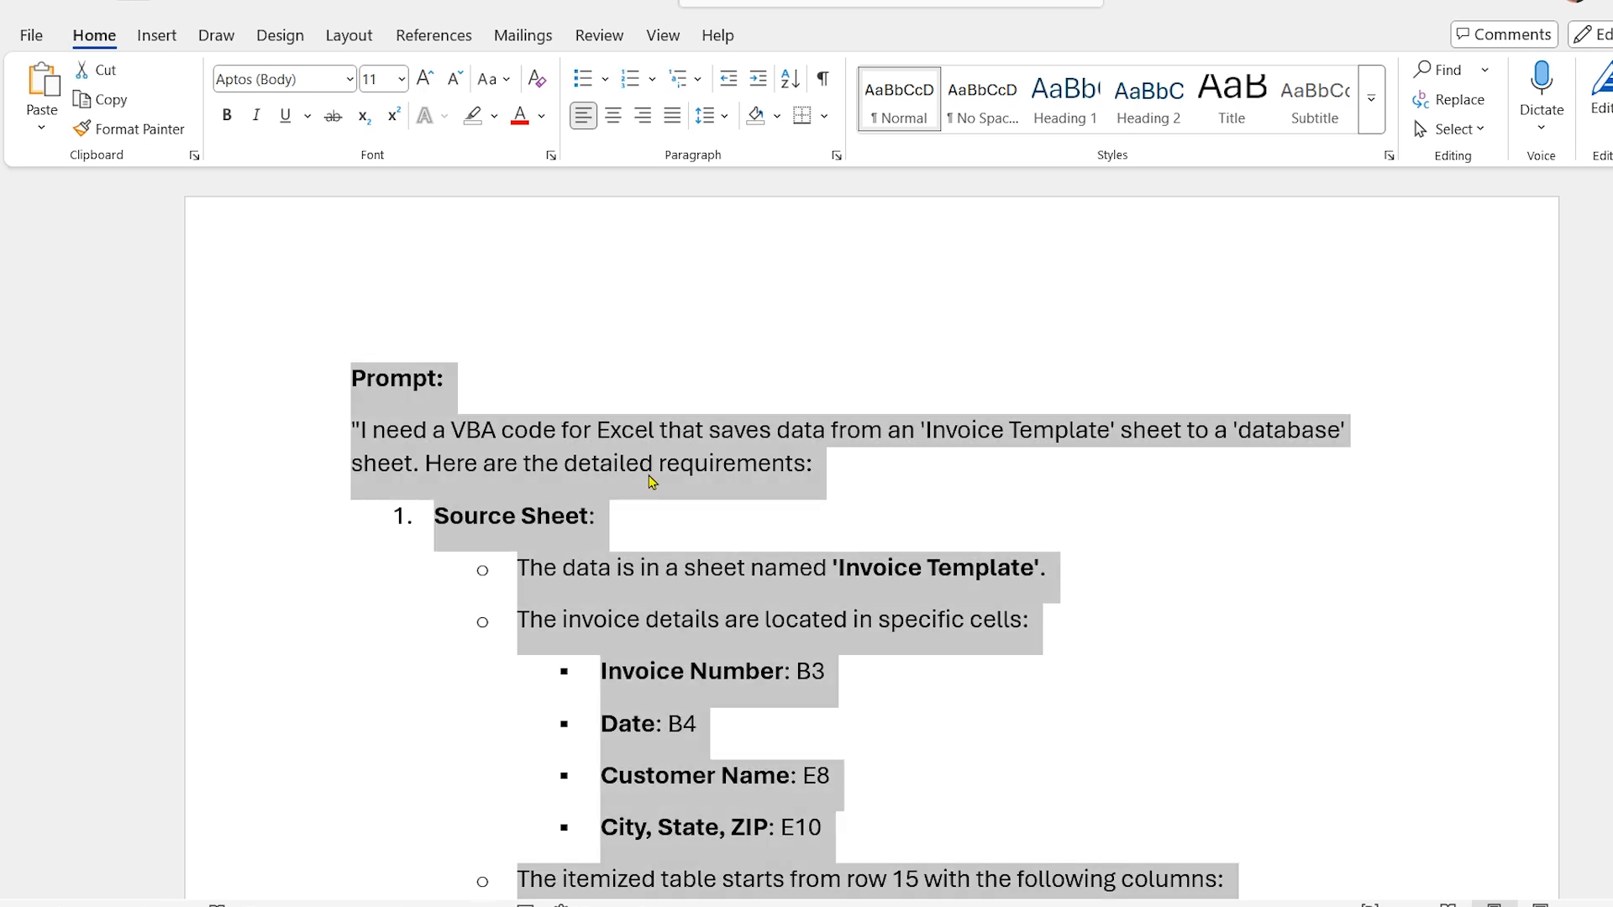
# Step: Paste the invoice-to-database prompt into DeepSeek, send it and read the generated VBA reply
pyautogui.rightClick(649, 482)
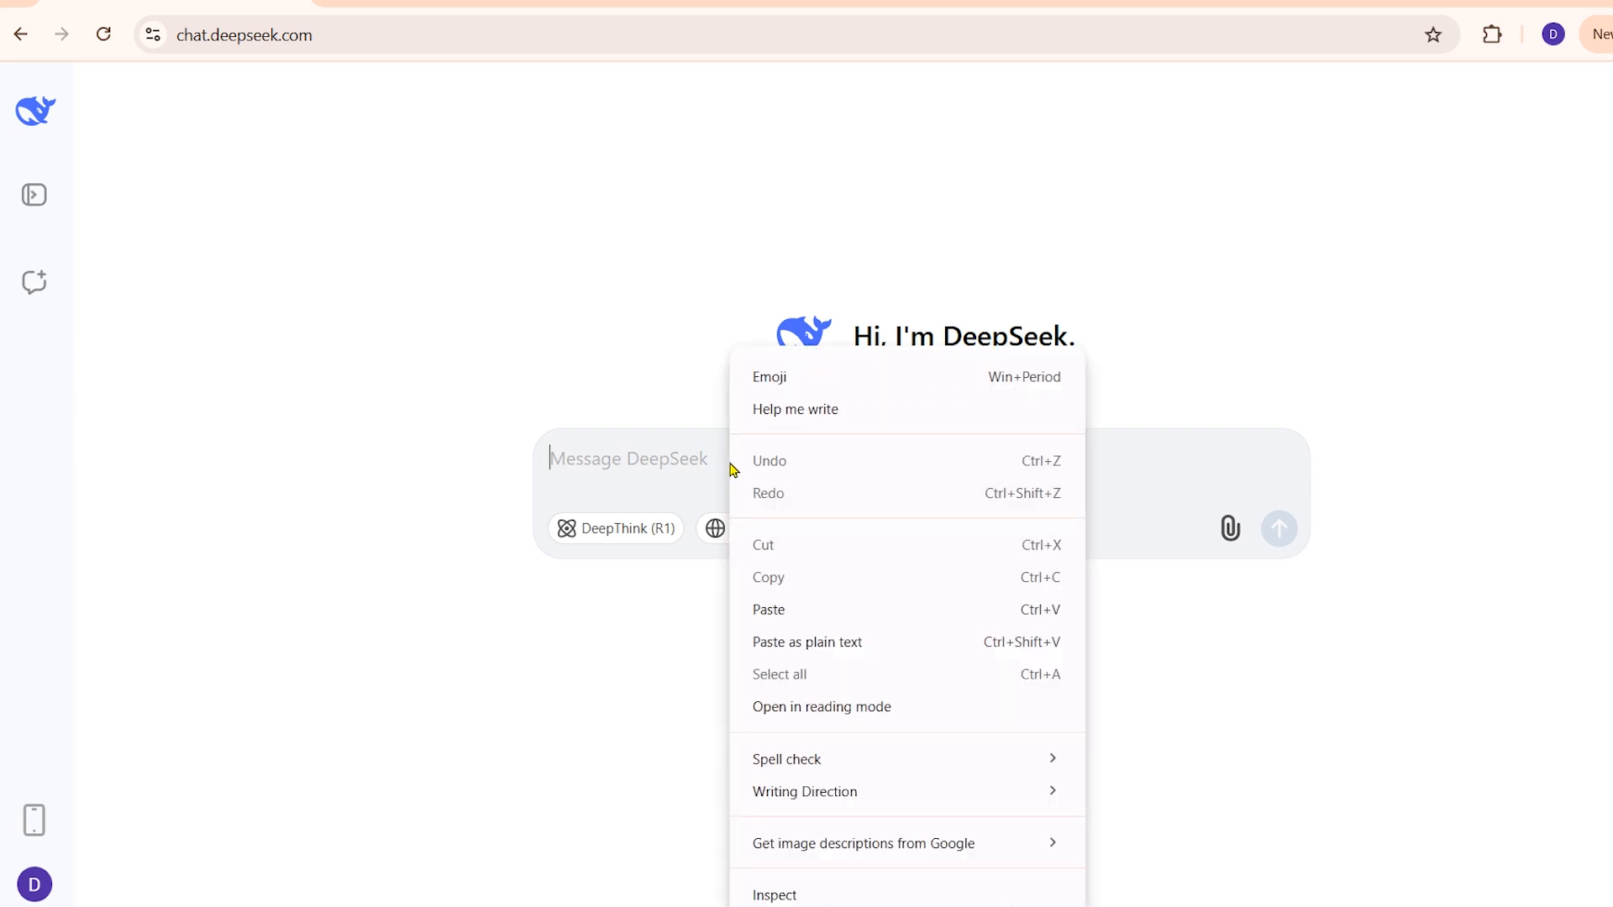
pyautogui.click(768, 608)
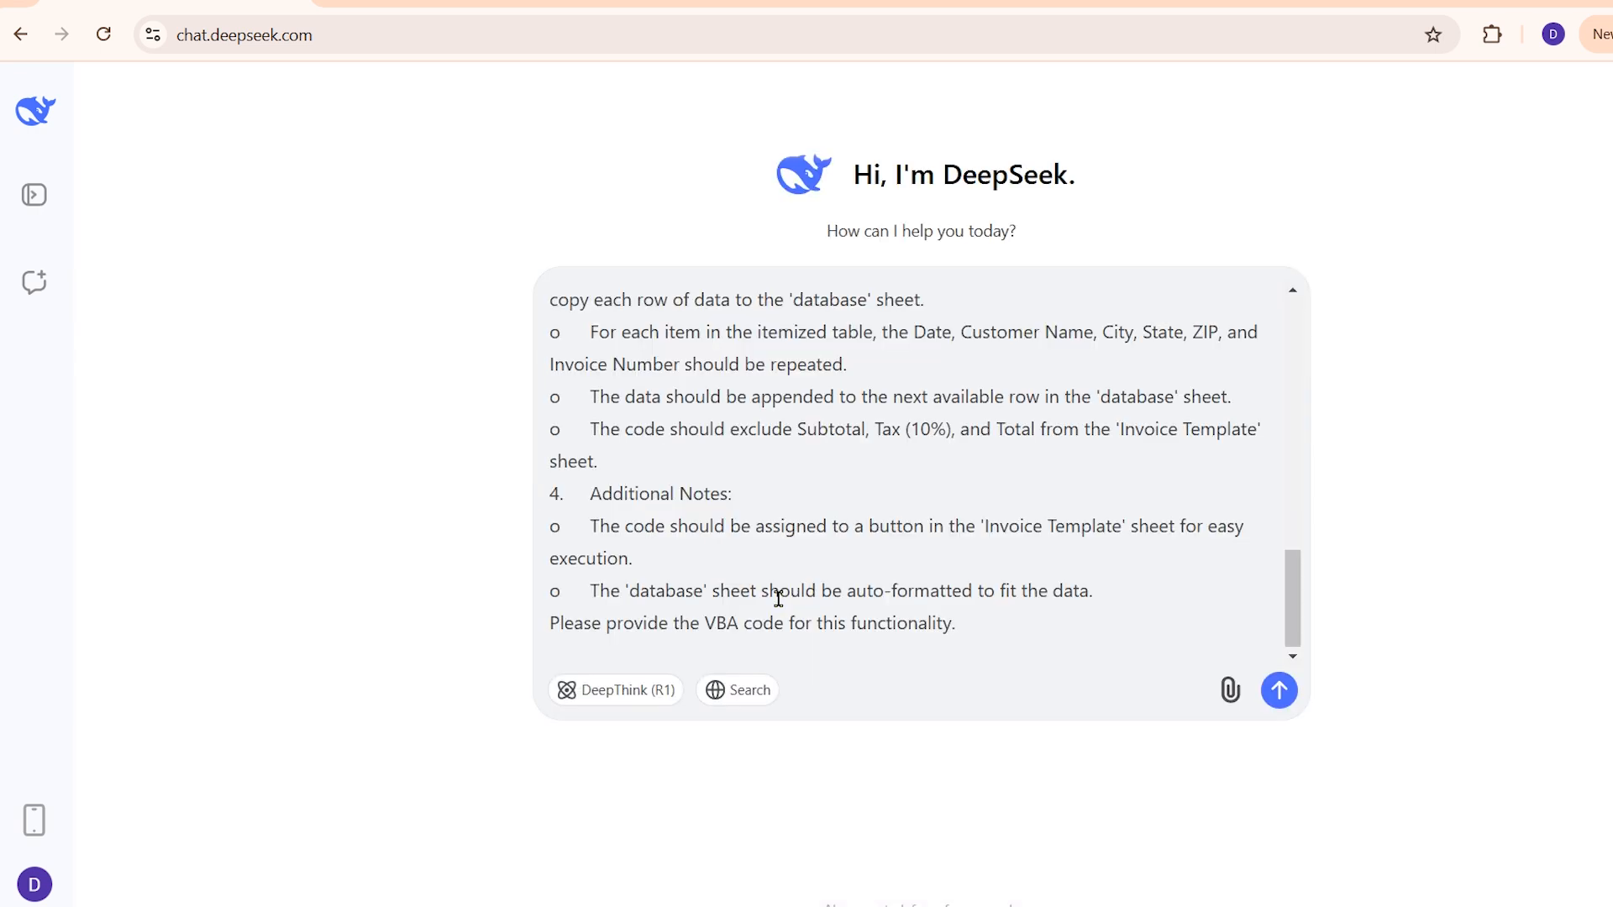
pyautogui.click(1279, 691)
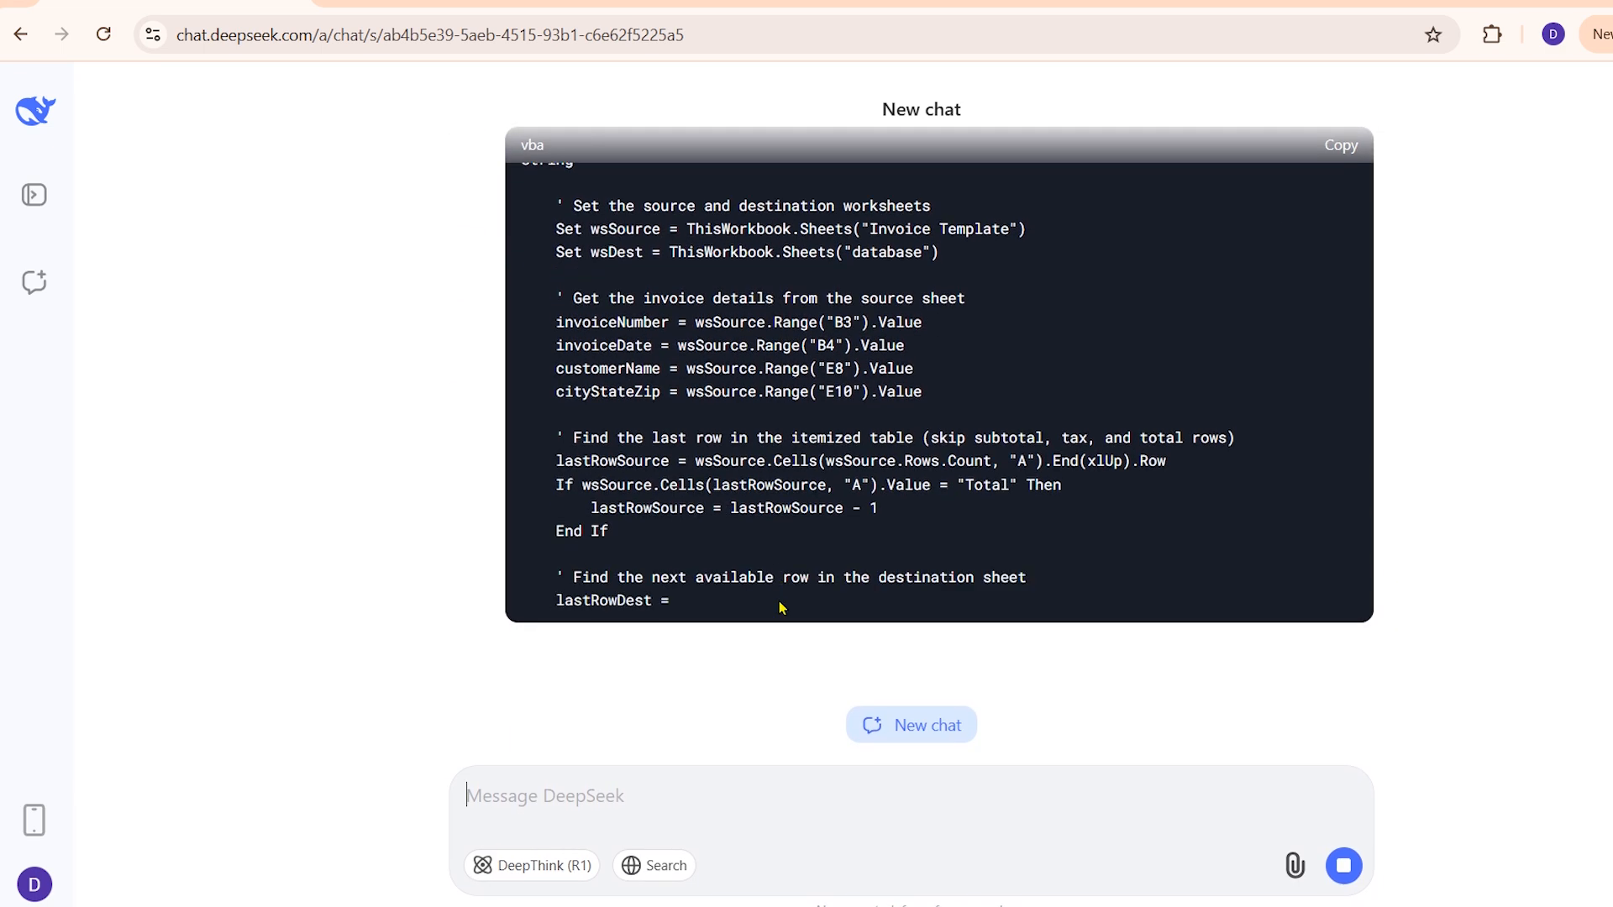
pyautogui.scroll(-3)
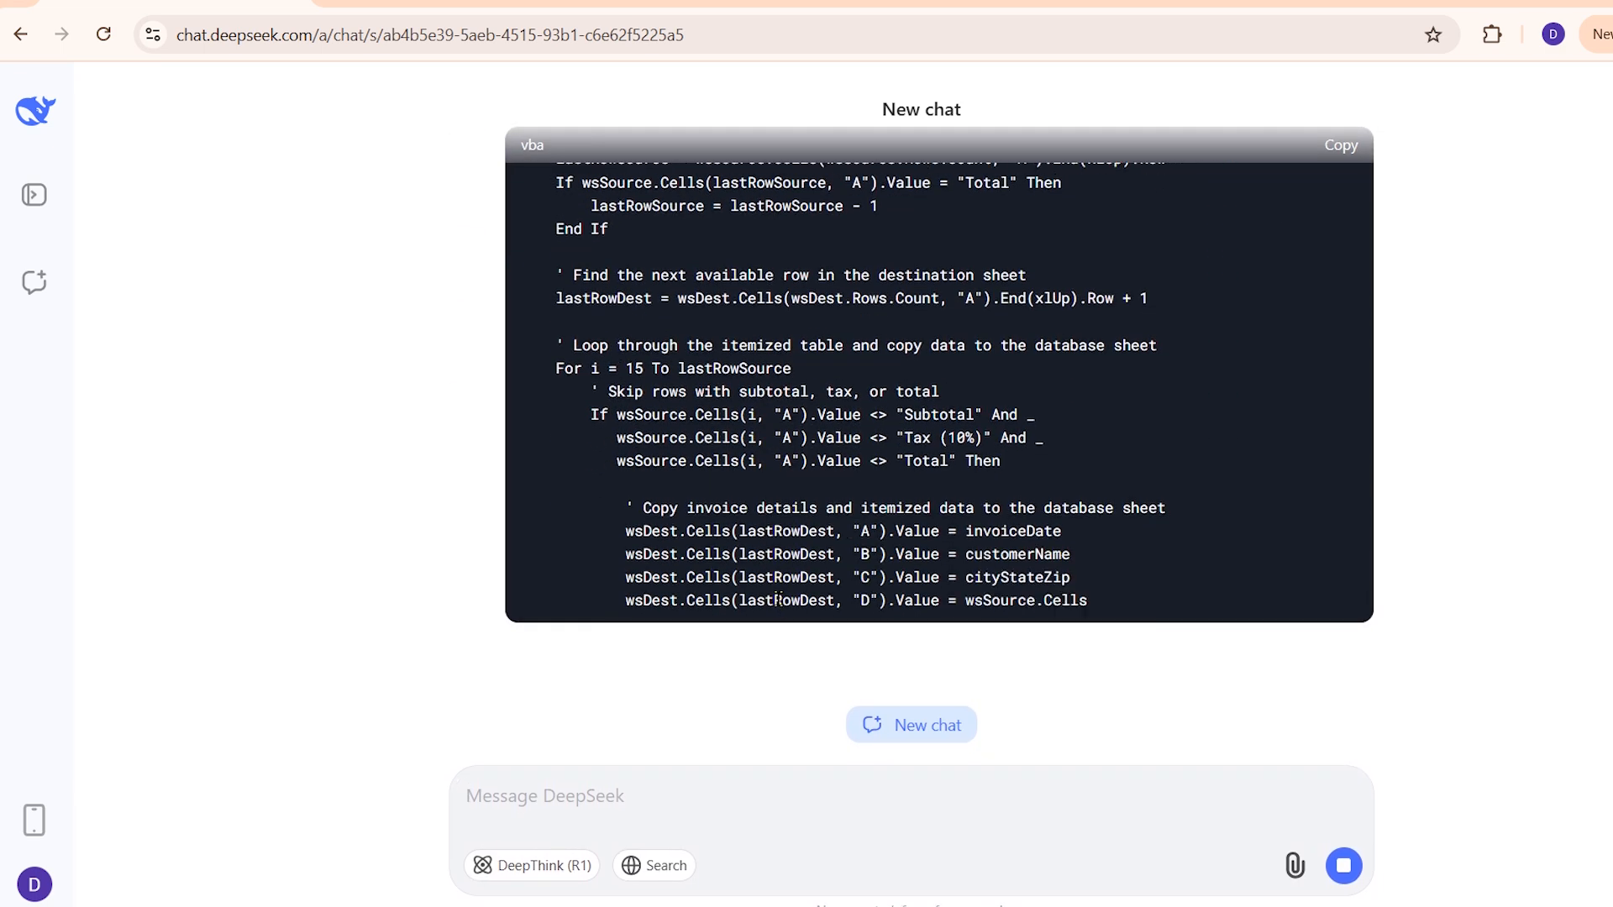
pyautogui.scroll(-3)
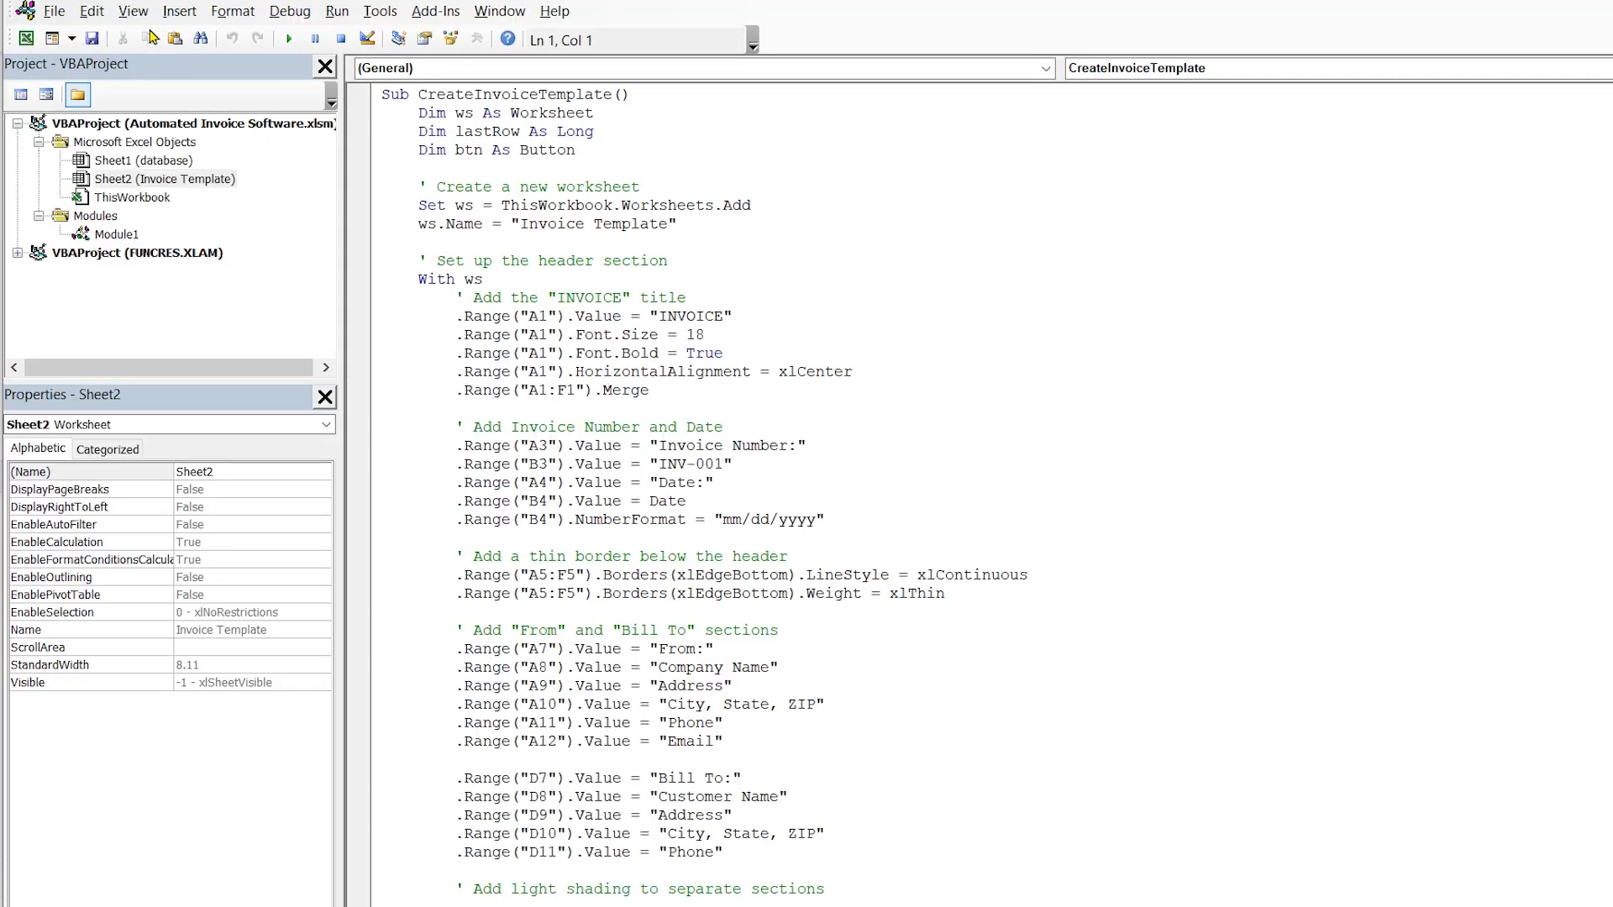
# Step: Insert a new module in the VBA project for the SaveInvoiceToDatabase code
pyautogui.click(180, 12)
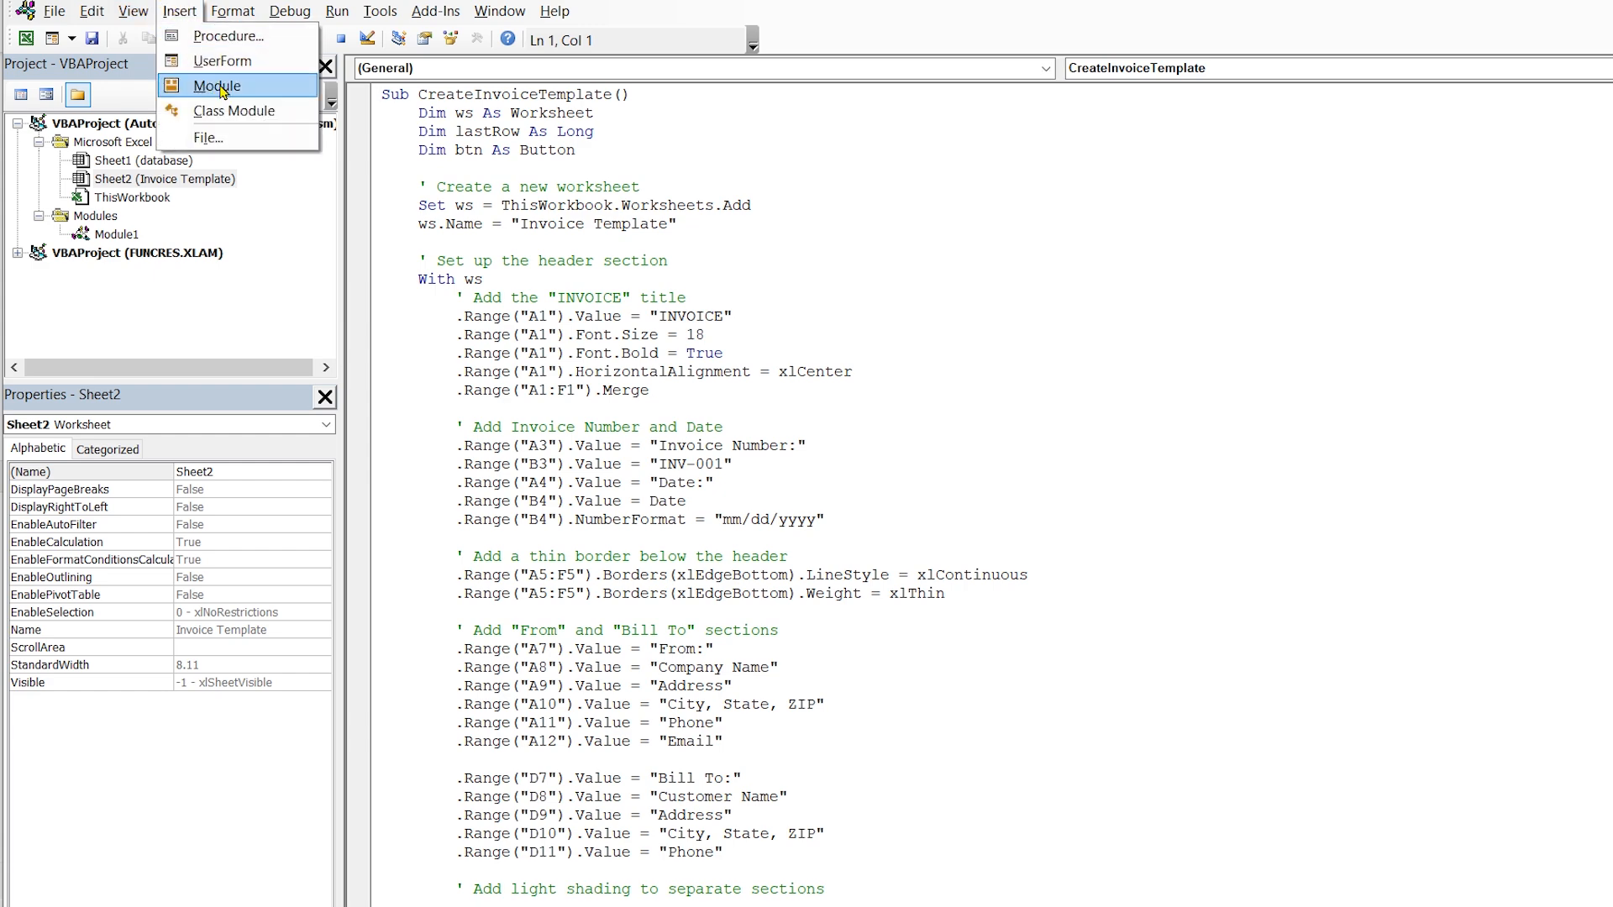
pyautogui.click(217, 85)
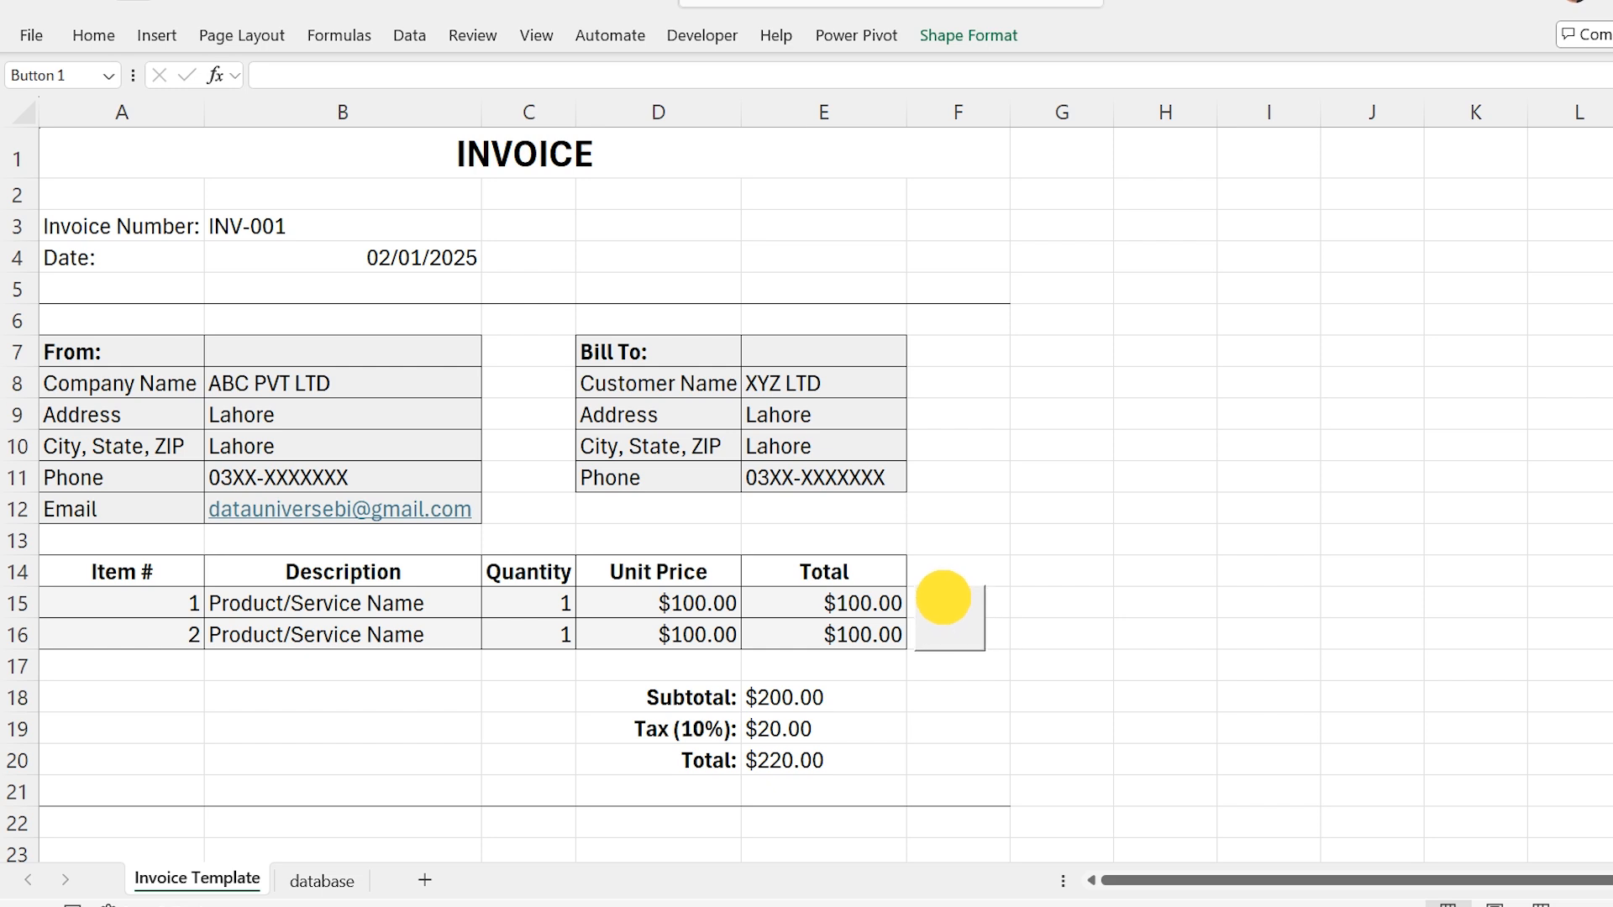
# Step: Place a form button beside the header and assign it the SaveInvoiceToDatabase macro
pyautogui.click(1061, 508)
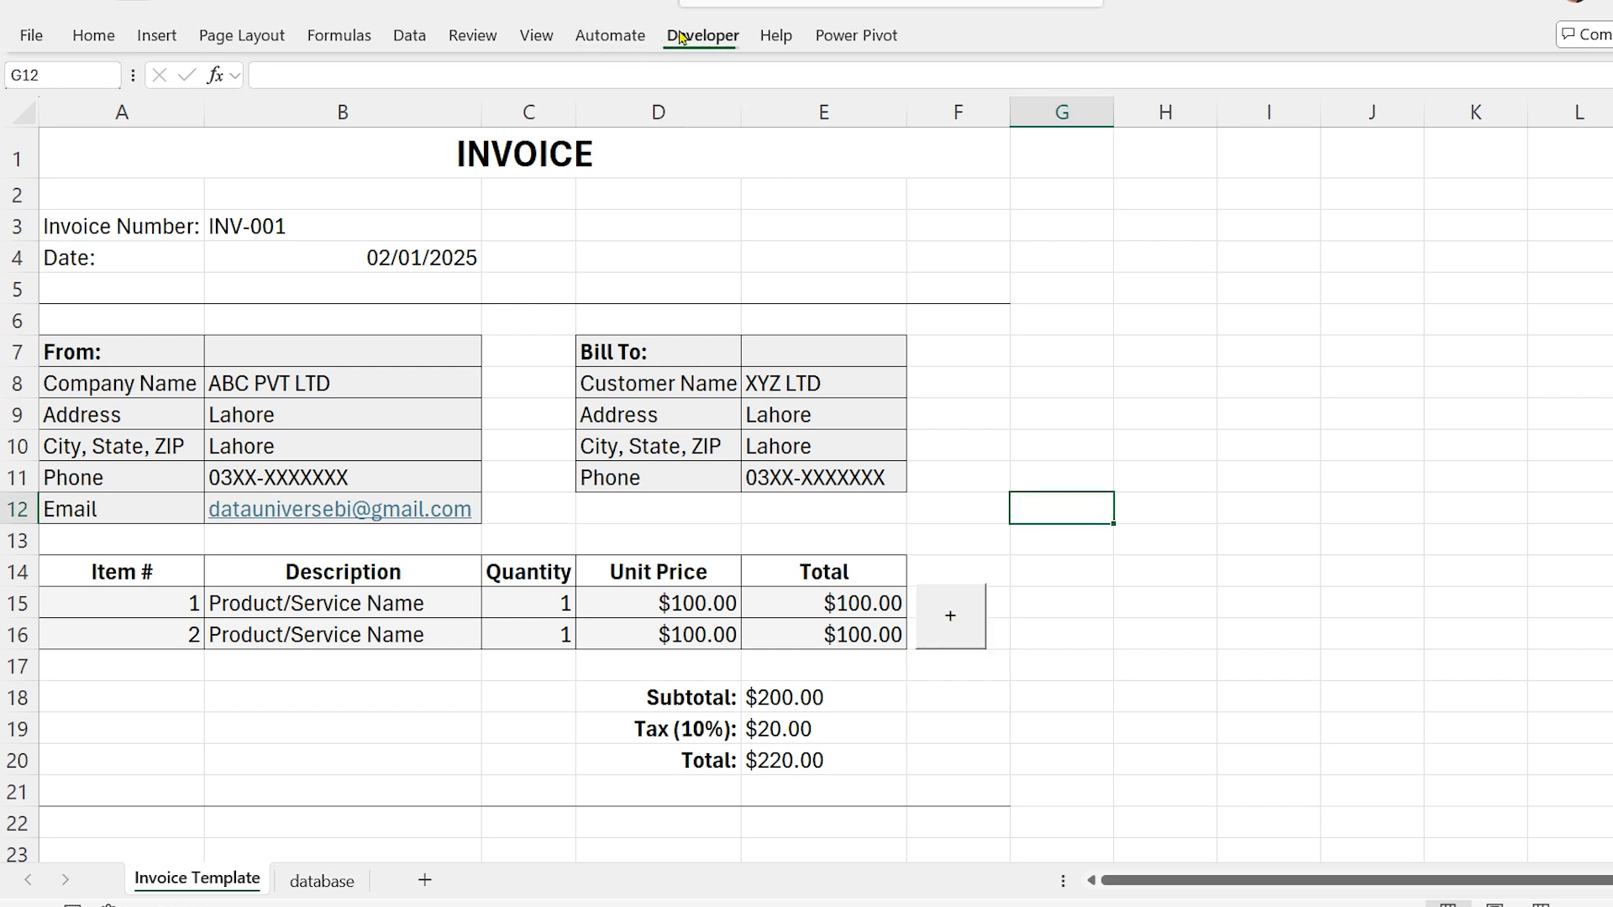
pyautogui.click(703, 35)
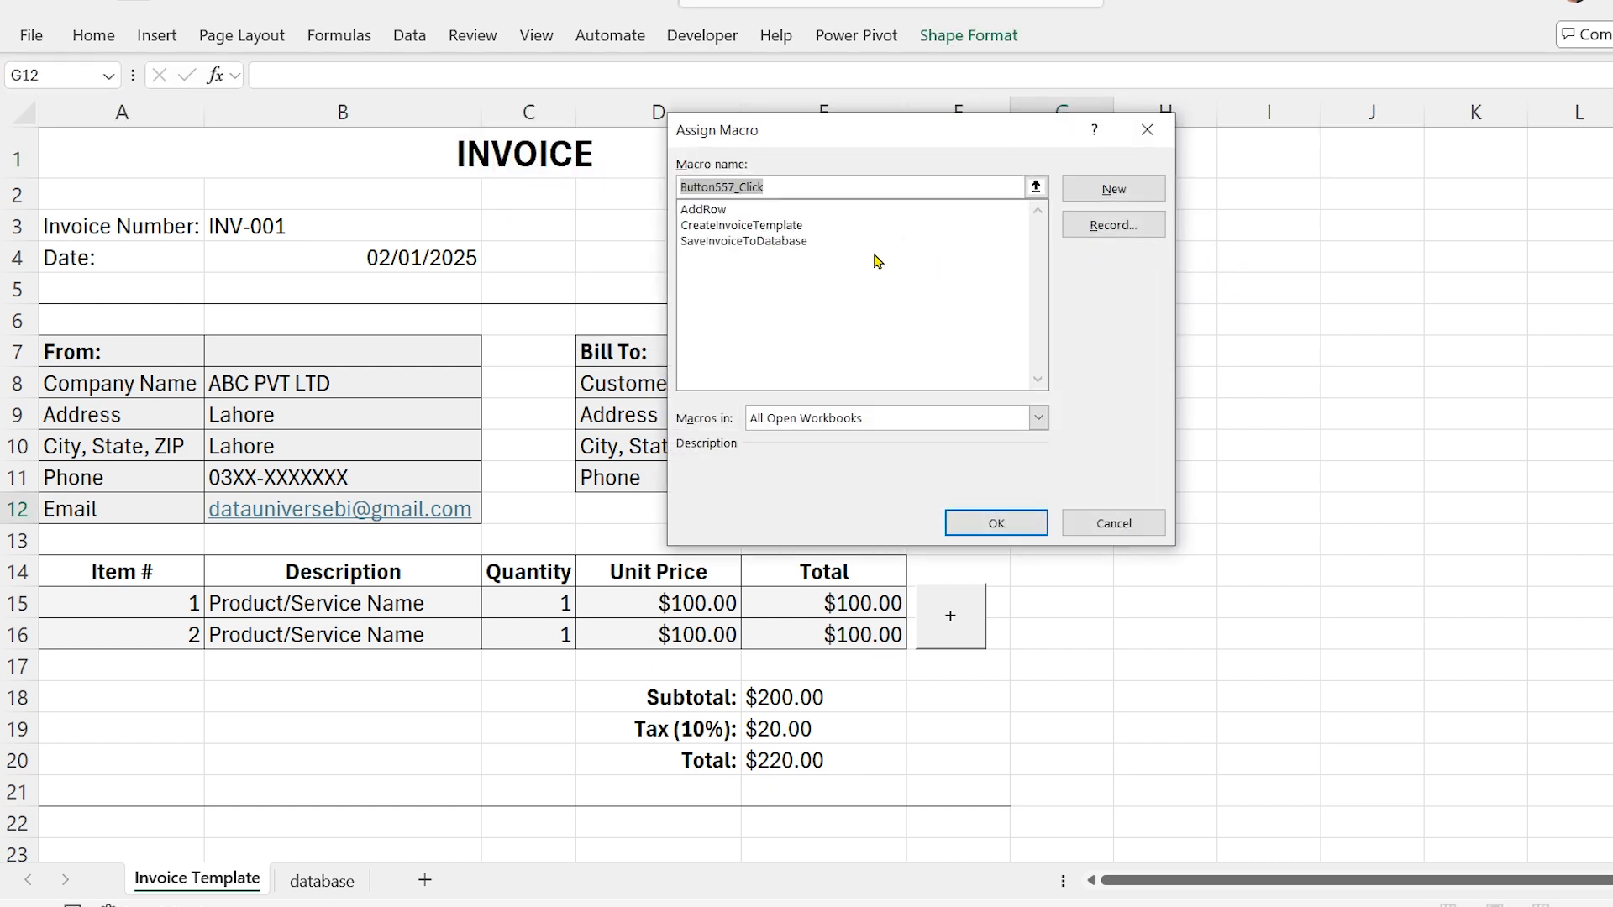
pyautogui.click(742, 240)
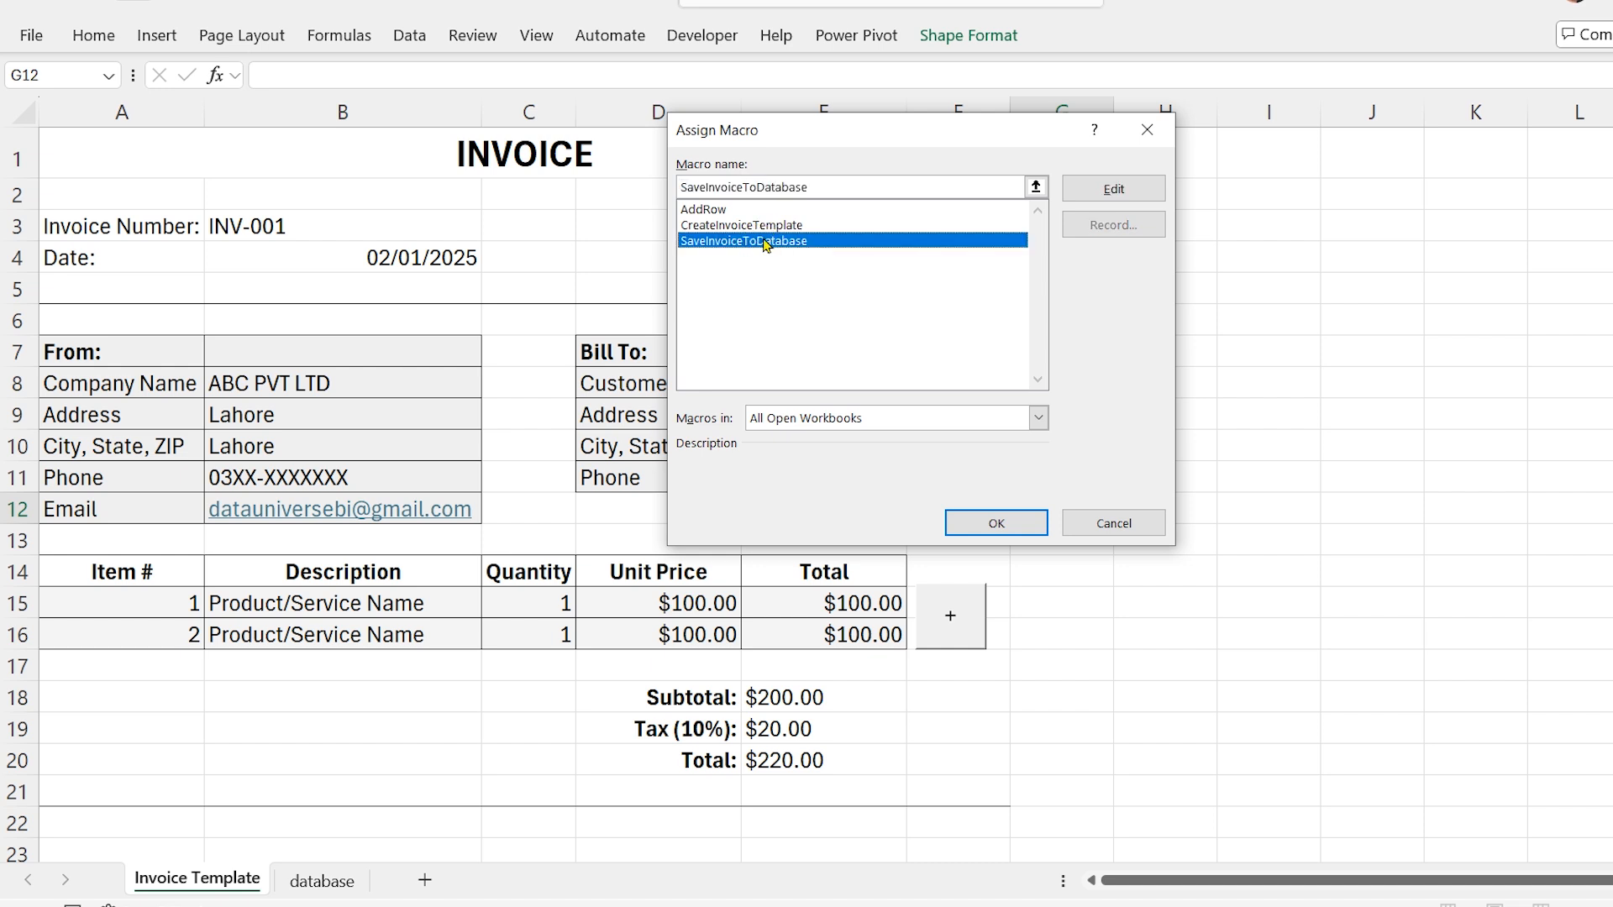
pyautogui.click(994, 522)
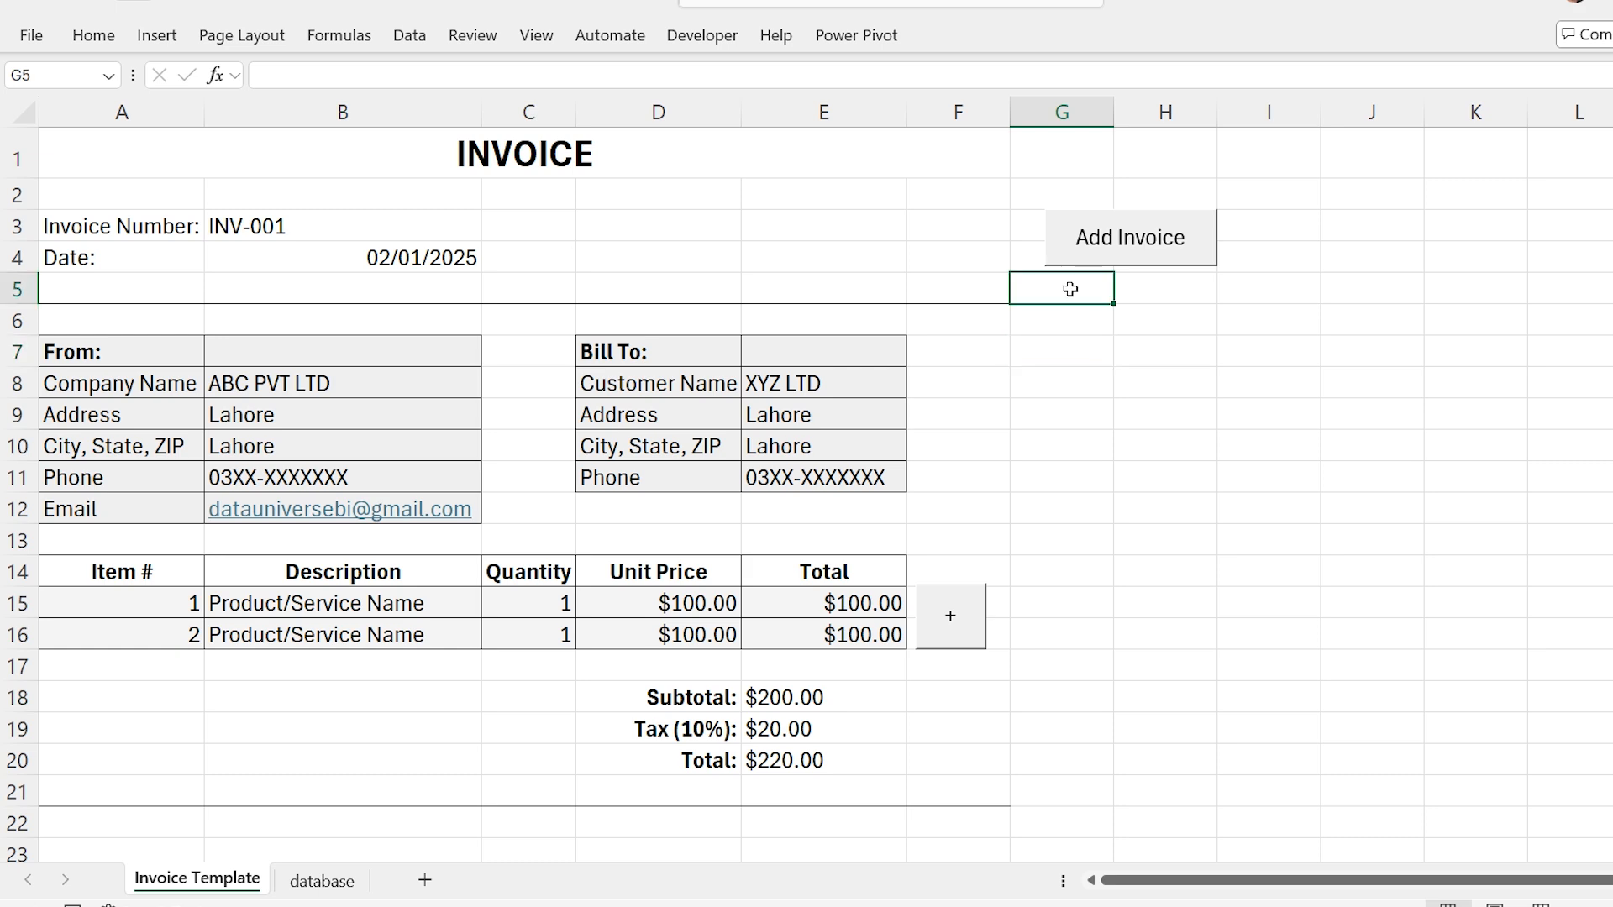
# Step: Save invoice INV-001 to the database with Add Invoice and dismiss the confirmation
pyautogui.click(1130, 237)
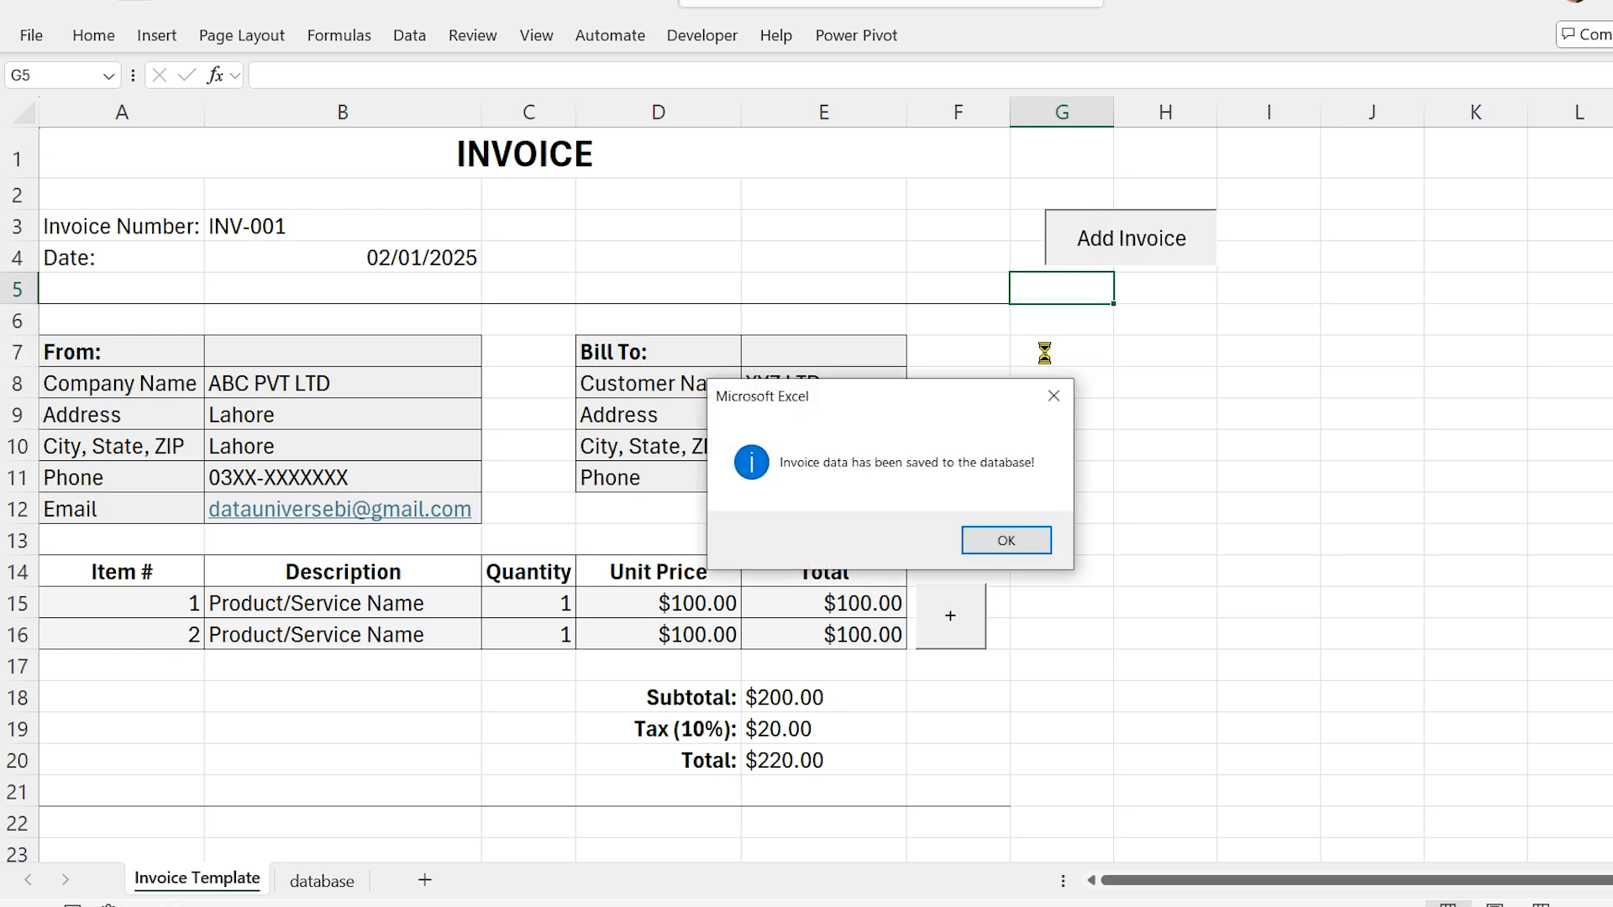
pyautogui.click(1005, 539)
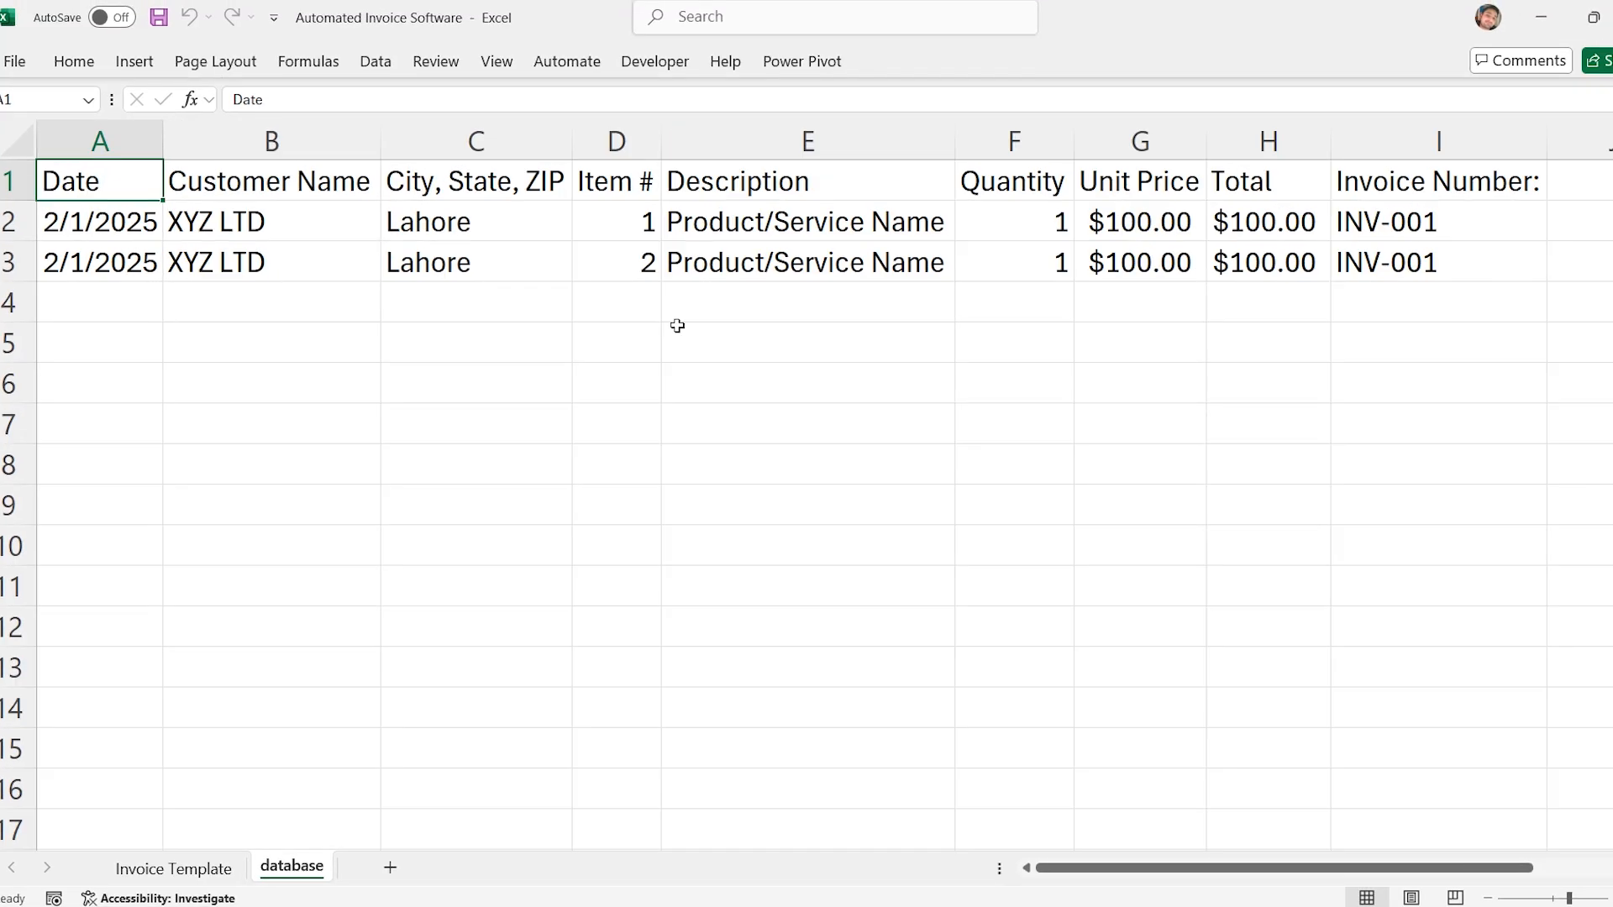
pyautogui.click(173, 869)
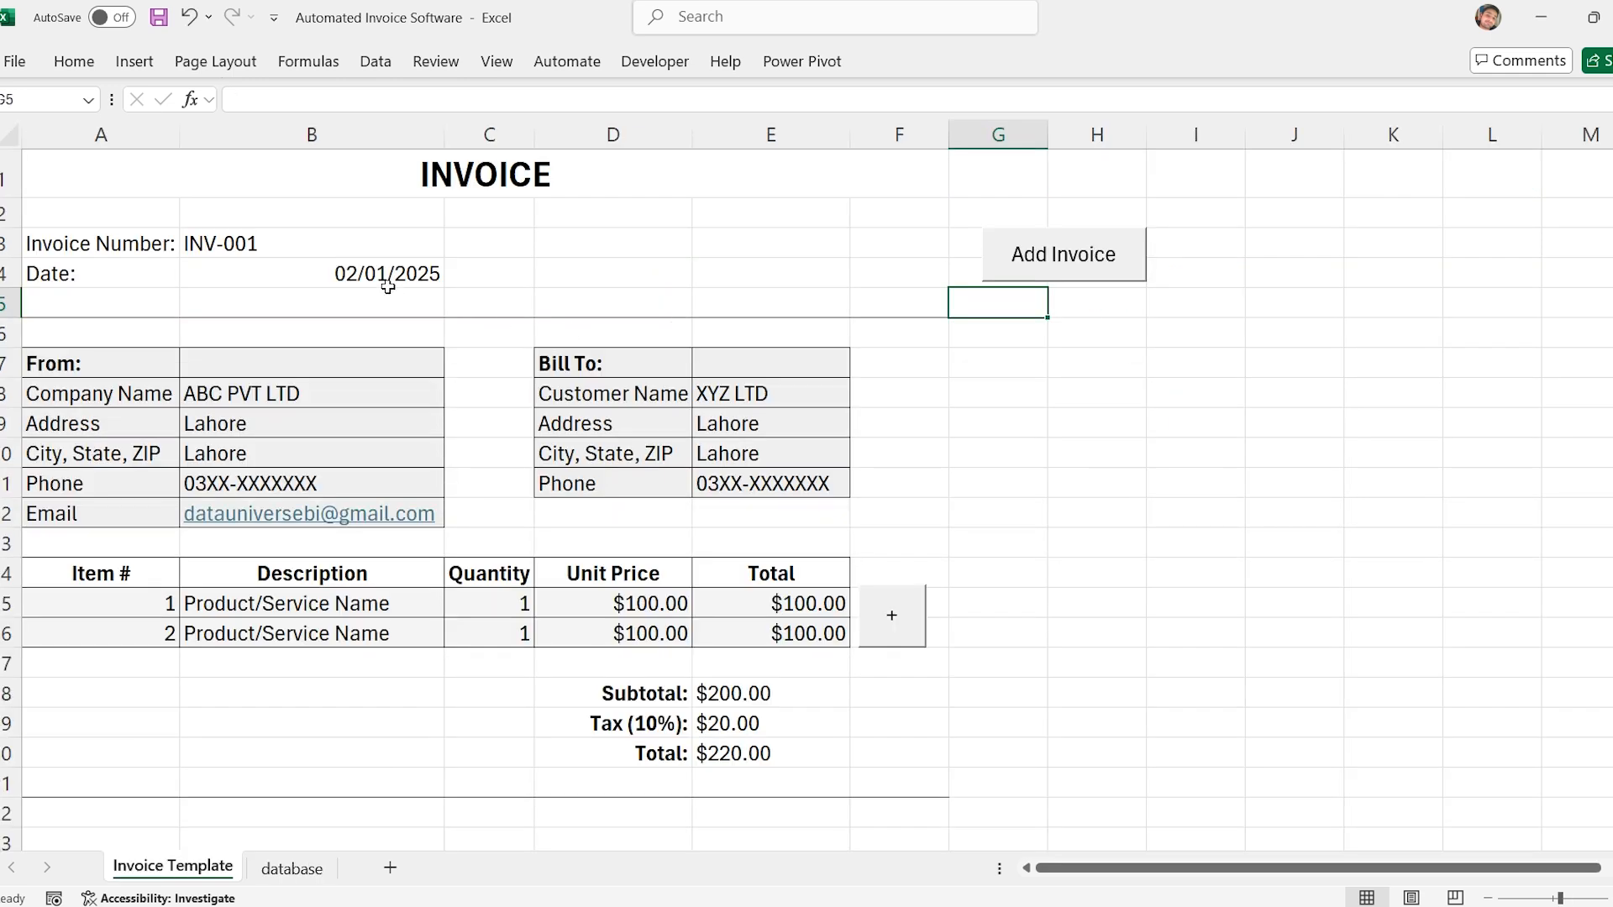
# Step: Change the invoice number to INV-002, save again and verify four rows on the database sheet
pyautogui.write('INV-002')
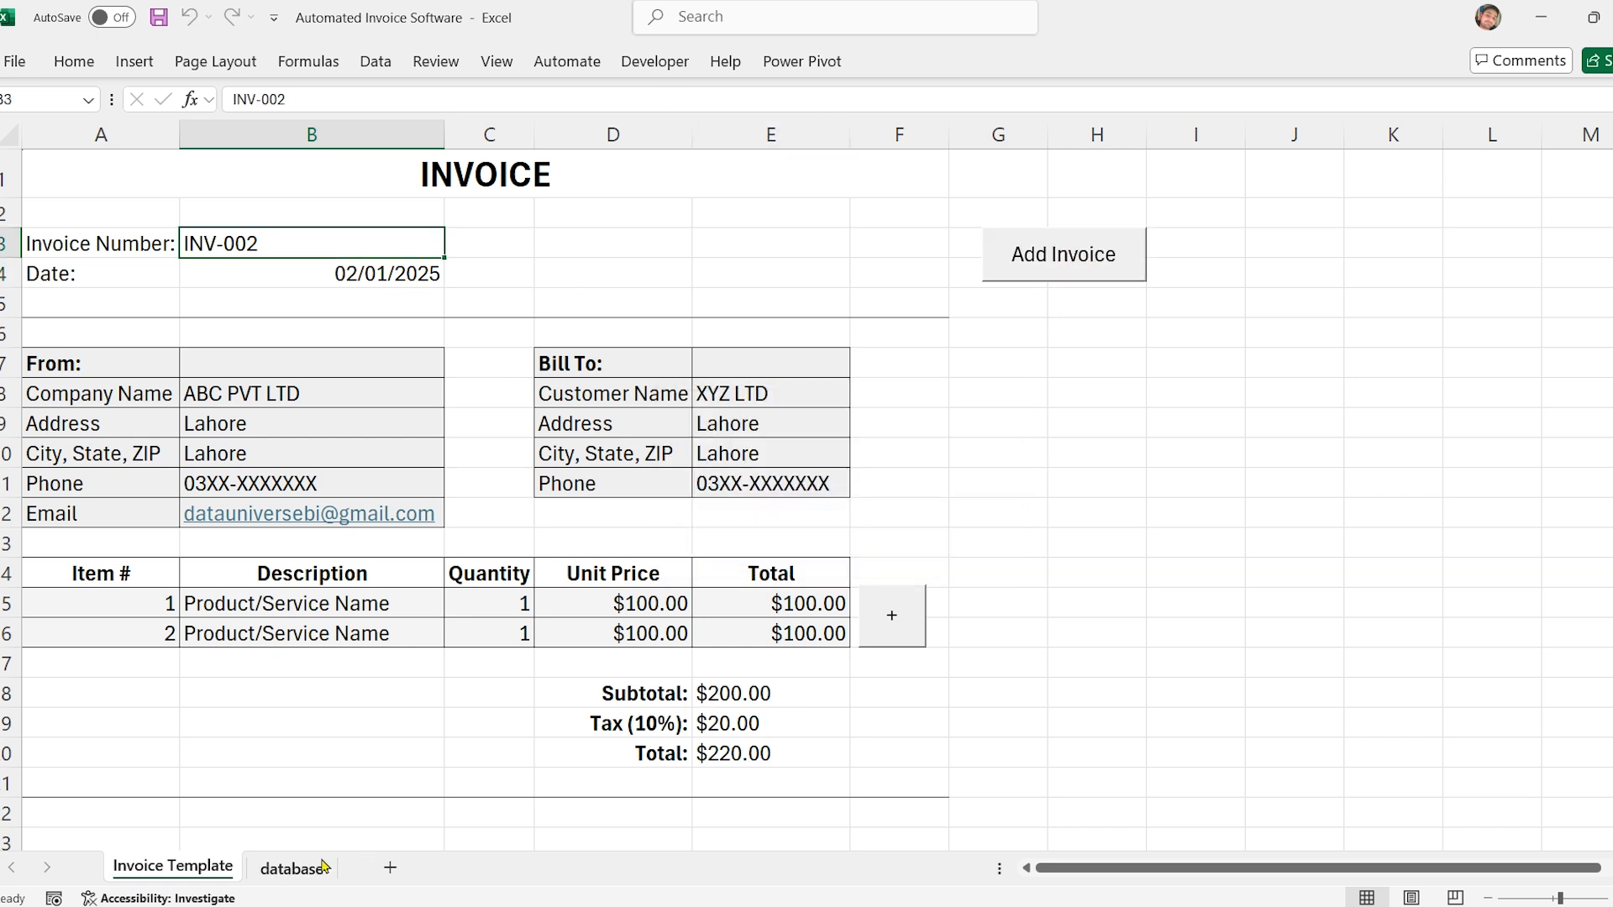
pyautogui.click(293, 869)
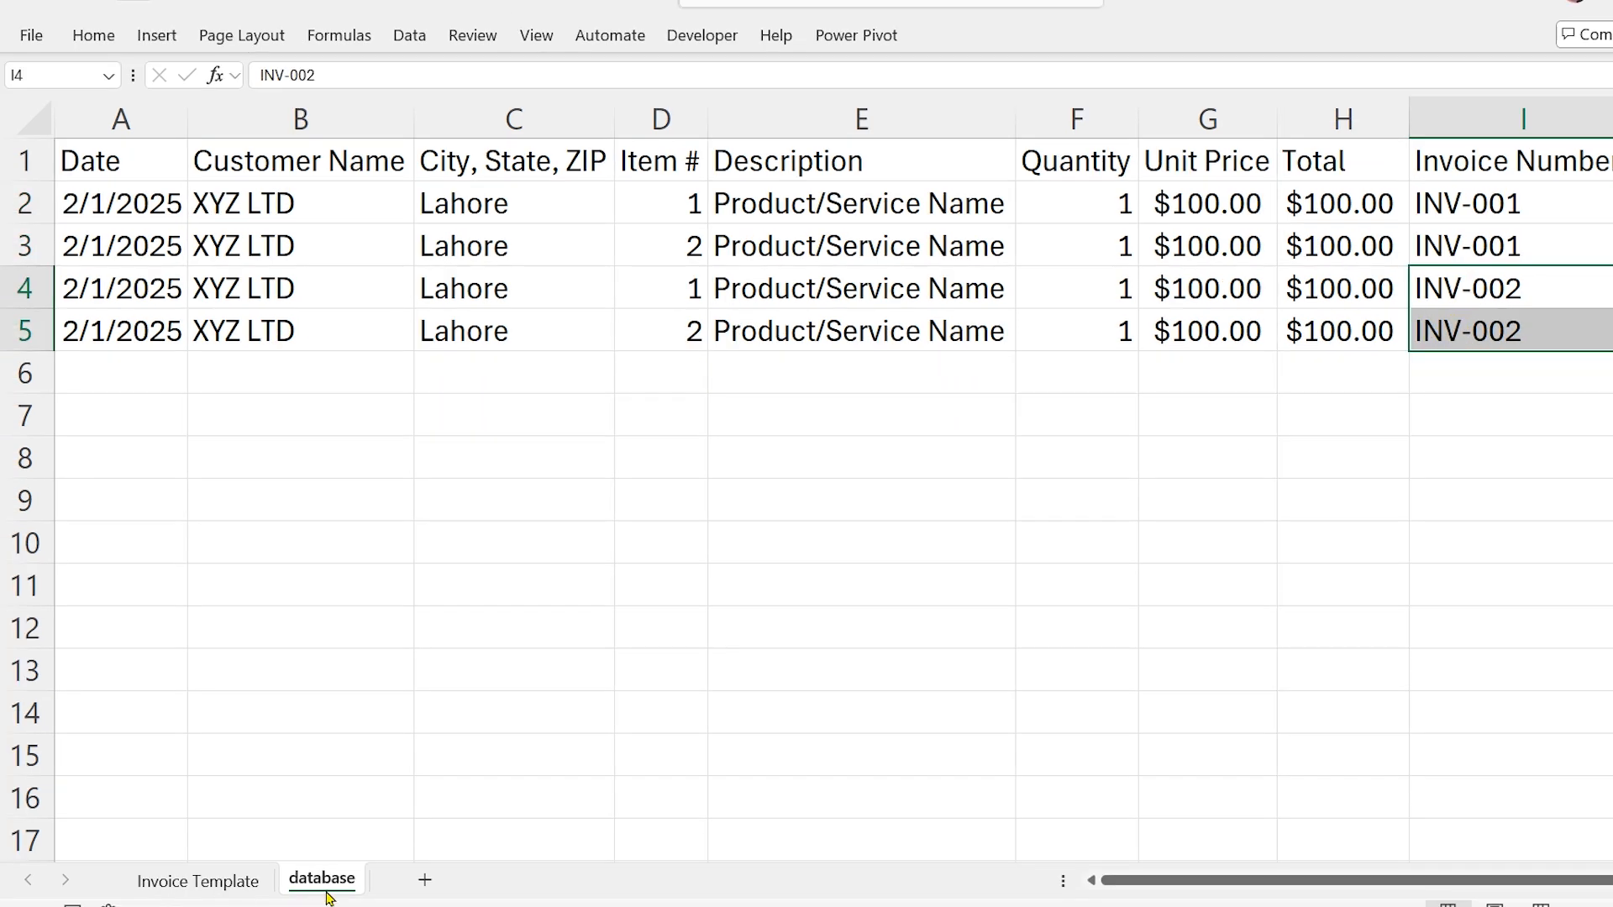
pyautogui.click(196, 879)
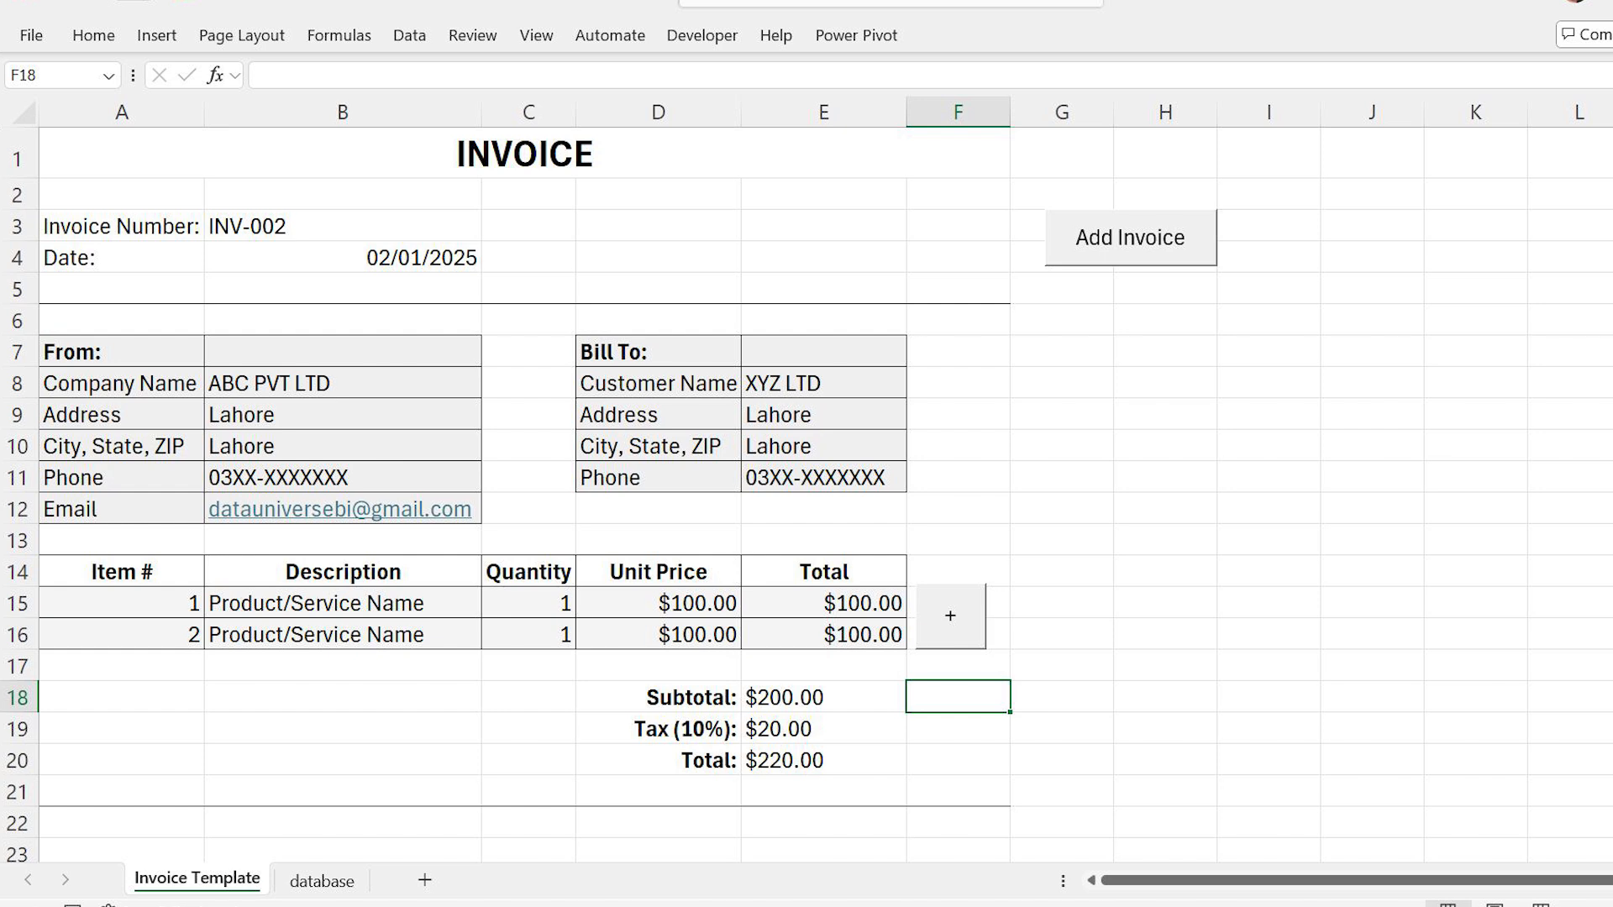